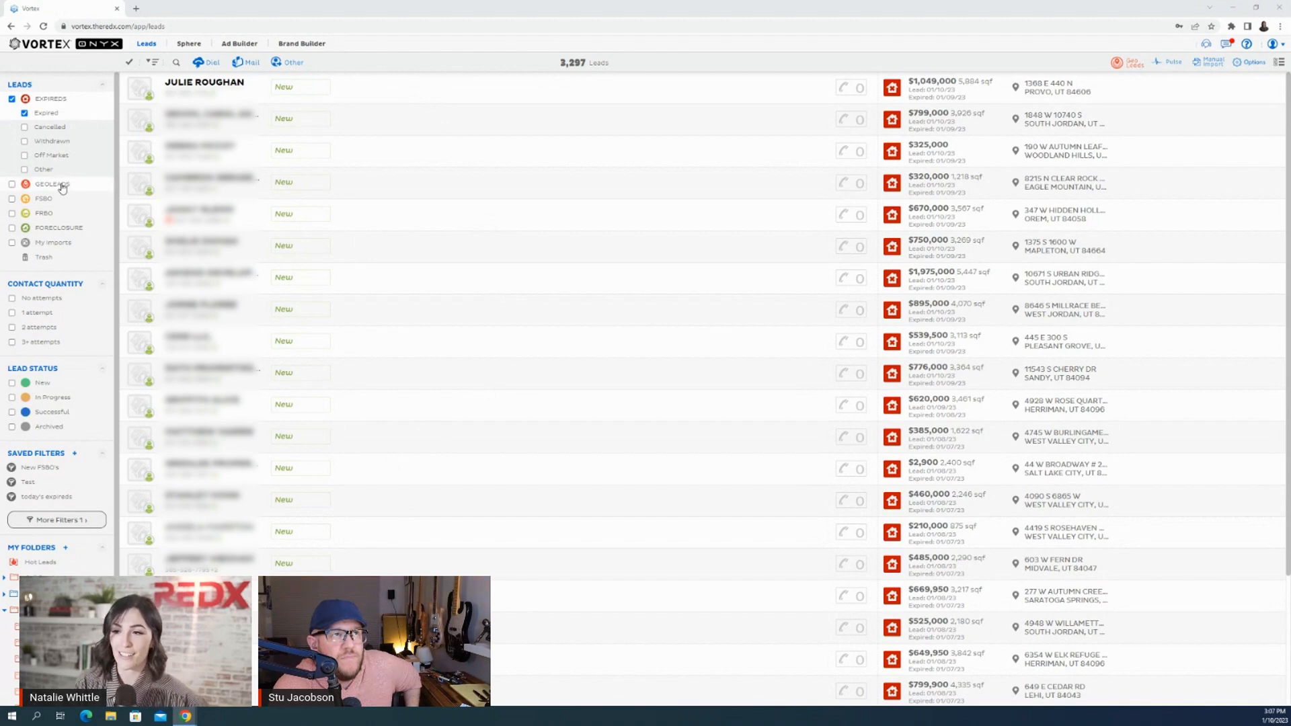
Tick GEOLEADS and untick EXPIREDS so the list shows only 1,403 GeoLeads
{"action": "left_click", "coordinate": [11, 184]}
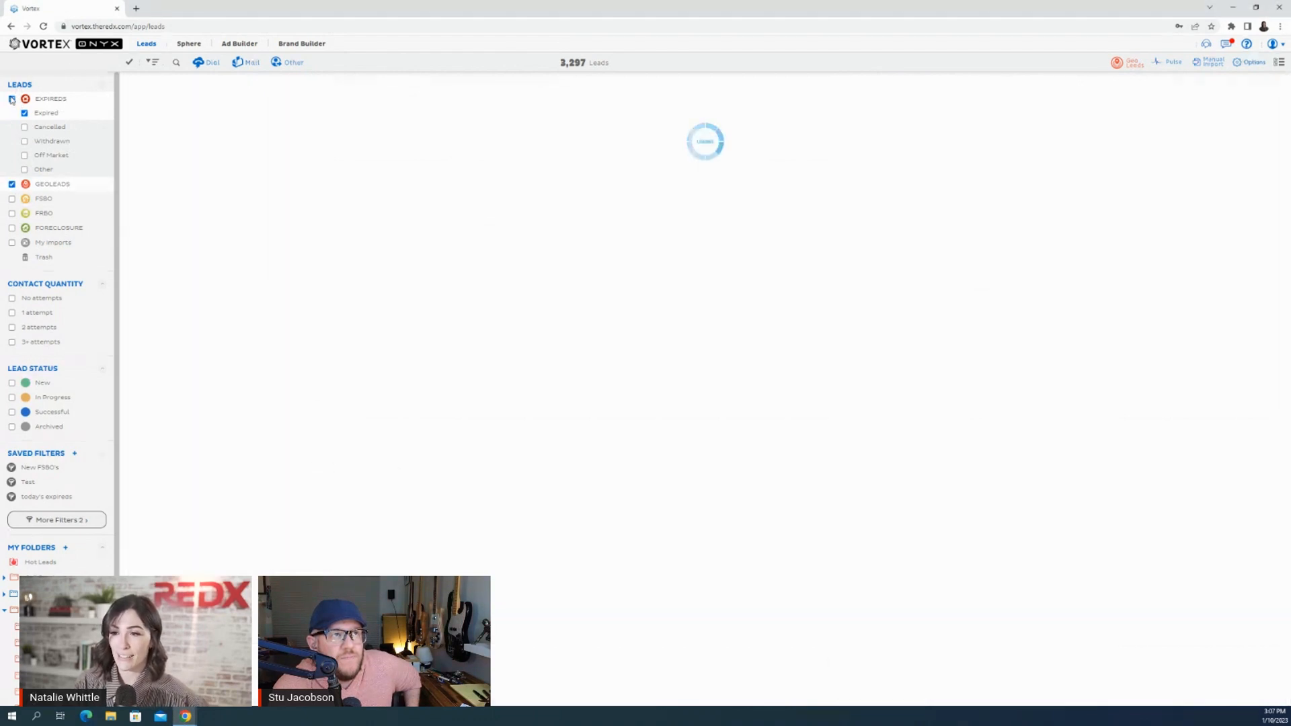
{"action": "left_click", "coordinate": [13, 99]}
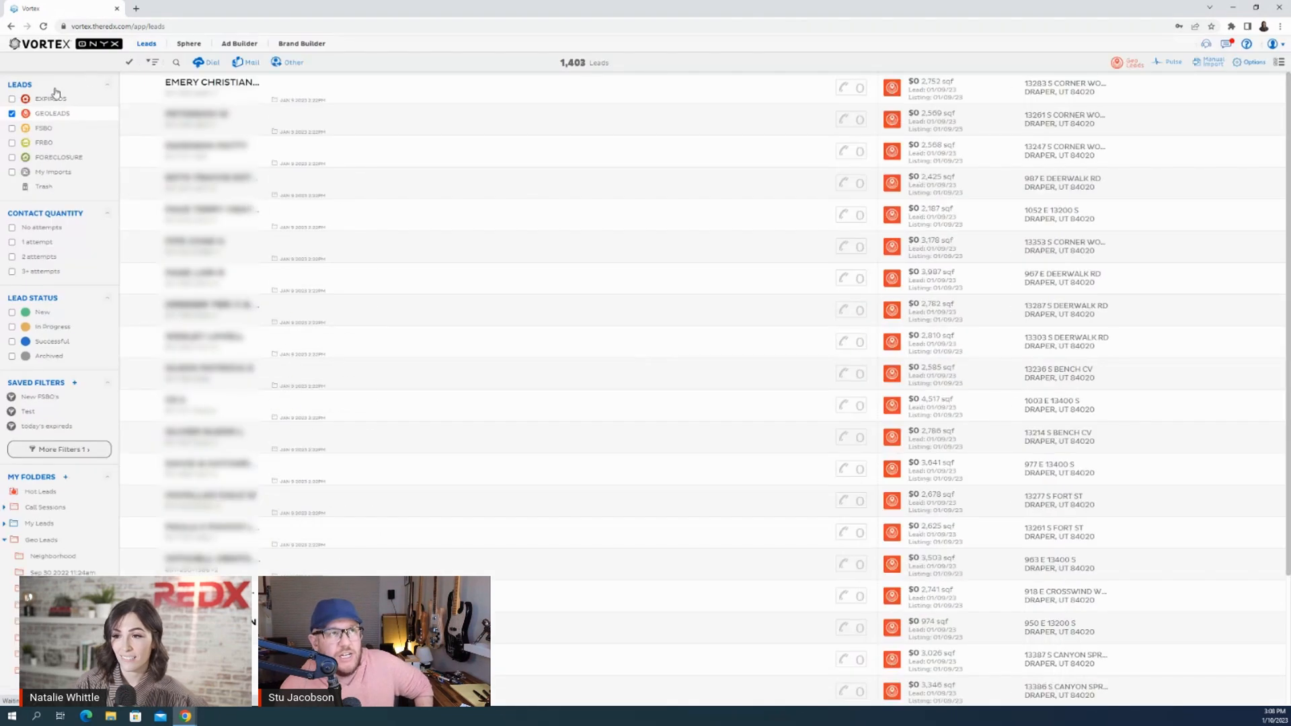
Tick the EXPIREDS checkbox in the Leads sidebar while the GeoLeads list is showing
{"action": "left_click", "coordinate": [12, 113]}
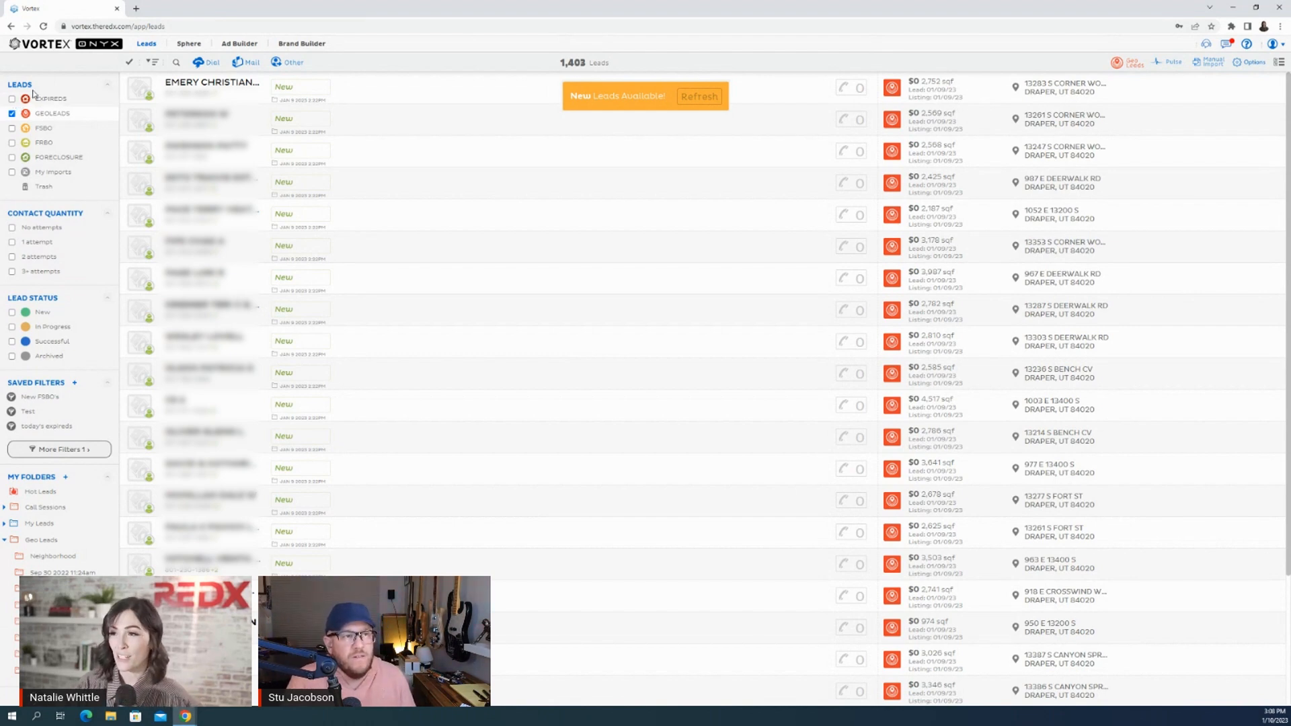
{"action": "mouse_move", "coordinate": [41, 88]}
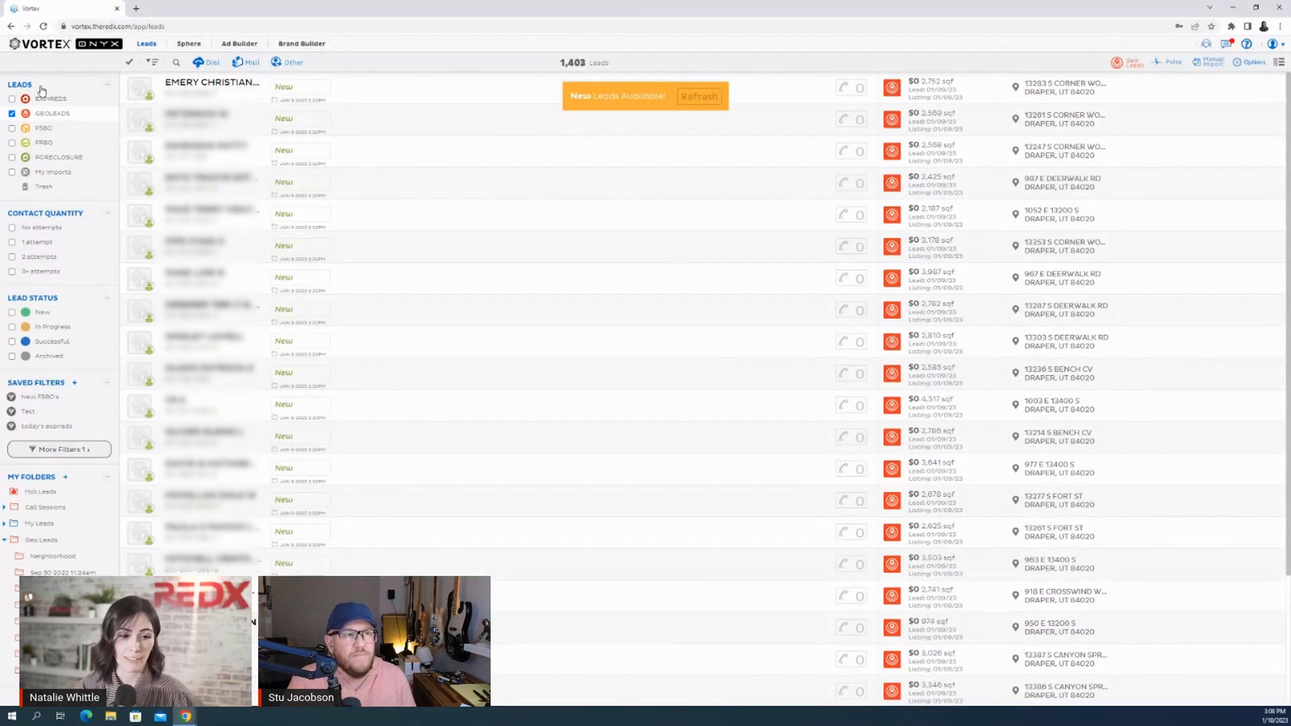
{"action": "mouse_move", "coordinate": [65, 61]}
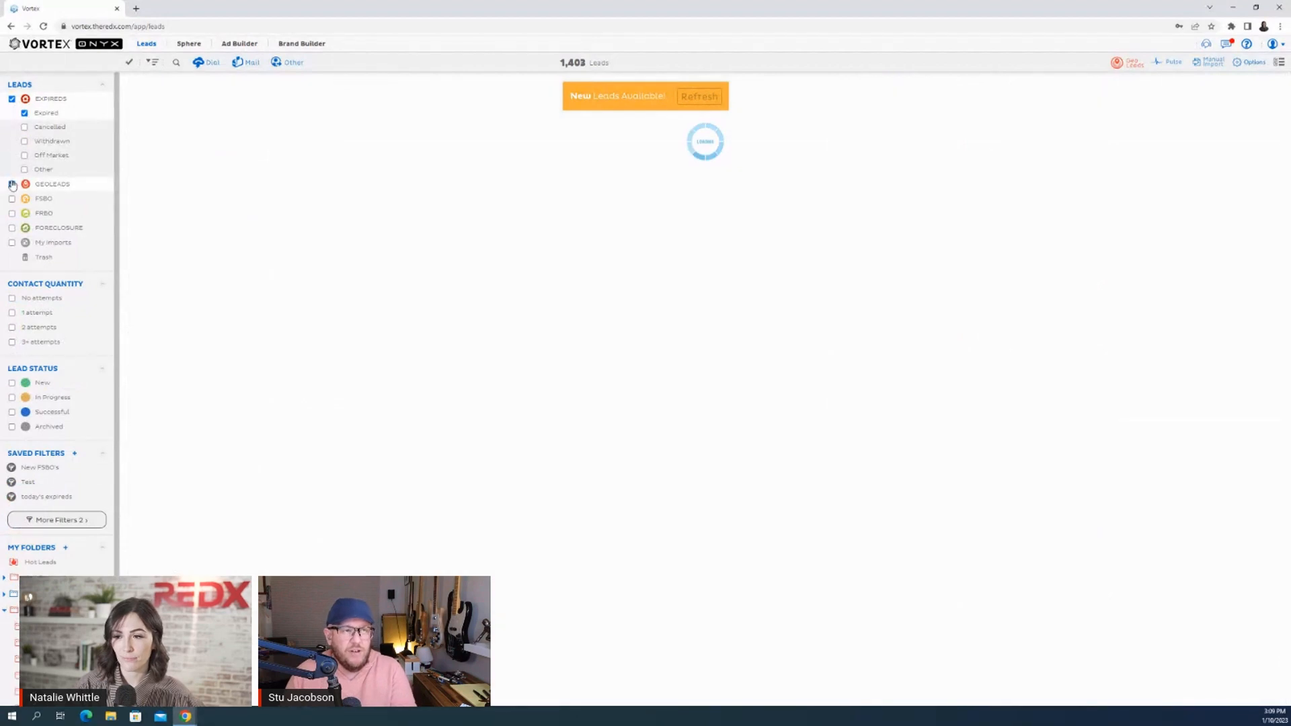
{"action": "left_click", "coordinate": [11, 183]}
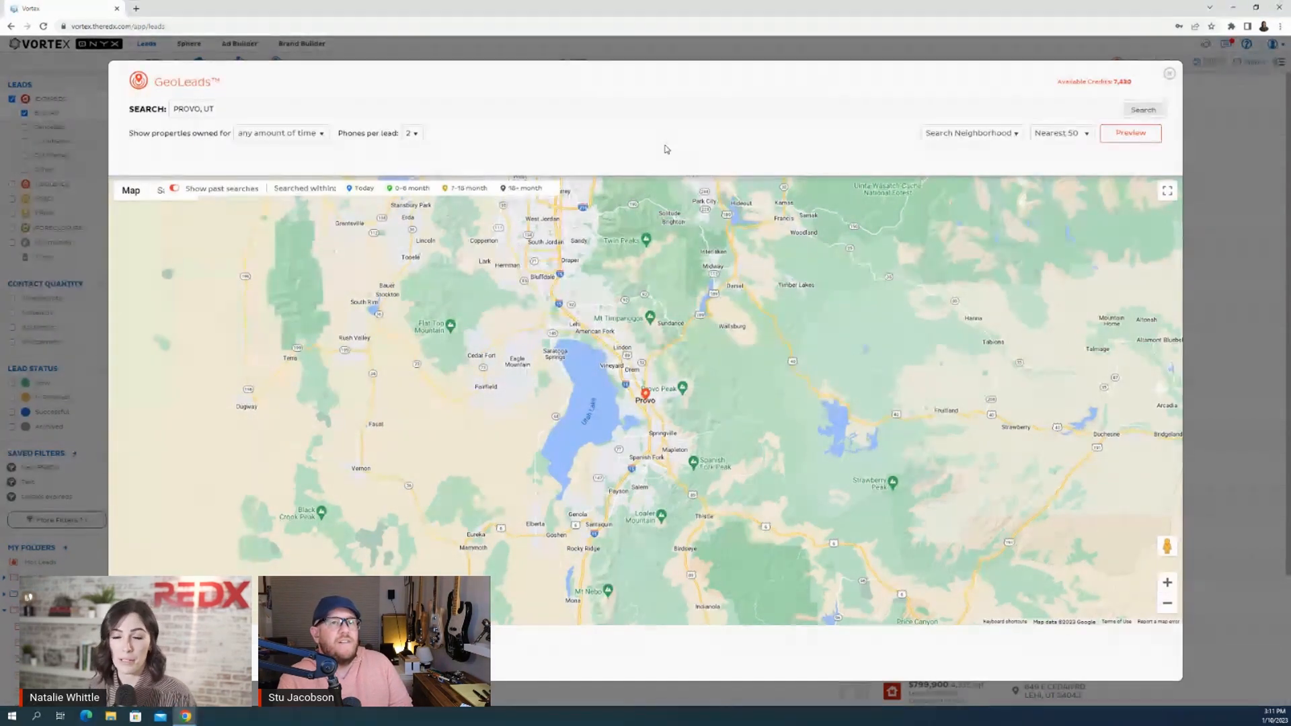
Zoom the Provo, UT GeoLeads map into the downtown street grid
{"action": "left_click", "coordinate": [222, 107]}
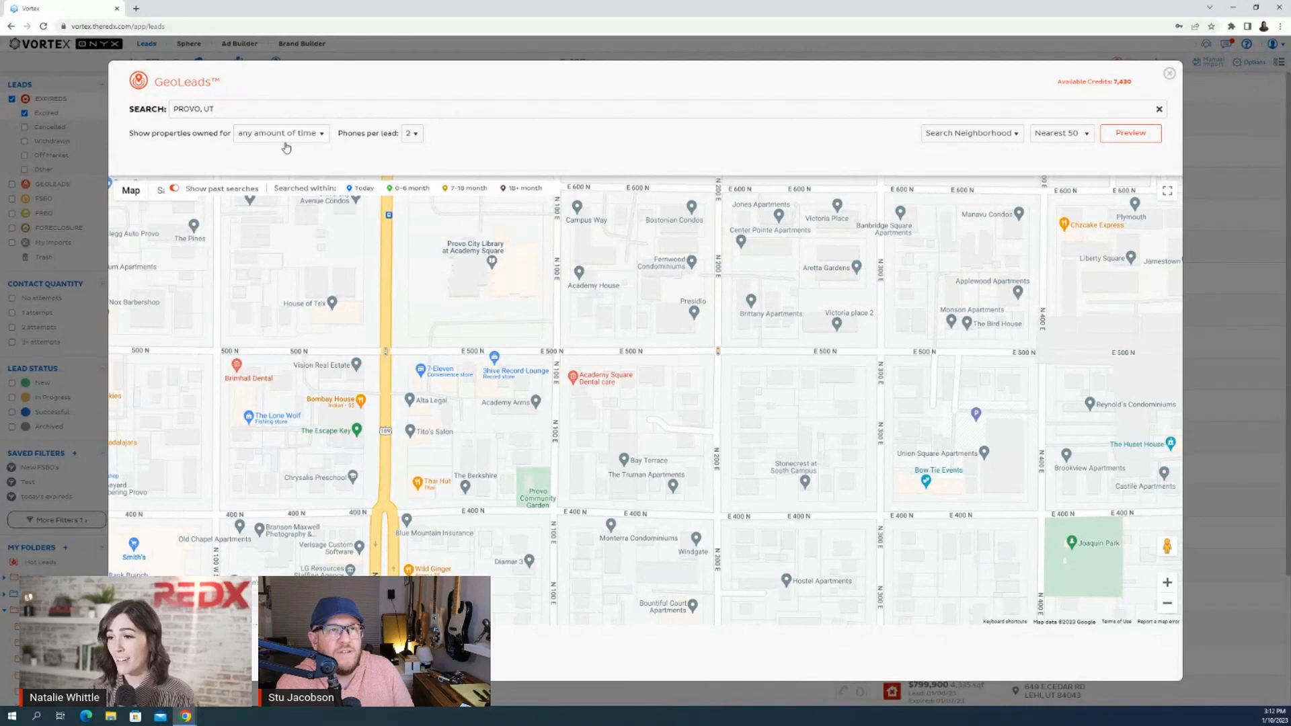
Keep ownership at any time, set 3 phones per lead, and choose Search Boundary
{"action": "left_click", "coordinate": [281, 132]}
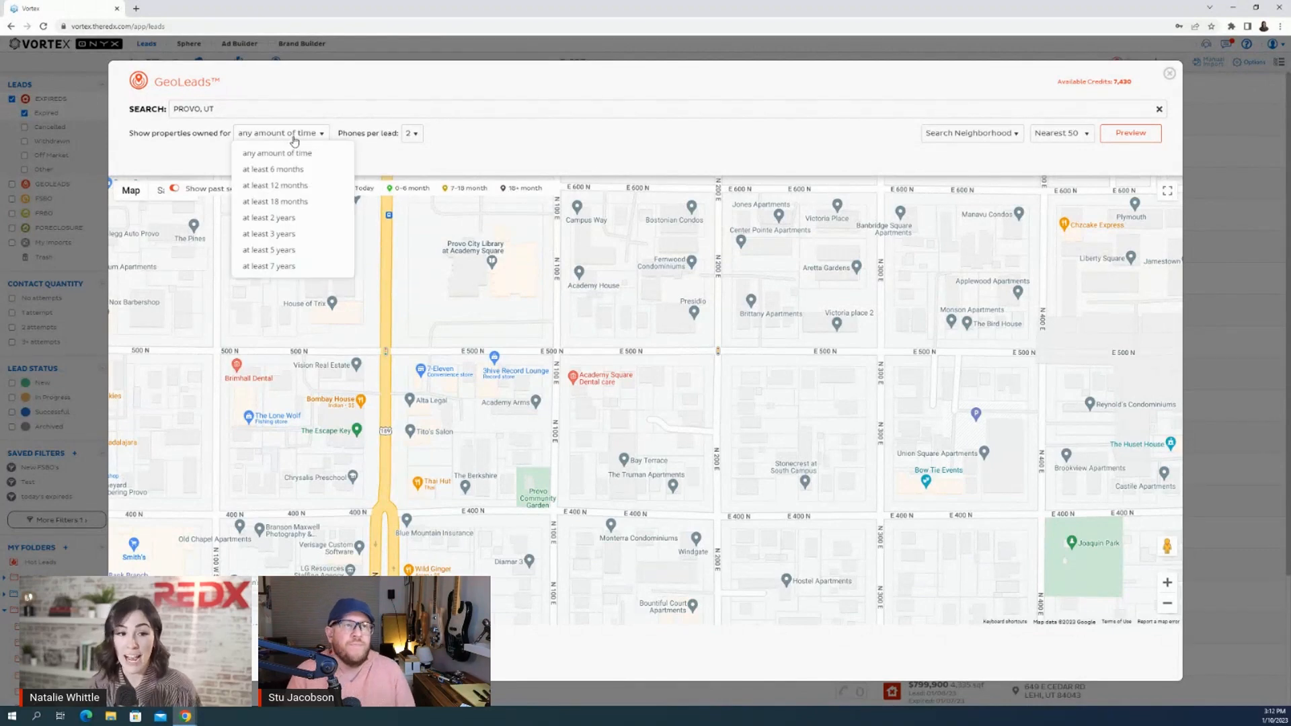
{"action": "left_click", "coordinate": [278, 153]}
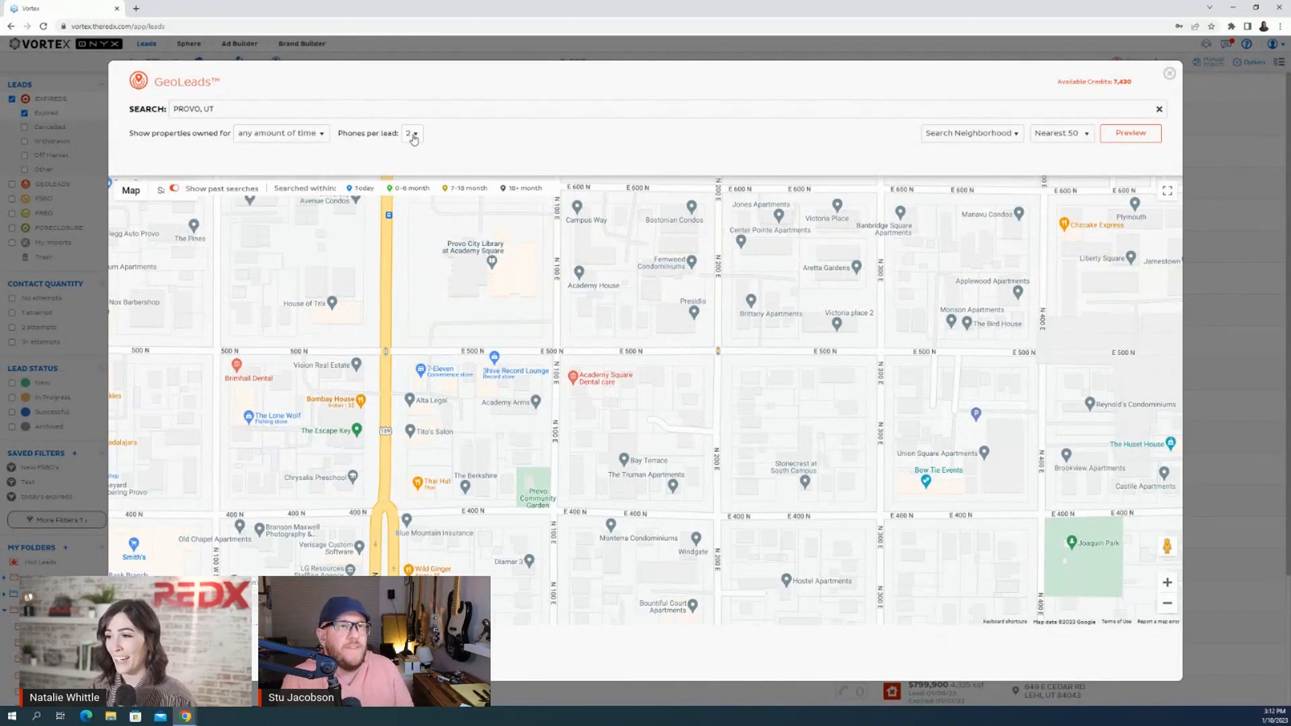
{"action": "left_click", "coordinate": [412, 133]}
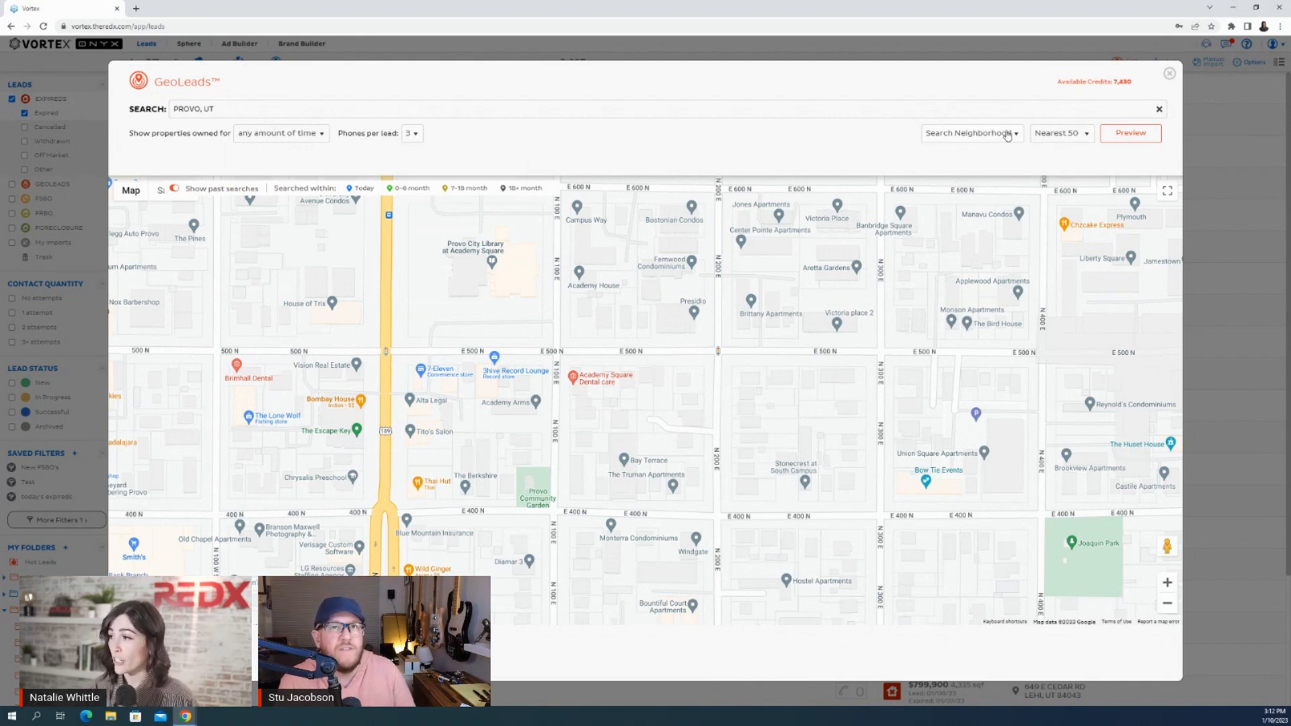
{"action": "left_click", "coordinate": [972, 134]}
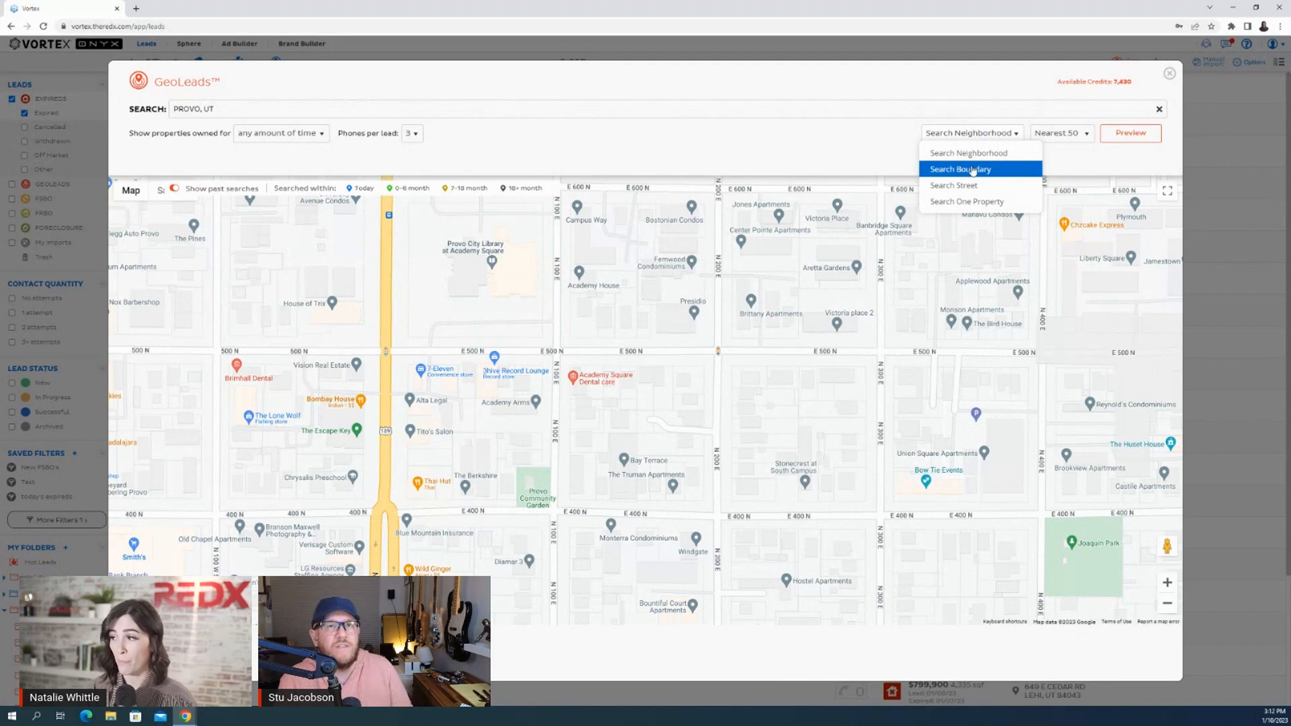
{"action": "mouse_move", "coordinate": [963, 201]}
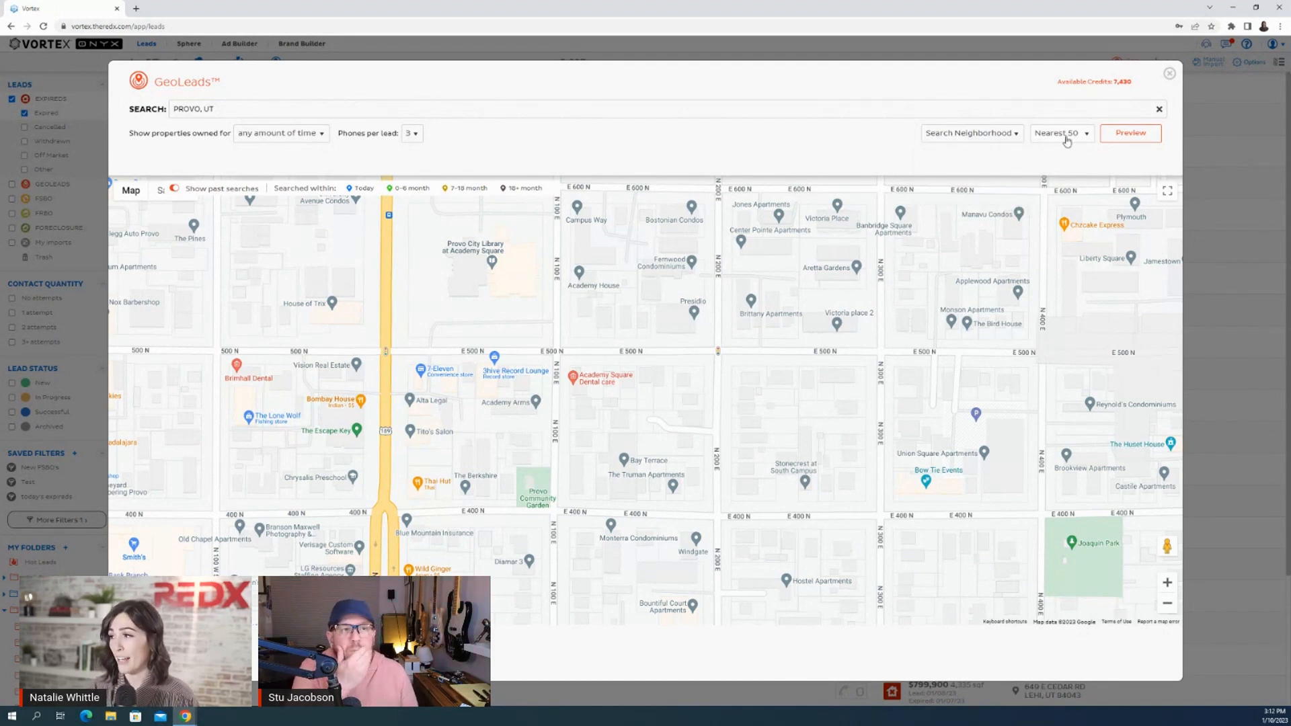
{"action": "left_click", "coordinate": [1062, 133]}
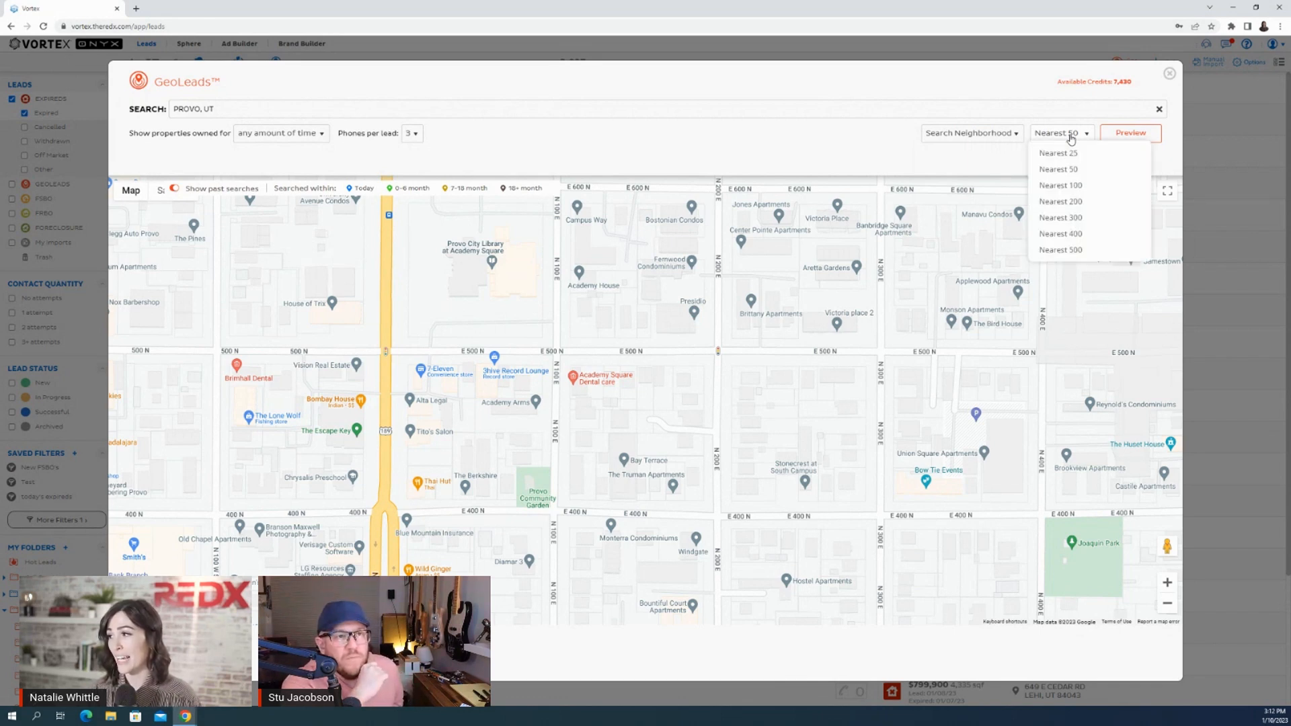
{"action": "mouse_move", "coordinate": [1060, 201]}
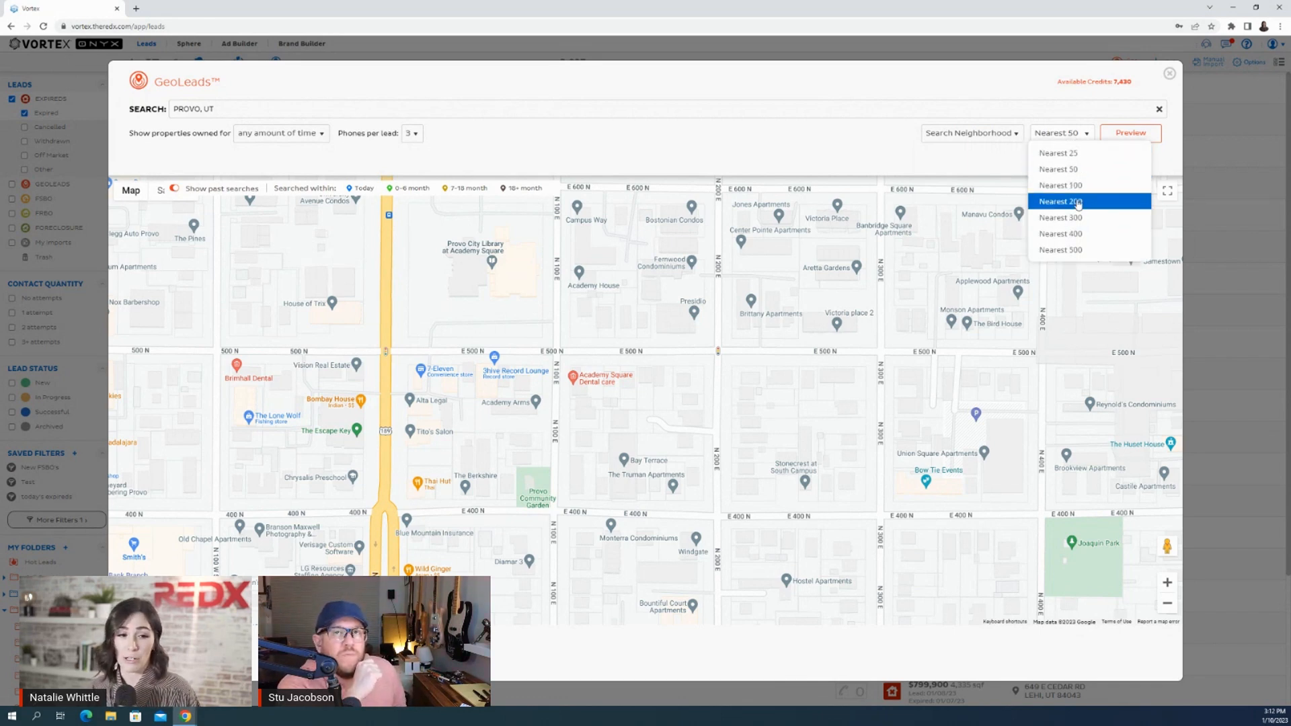
{"action": "mouse_move", "coordinate": [1057, 161]}
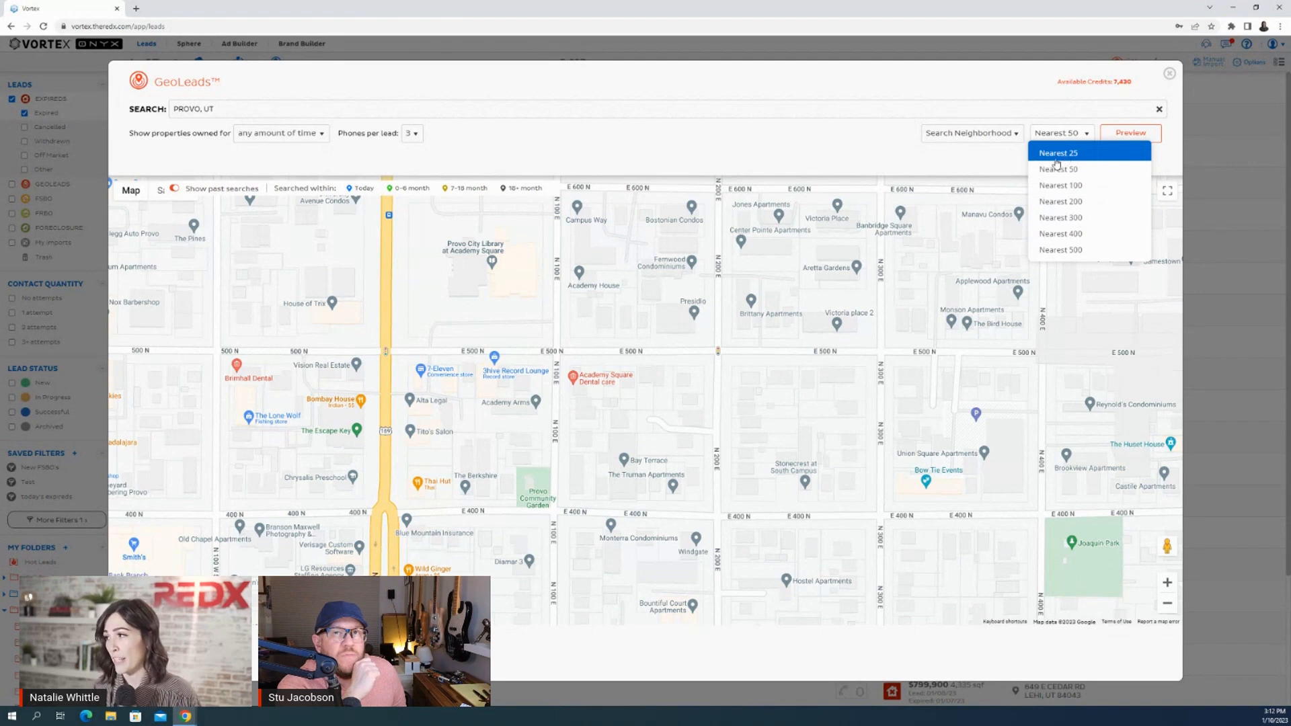
{"action": "left_click", "coordinate": [972, 133]}
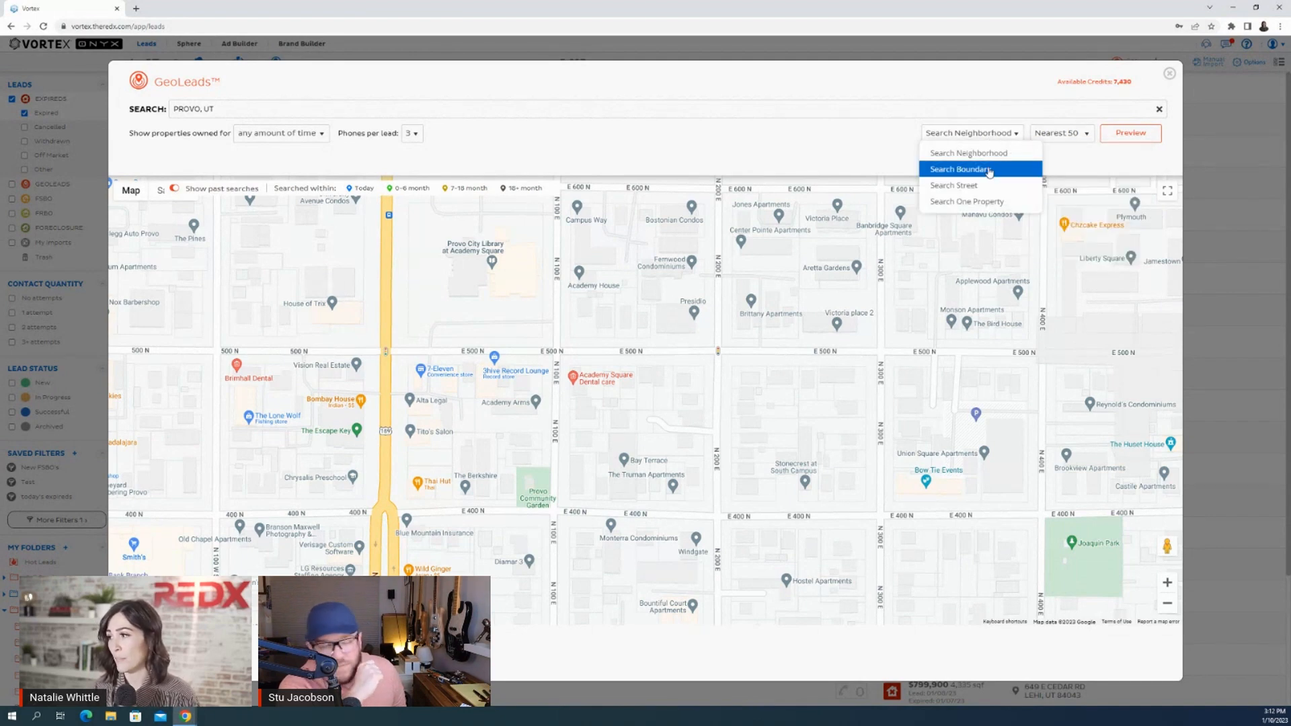
{"action": "left_click", "coordinate": [962, 169]}
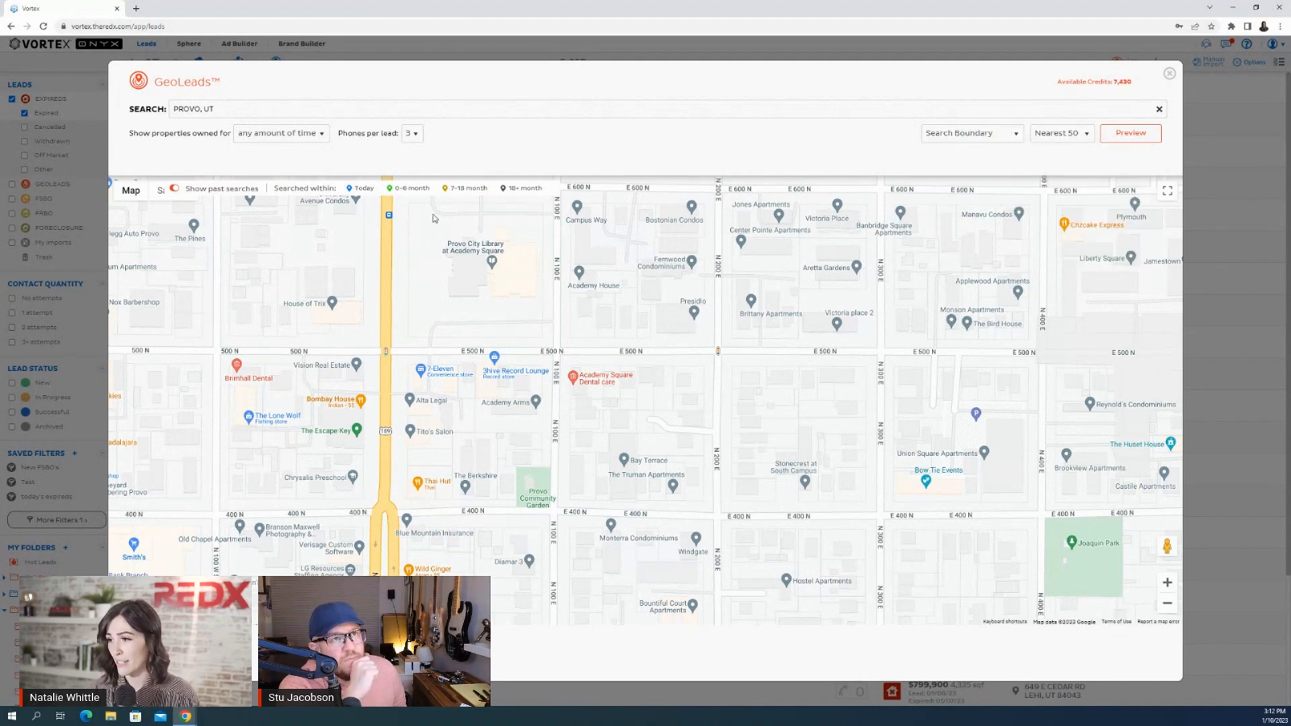
Draw a boundary over a downtown Provo block and preview the properties inside it
{"action": "left_click_drag", "start_coordinate": [433, 218], "coordinate": [782, 186]}
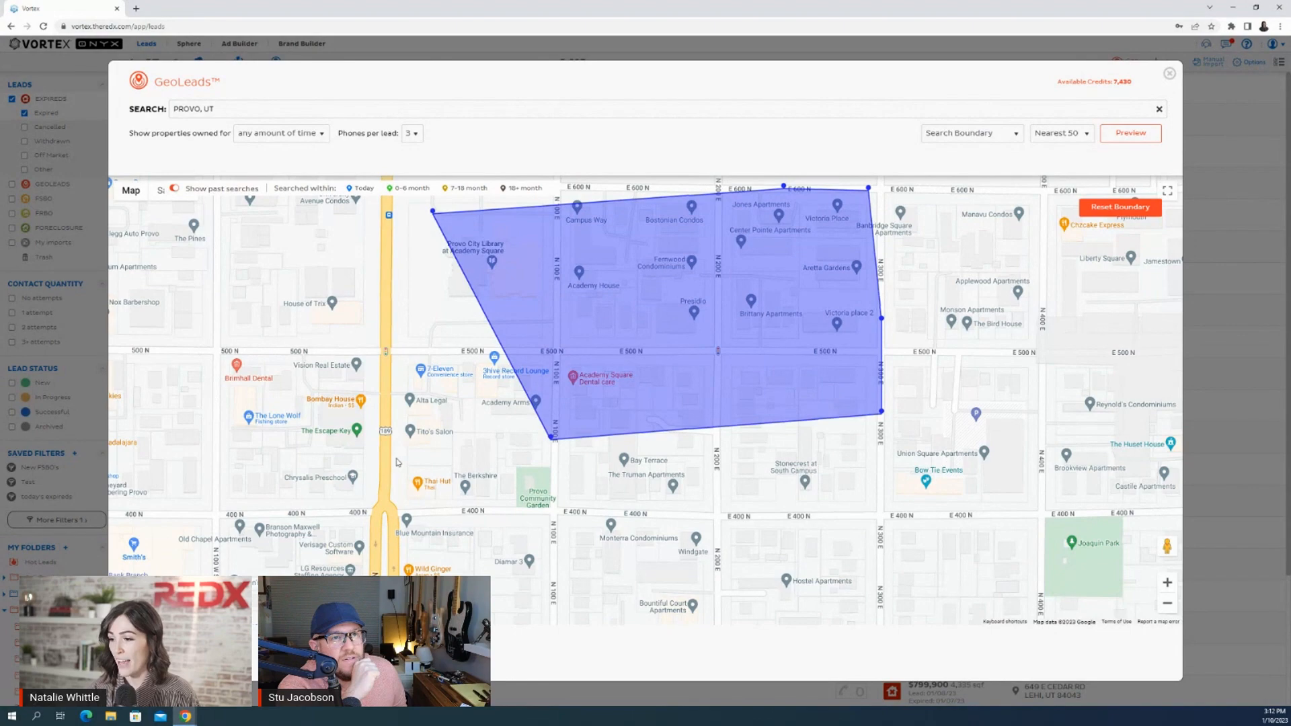
{"action": "left_click", "coordinate": [1131, 133]}
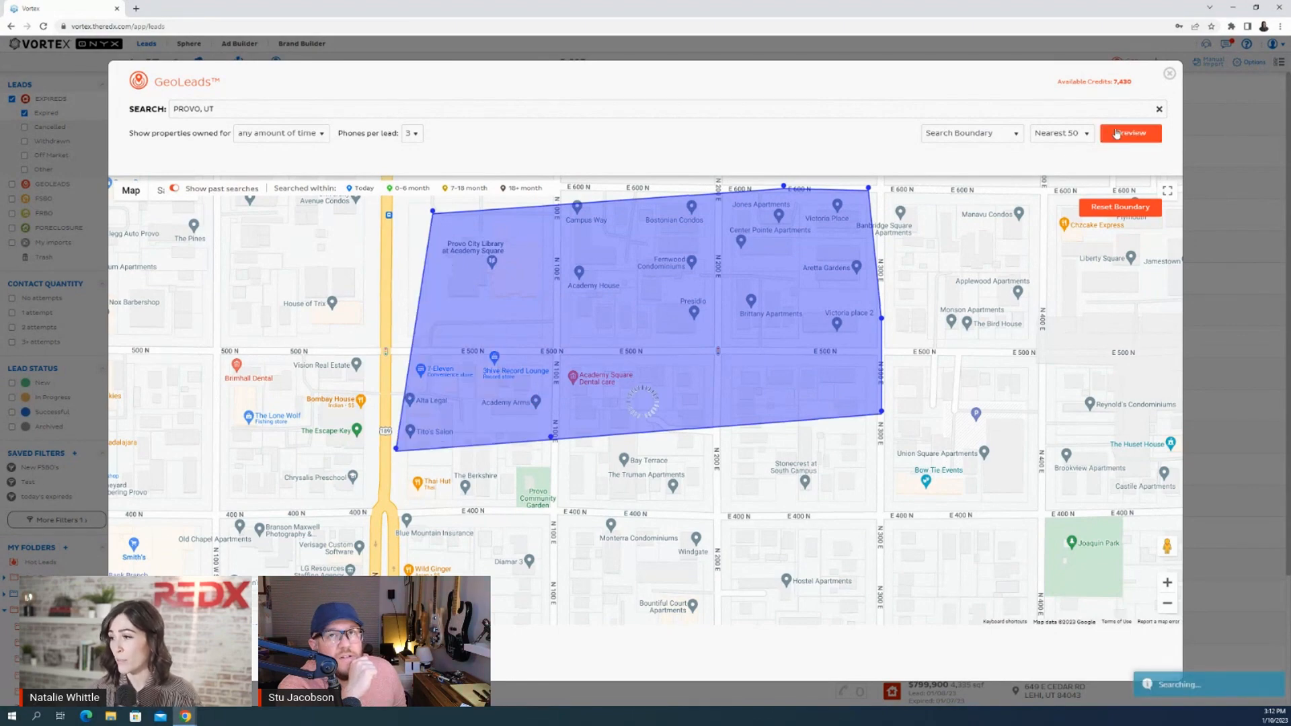
{"action": "left_click", "coordinate": [1130, 133]}
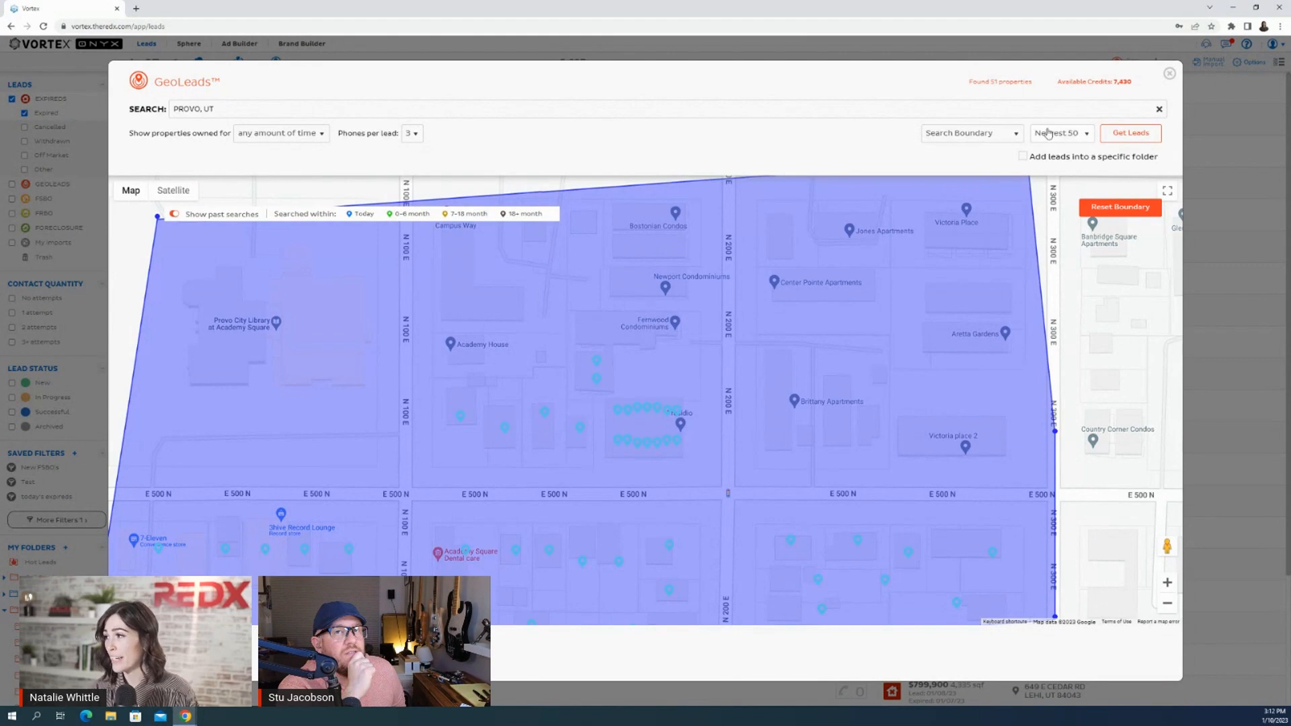
Raise the Nearest limit to 500 and preview again, finding 165 properties
{"action": "left_click", "coordinate": [1061, 132]}
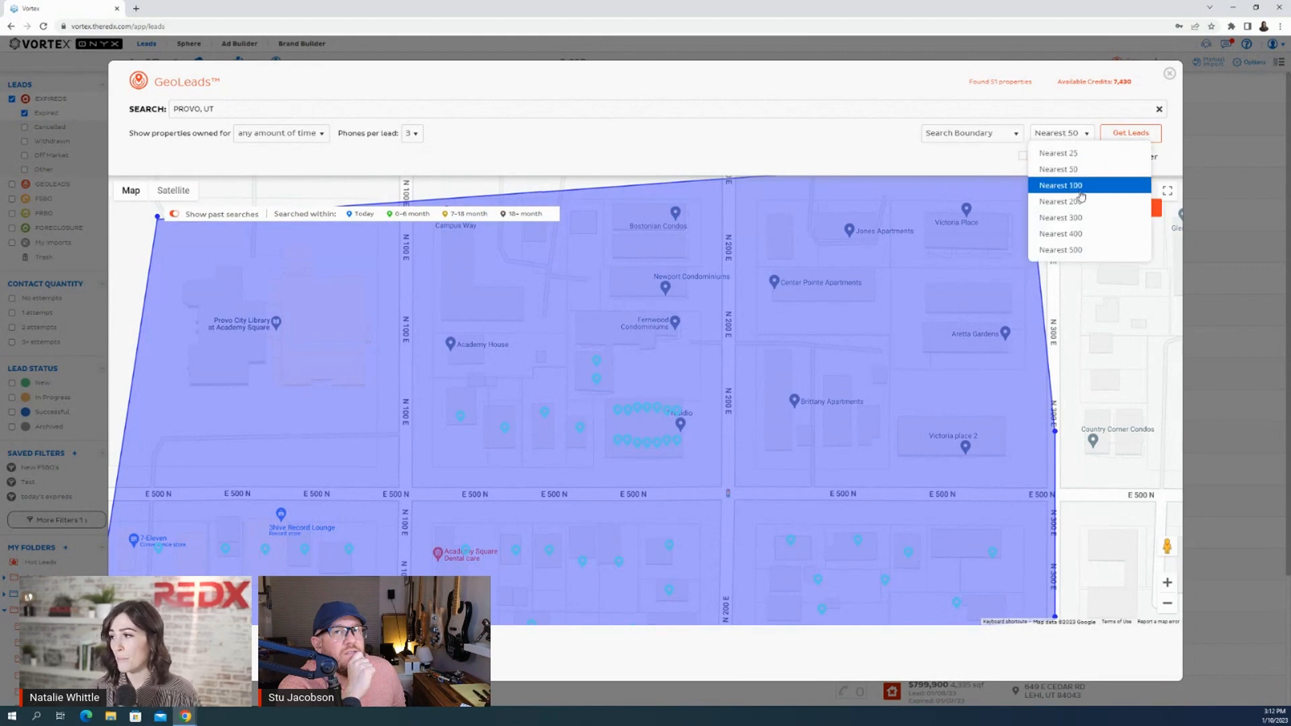
{"action": "left_click", "coordinate": [1061, 249]}
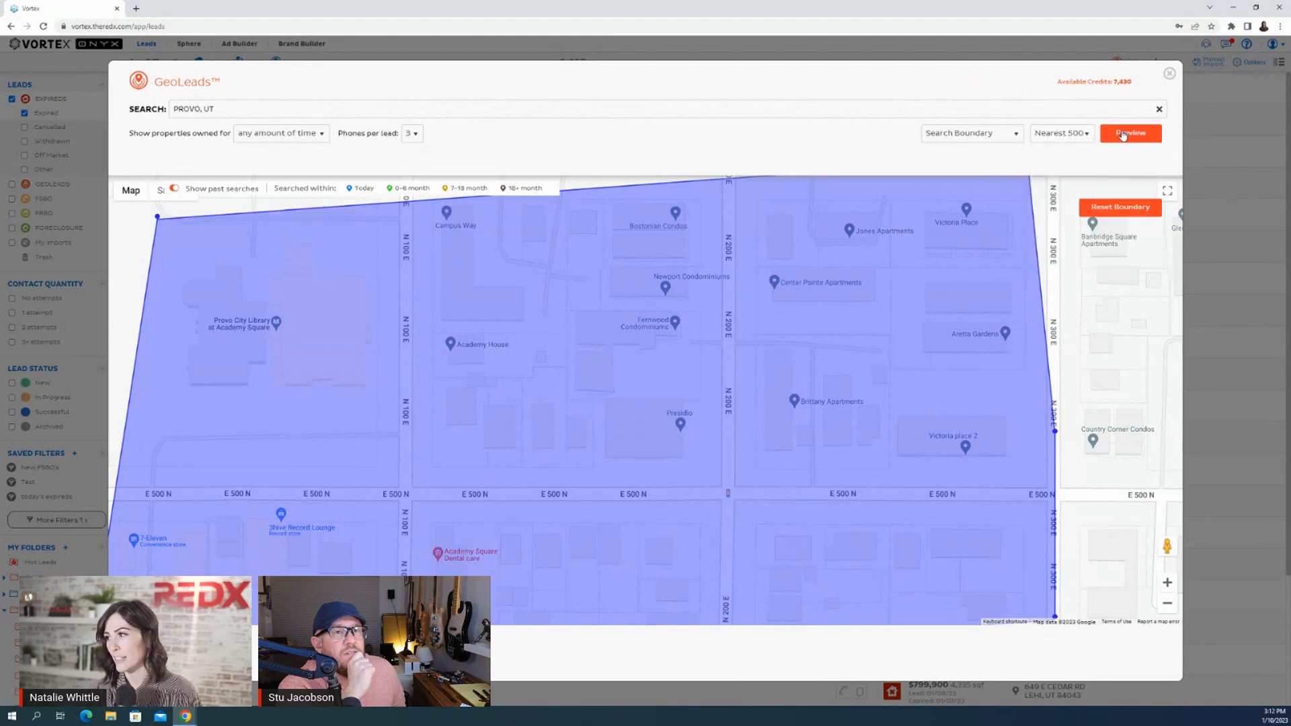
{"action": "left_click", "coordinate": [1131, 133]}
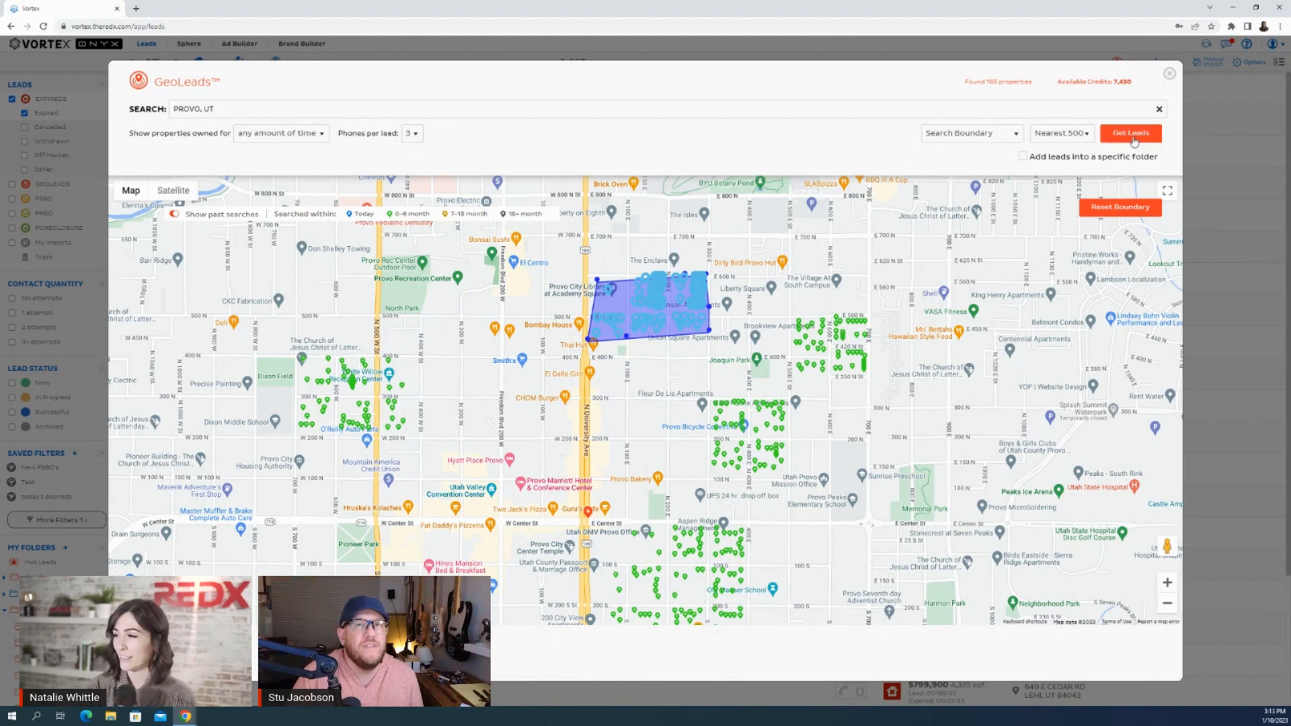
Import the previewed Provo properties as leads, closing the GeoLeads window
{"action": "left_click", "coordinate": [1131, 133]}
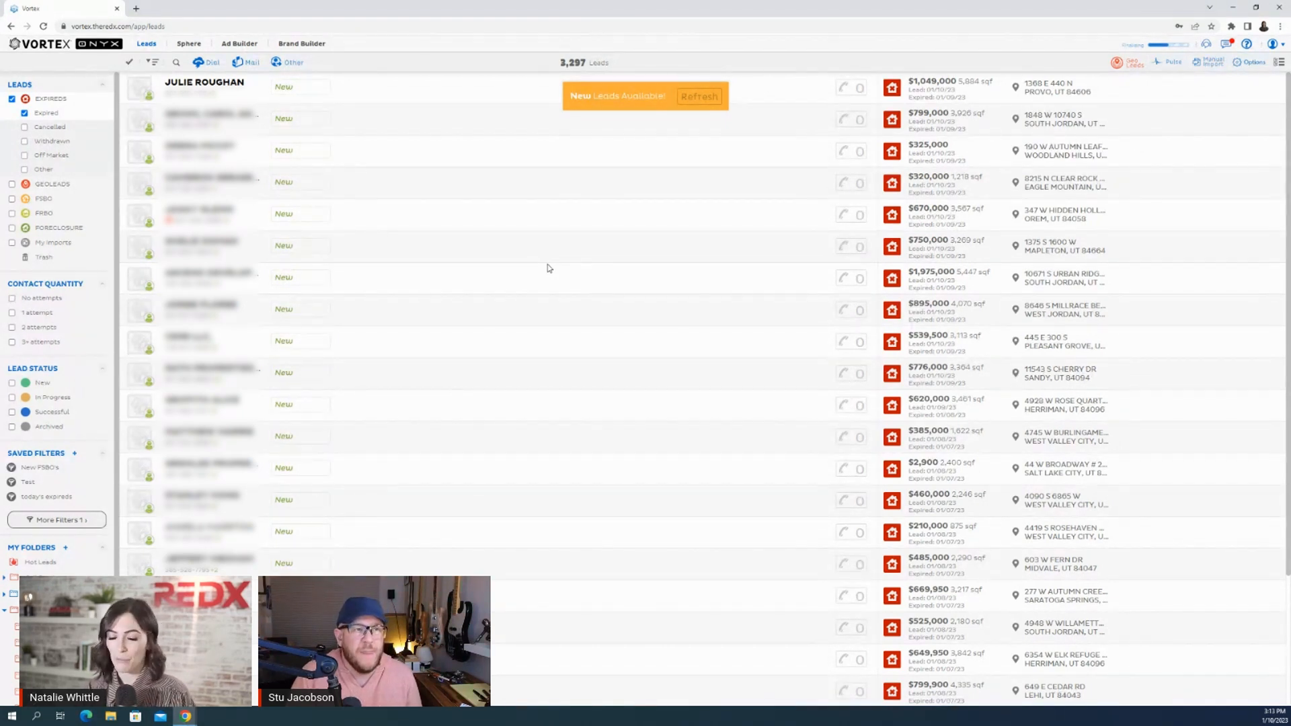
{"action": "mouse_move", "coordinate": [561, 247]}
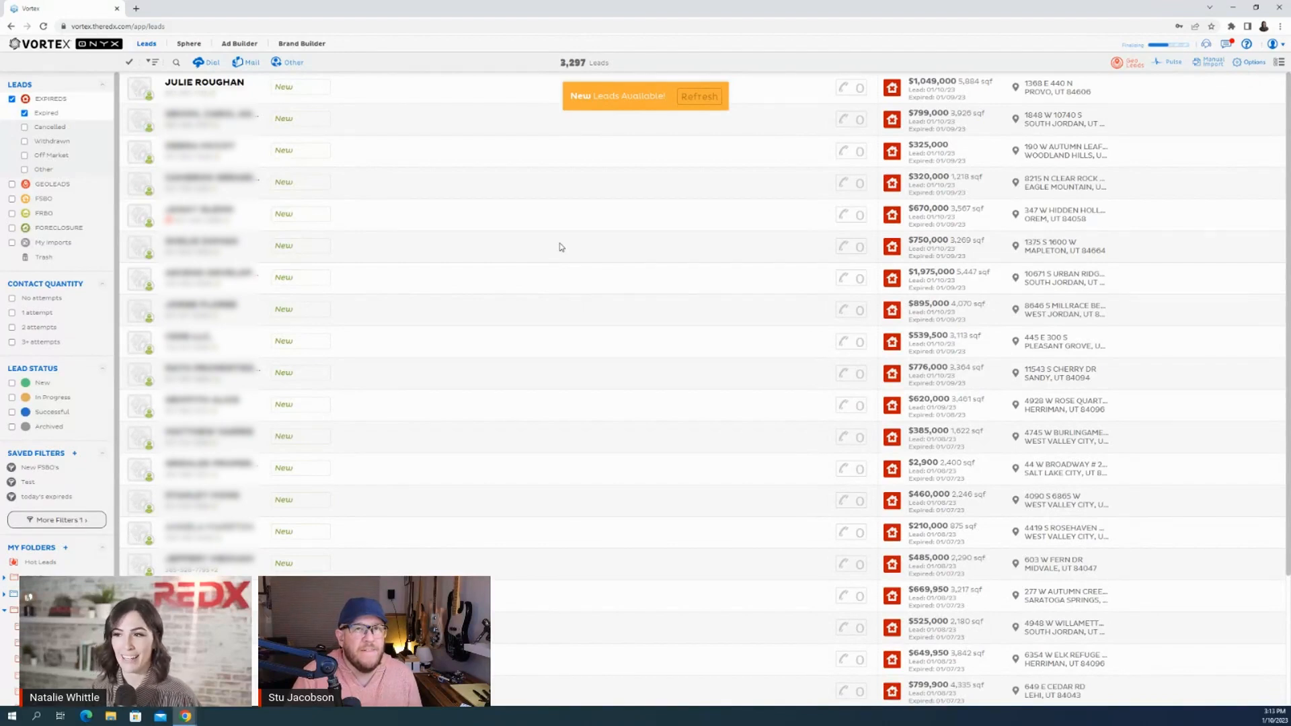
{"action": "mouse_move", "coordinate": [515, 167]}
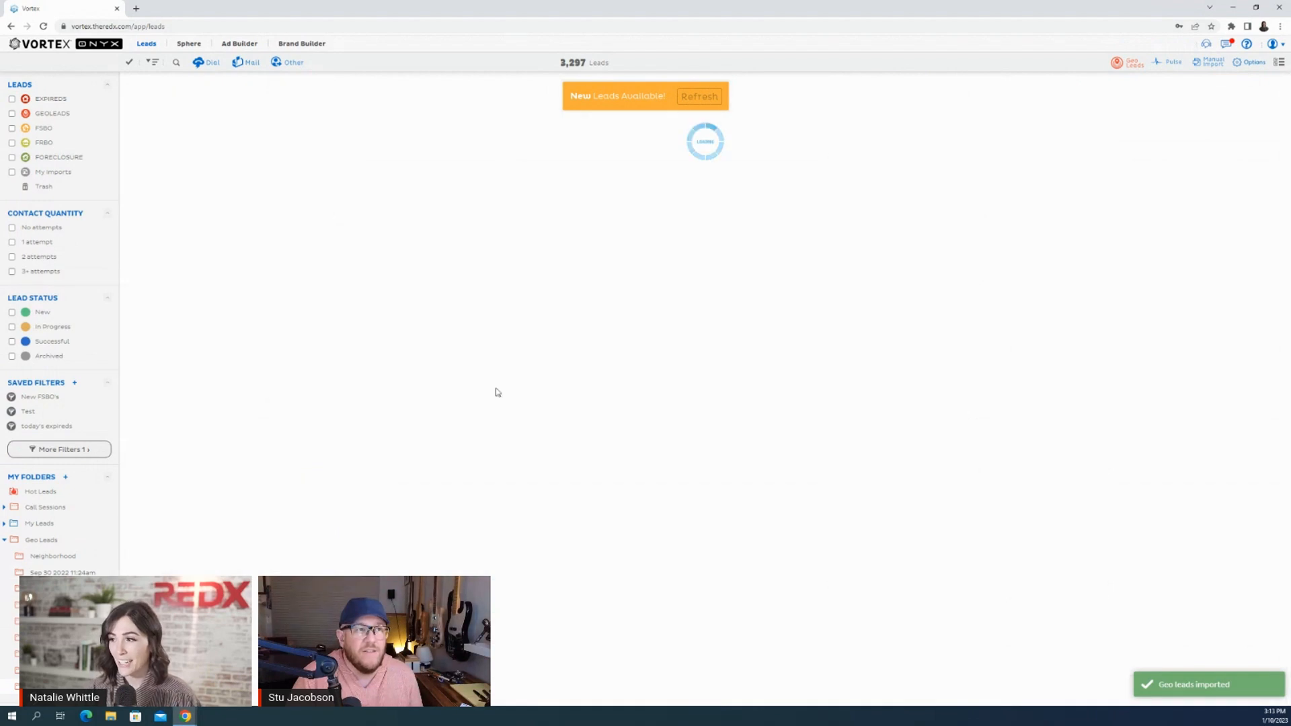
Refresh the New Leads Available banner to load the 164 imported Provo GeoLeads
{"action": "left_click", "coordinate": [700, 96]}
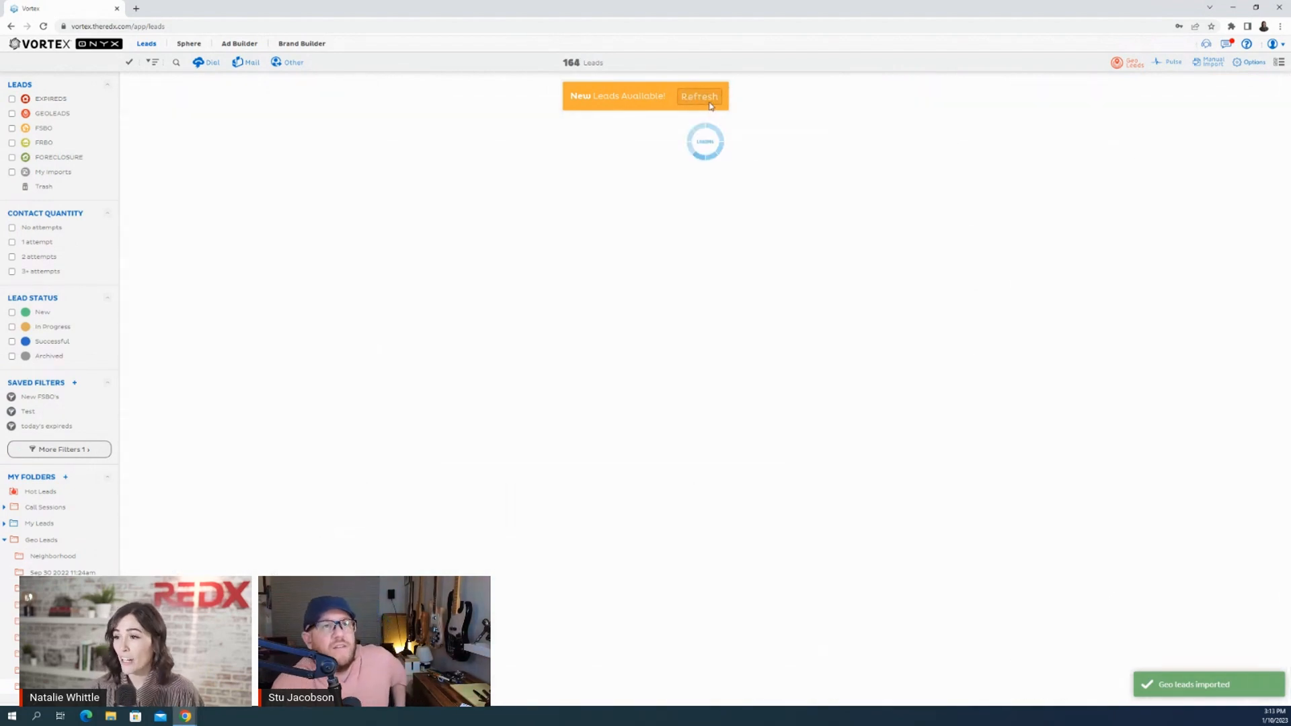
{"action": "left_click", "coordinate": [700, 95]}
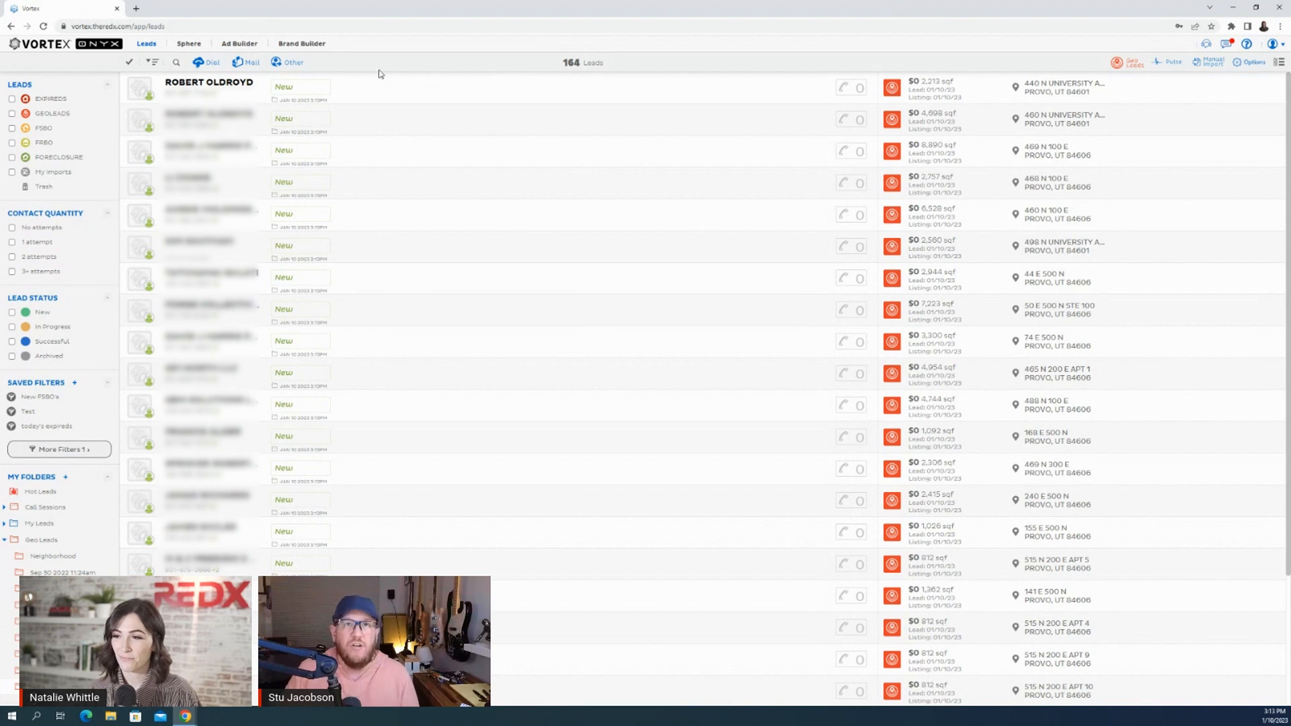
{"action": "mouse_move", "coordinate": [389, 66]}
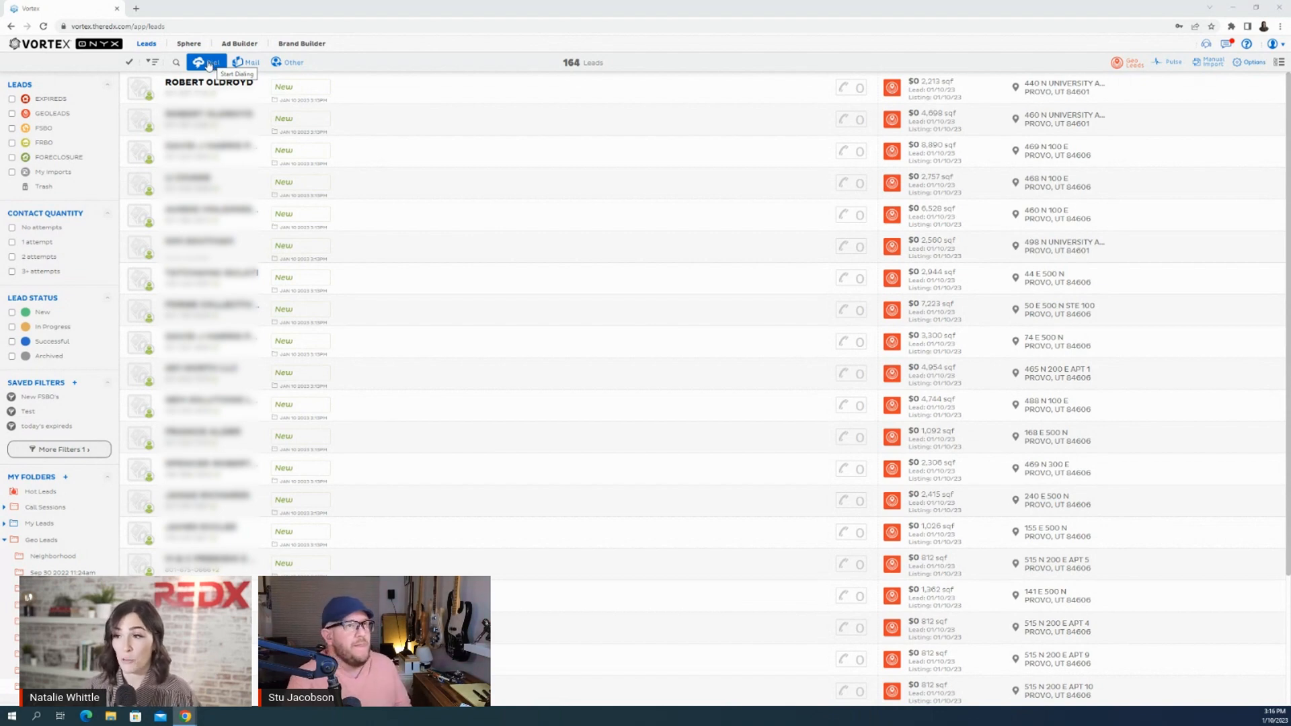
Start dialing the 164 leads as a new session rather than resuming
{"action": "left_click", "coordinate": [203, 62]}
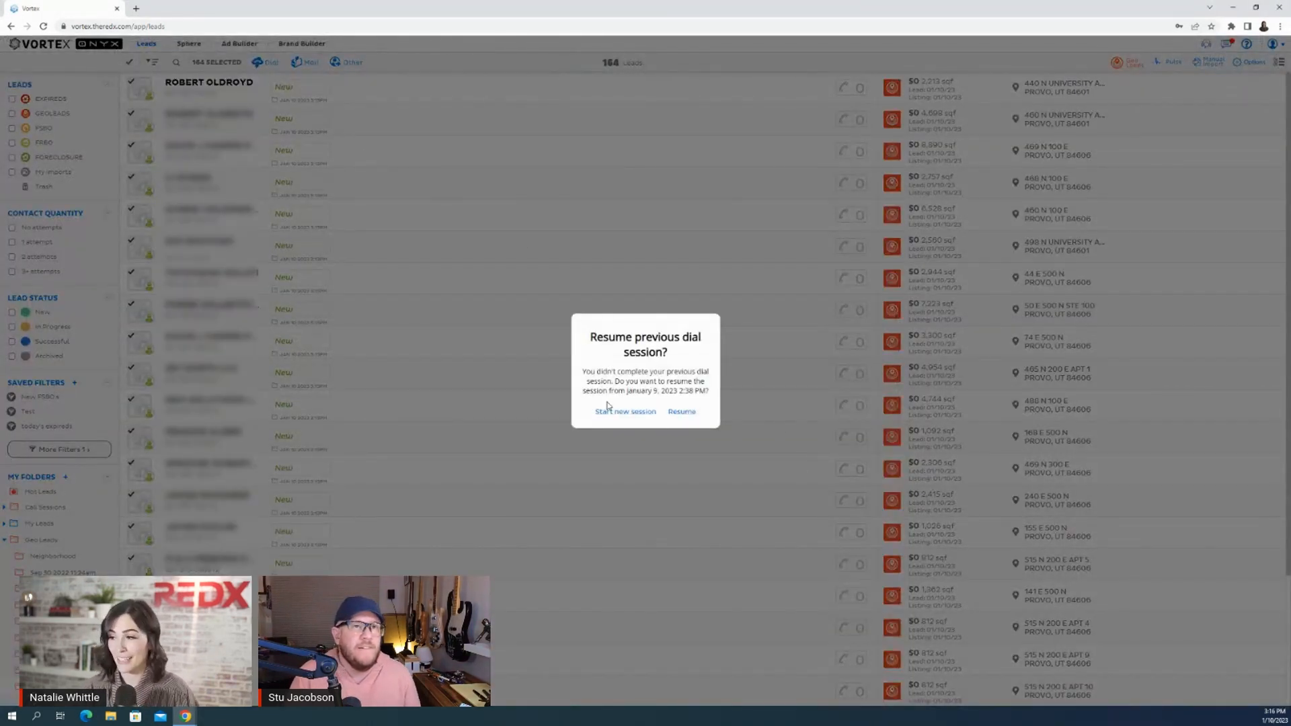
{"action": "left_click", "coordinate": [626, 411]}
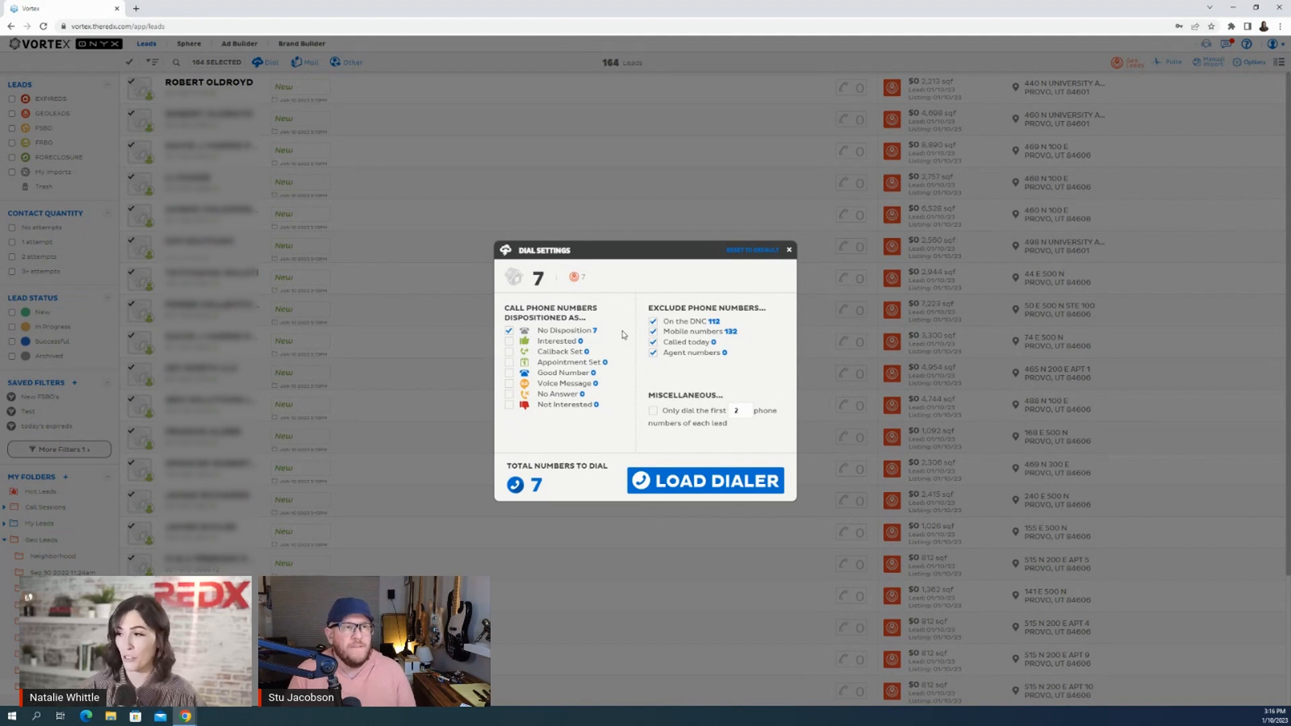
{"action": "mouse_move", "coordinate": [659, 375]}
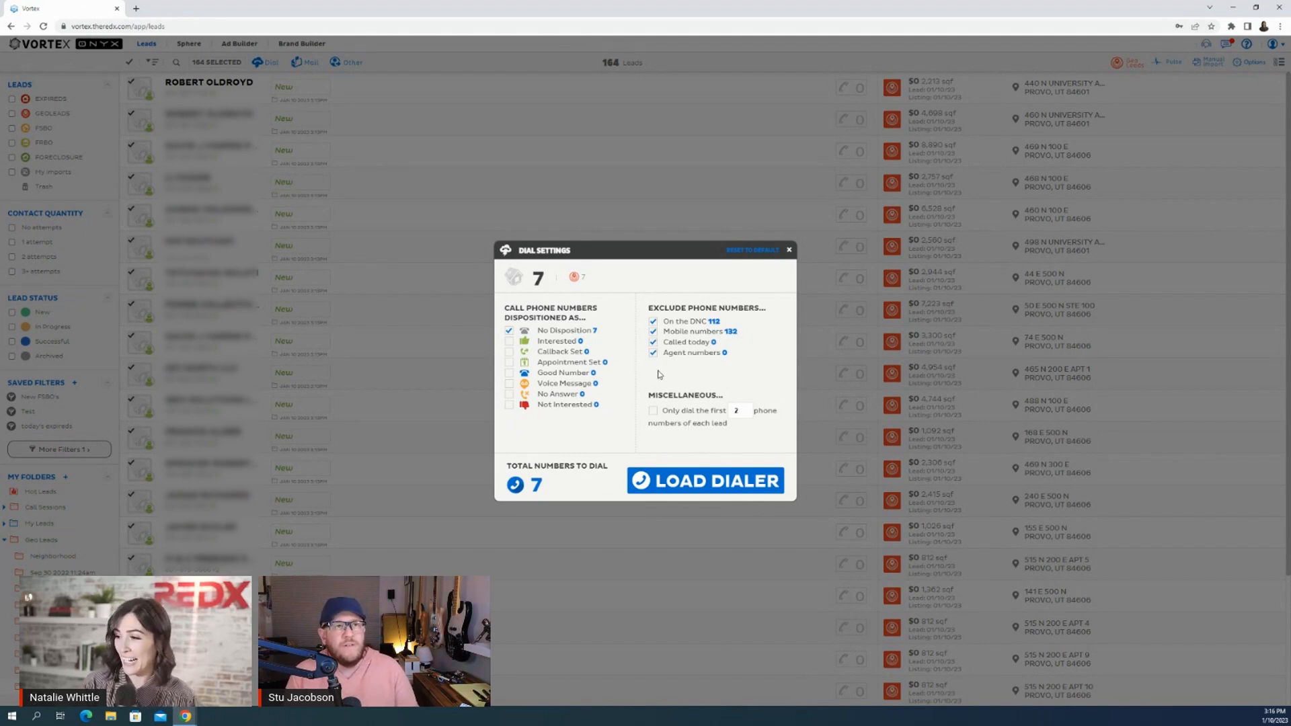
Stop excluding mobile numbers, confirm the compliance warning, and load the dialer with 63 numbers
{"action": "left_click", "coordinate": [653, 331]}
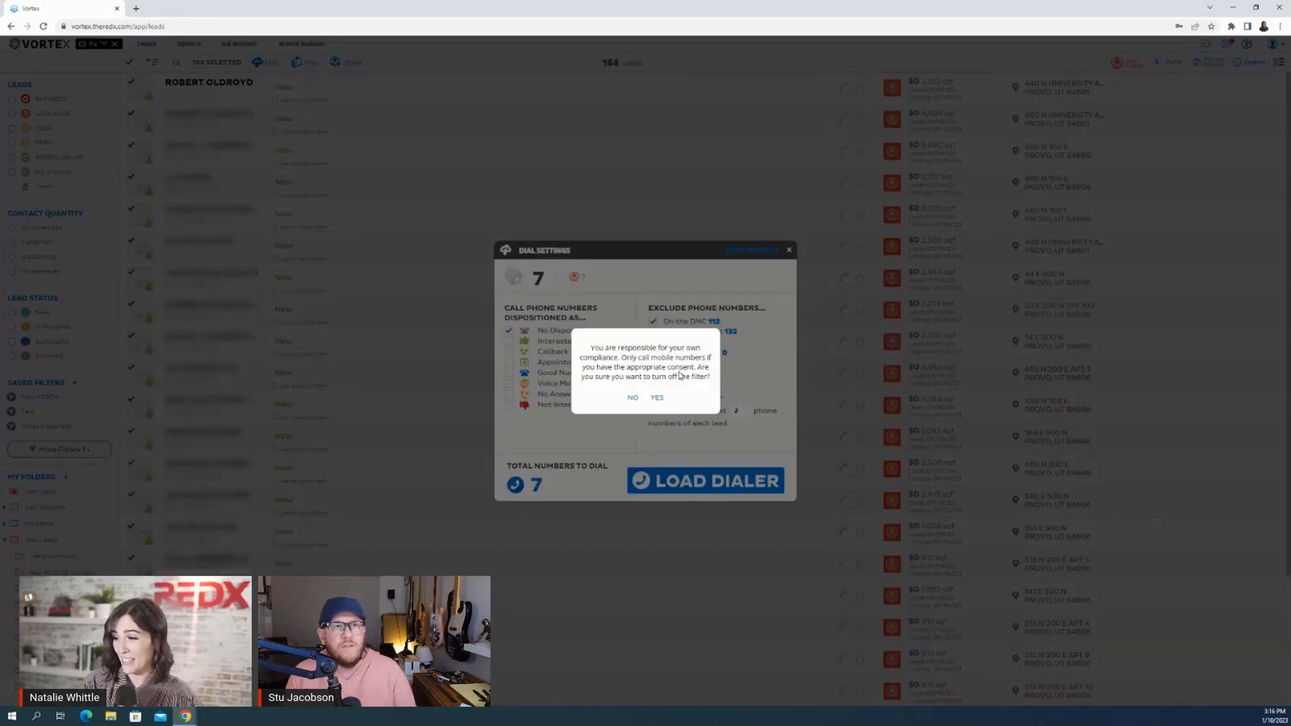
{"action": "left_click", "coordinate": [632, 398]}
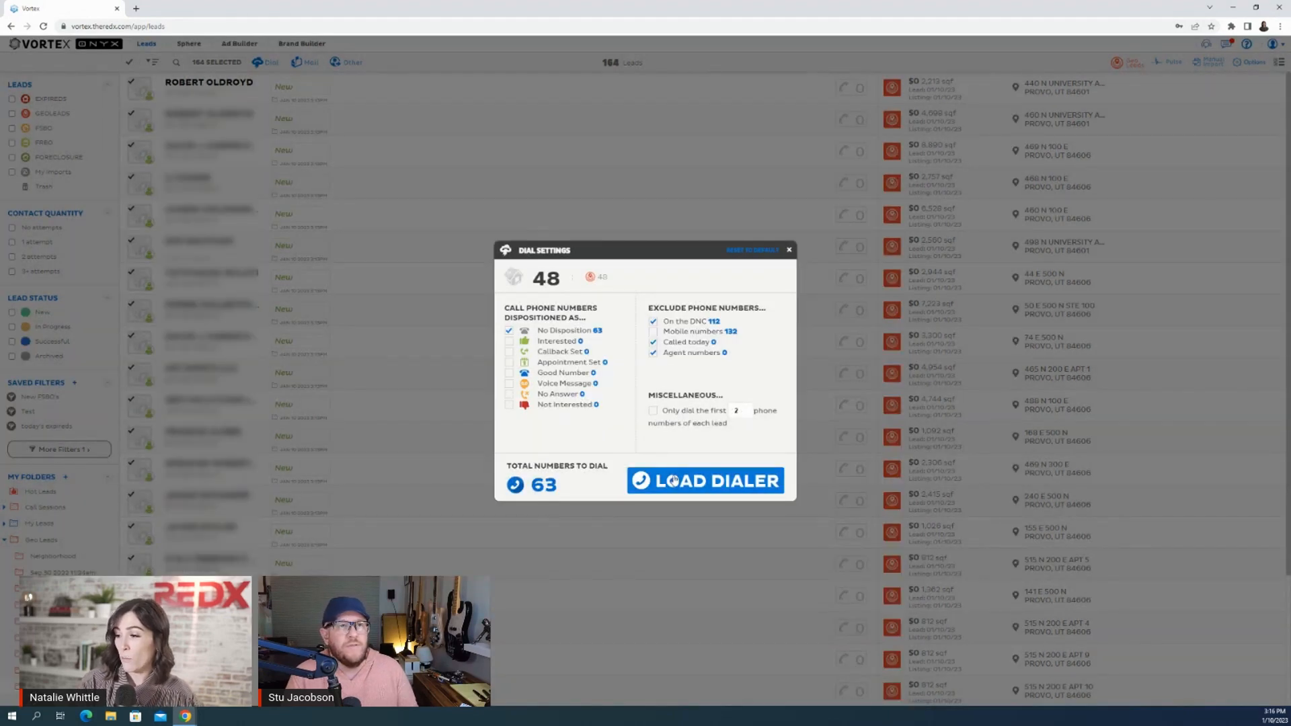
{"action": "mouse_move", "coordinate": [609, 379]}
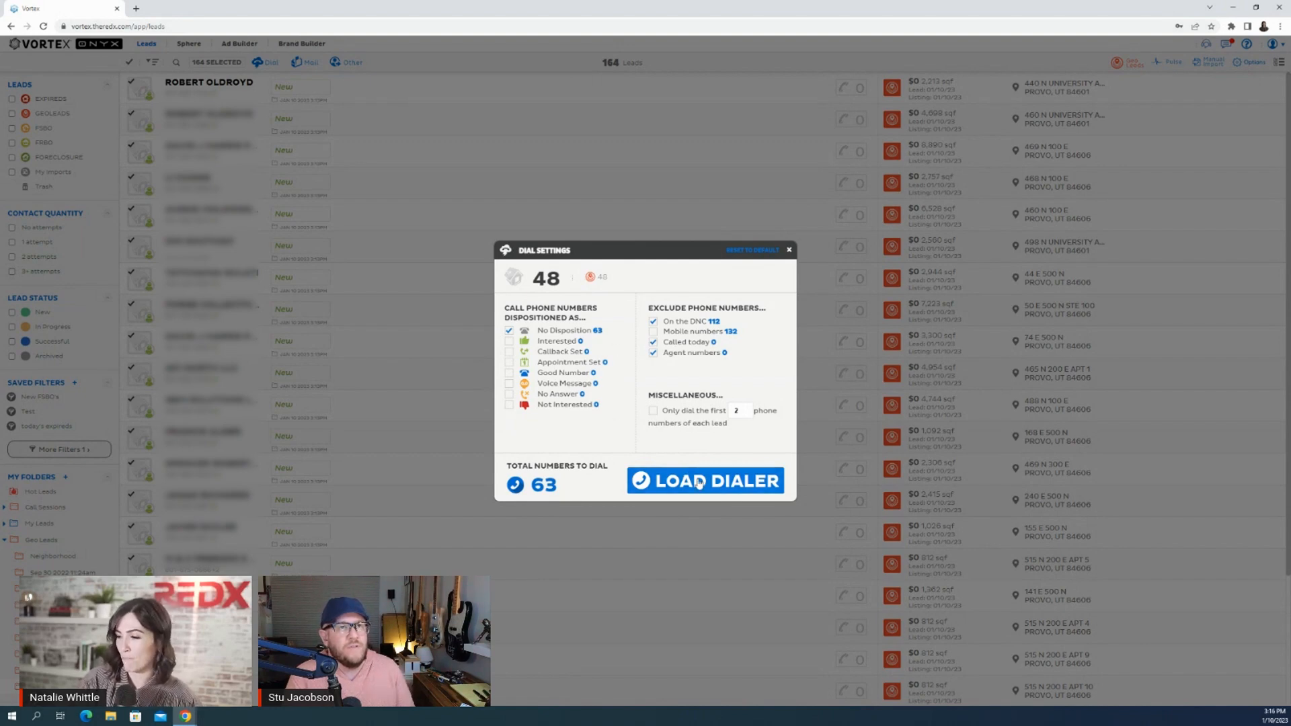
{"action": "left_click", "coordinate": [705, 481]}
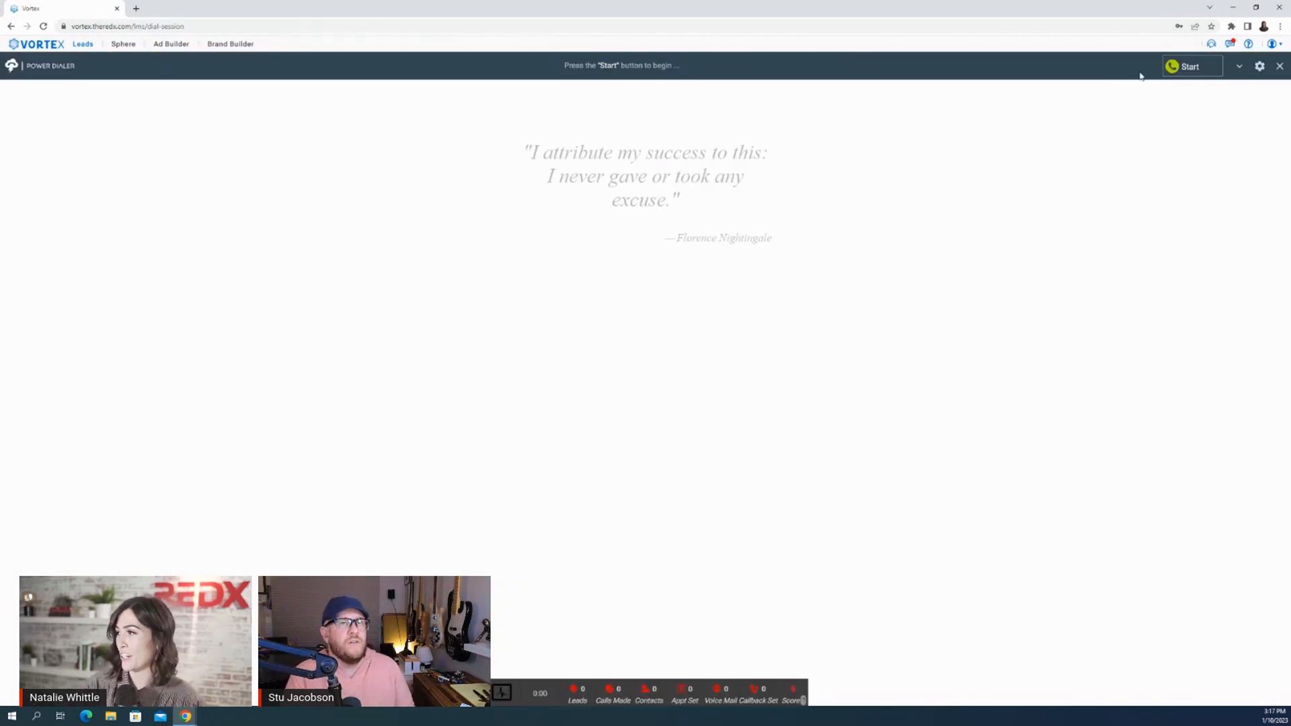
Start the power dialer session, opening the first of 48 Provo leads
{"action": "left_click", "coordinate": [1192, 65]}
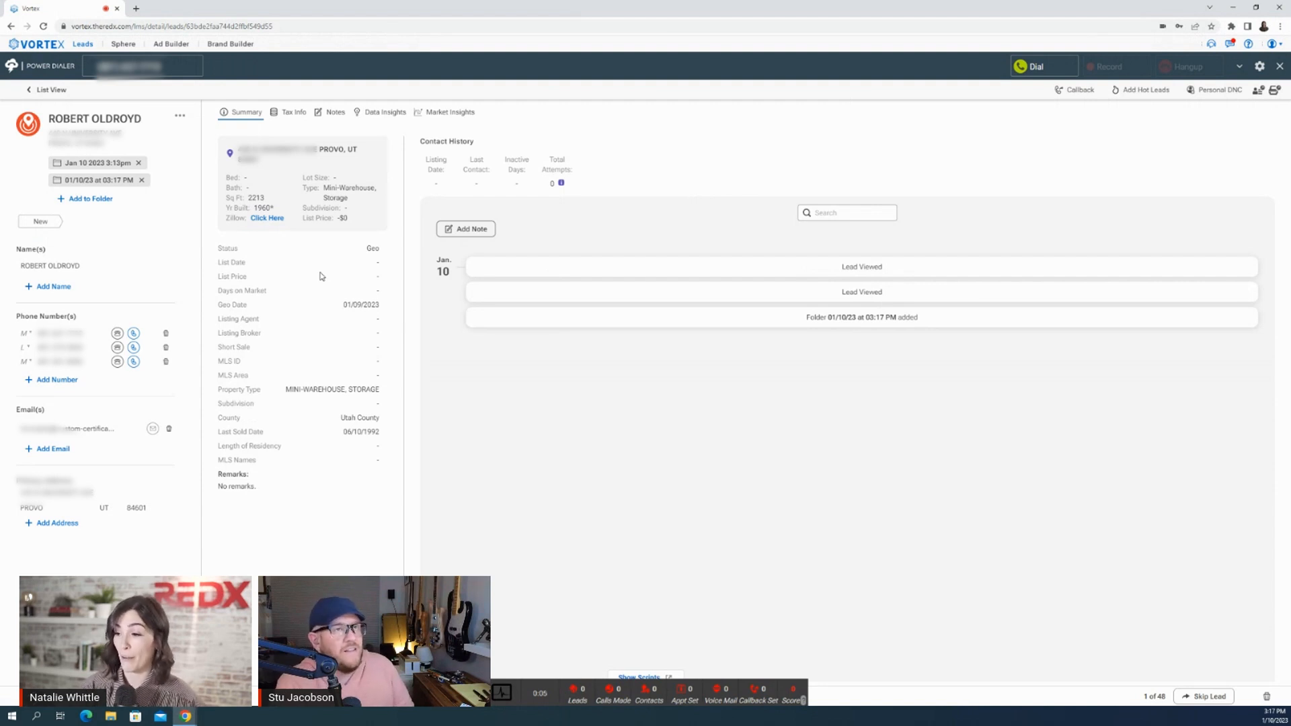
{"action": "mouse_move", "coordinate": [1026, 88]}
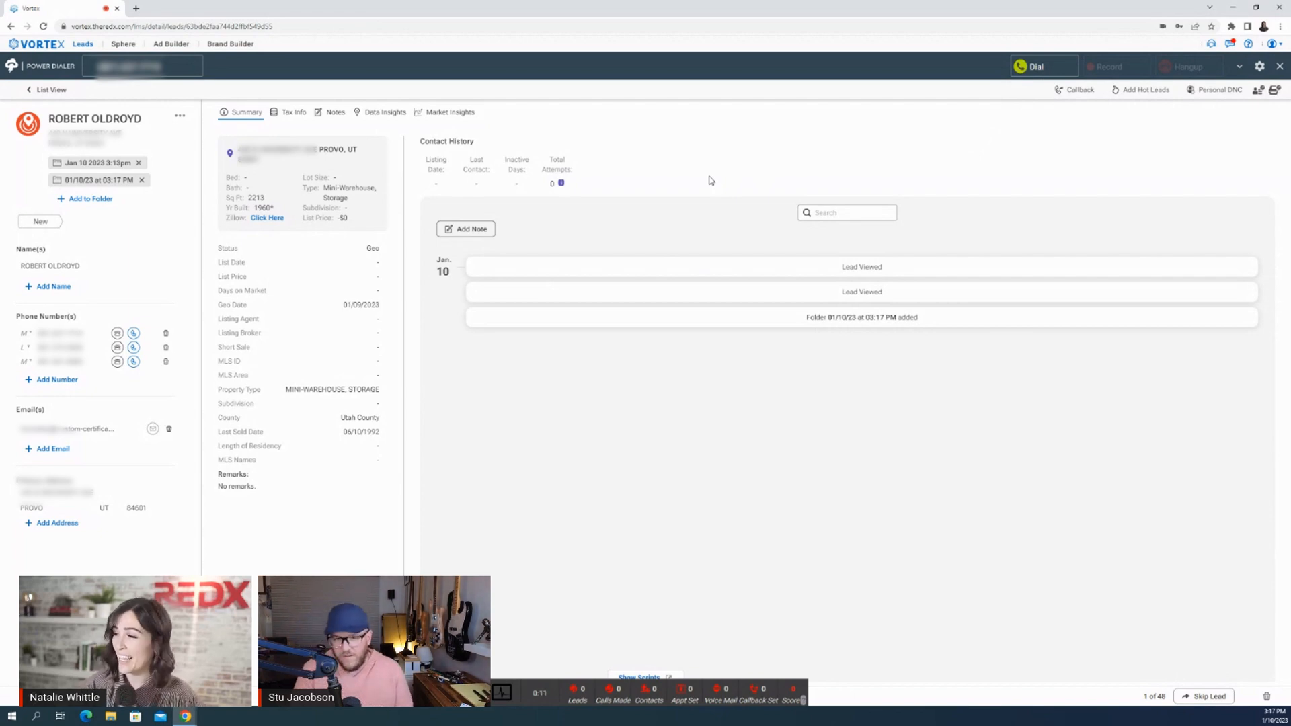
{"action": "left_click", "coordinate": [1260, 66]}
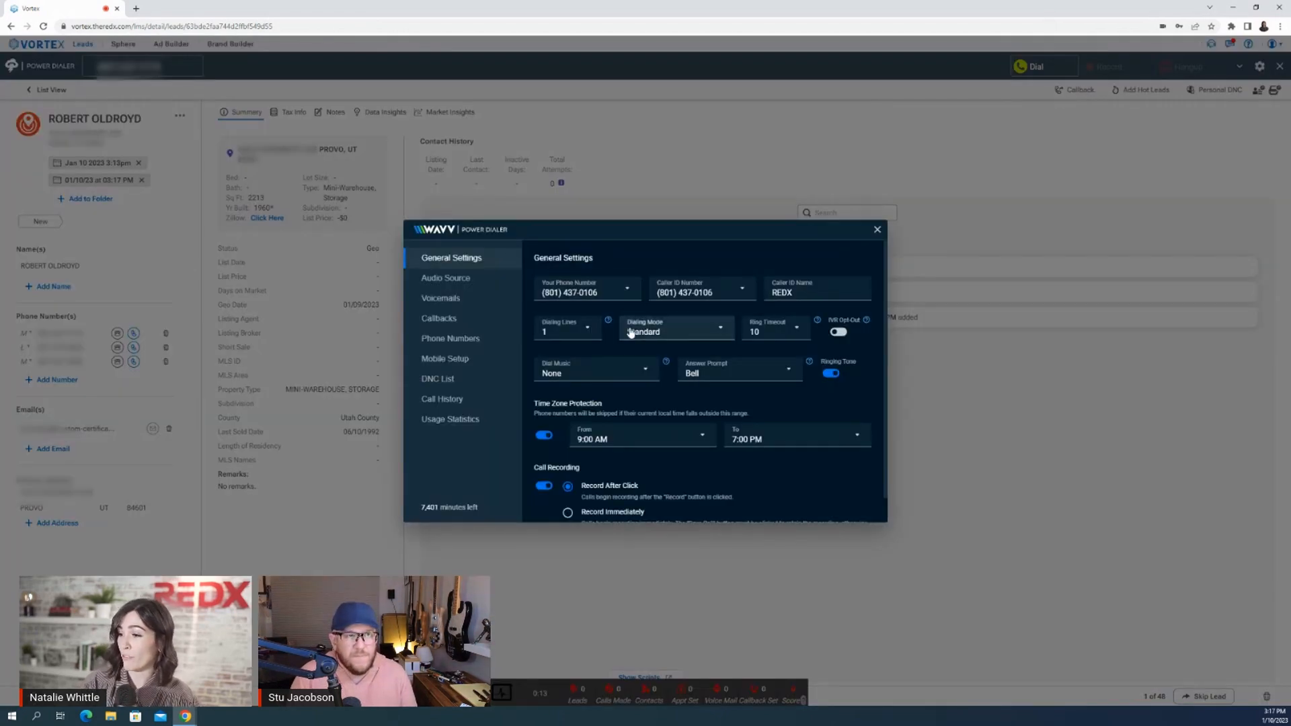
{"action": "left_click", "coordinate": [440, 298]}
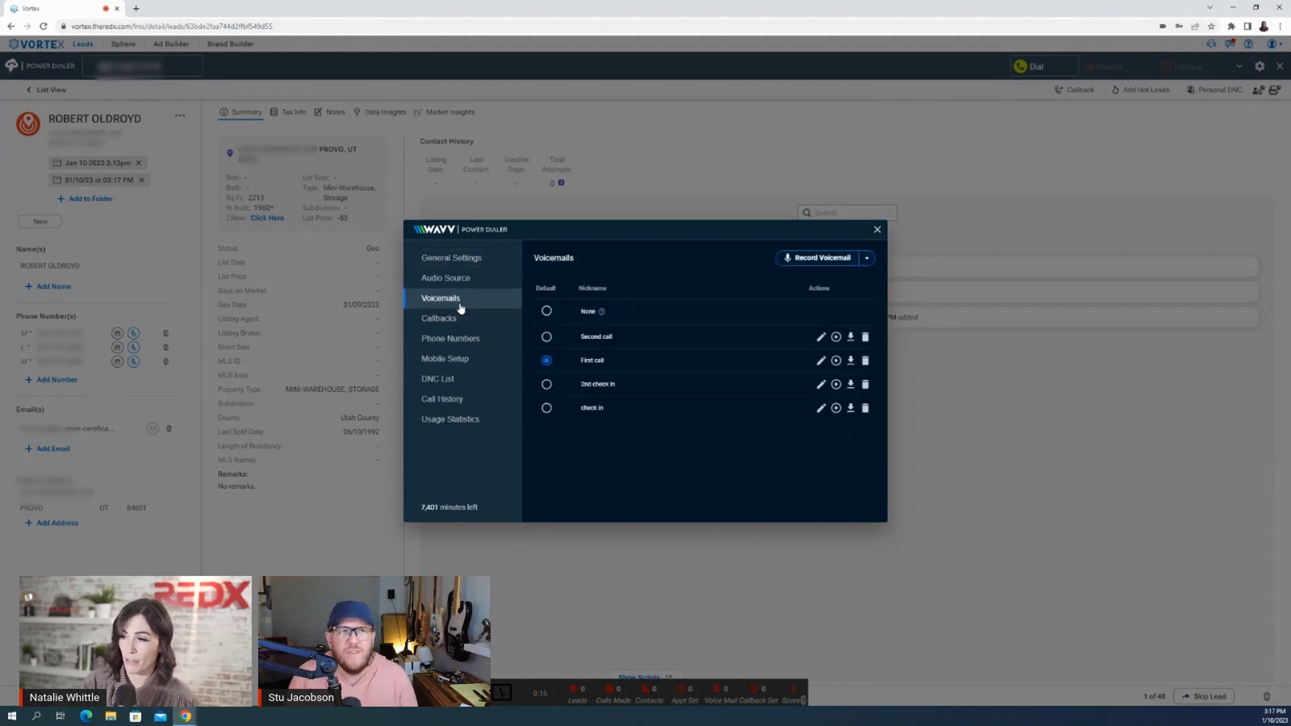
{"action": "mouse_move", "coordinate": [630, 322]}
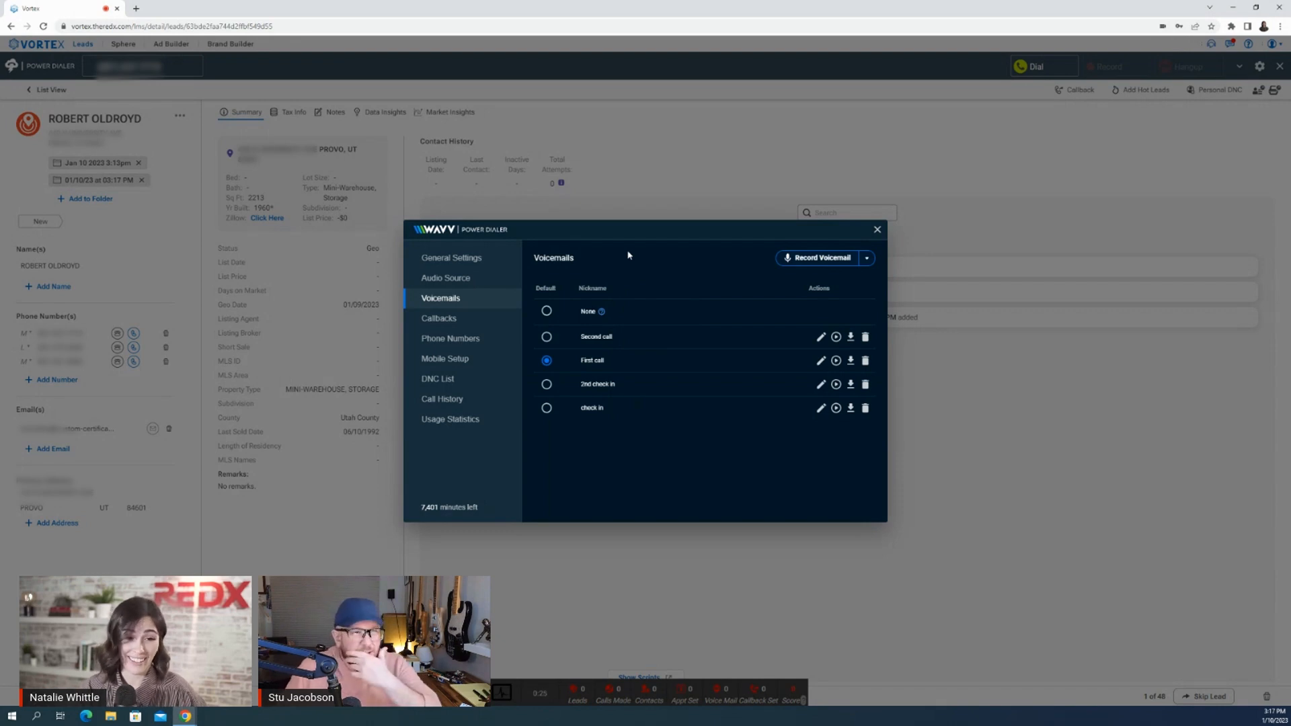
{"action": "mouse_move", "coordinate": [910, 238]}
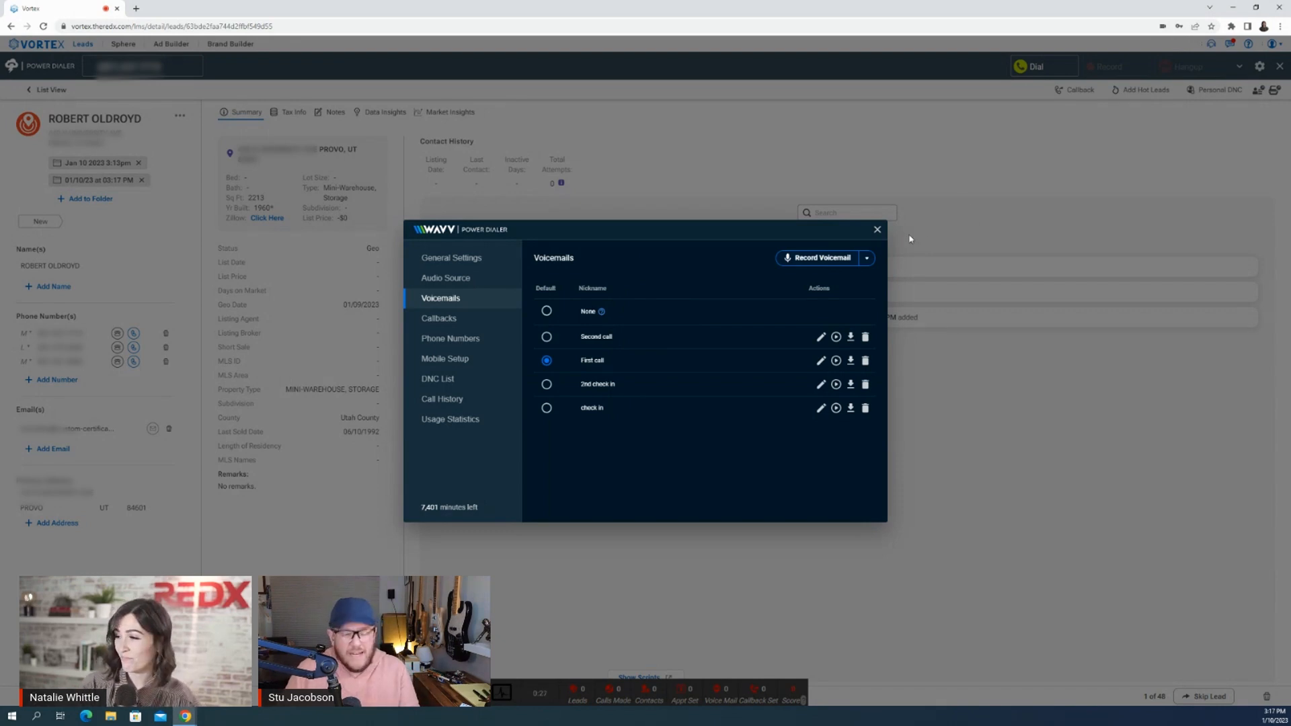
{"action": "left_click", "coordinate": [877, 230]}
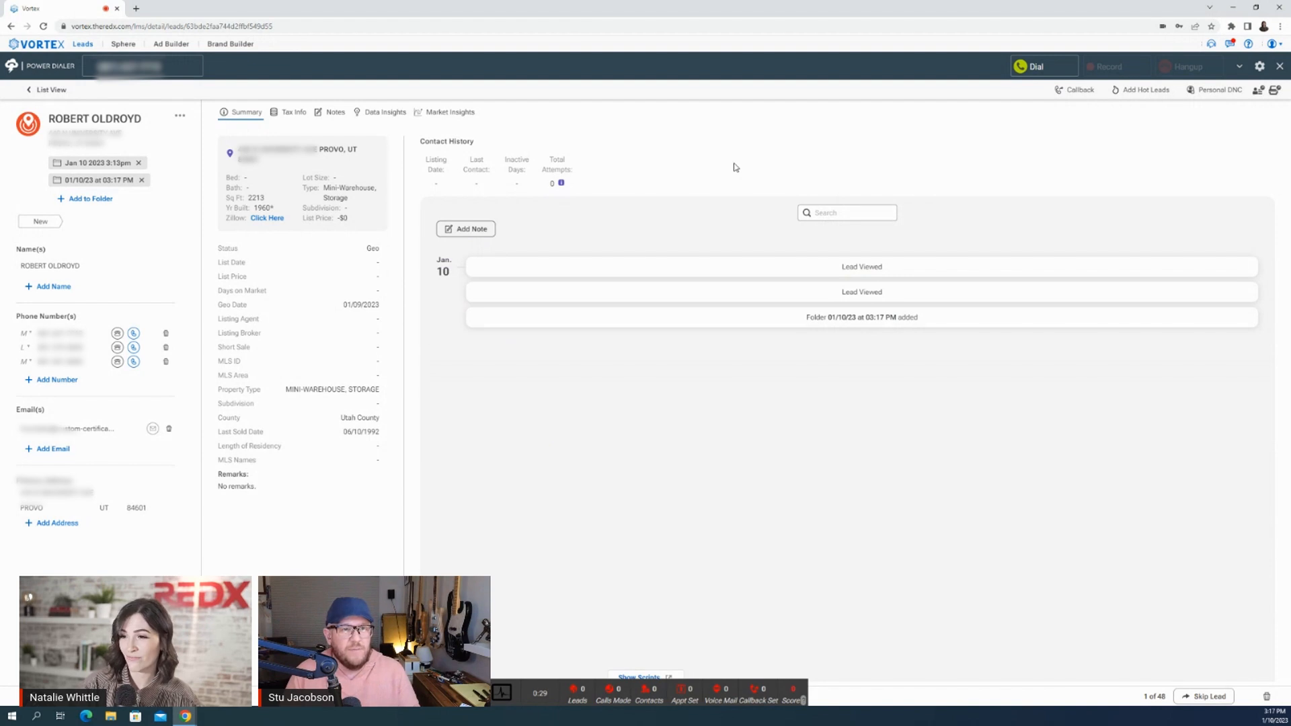
Reopen the power dialer settings from the header gear icon
{"action": "left_click", "coordinate": [1260, 66]}
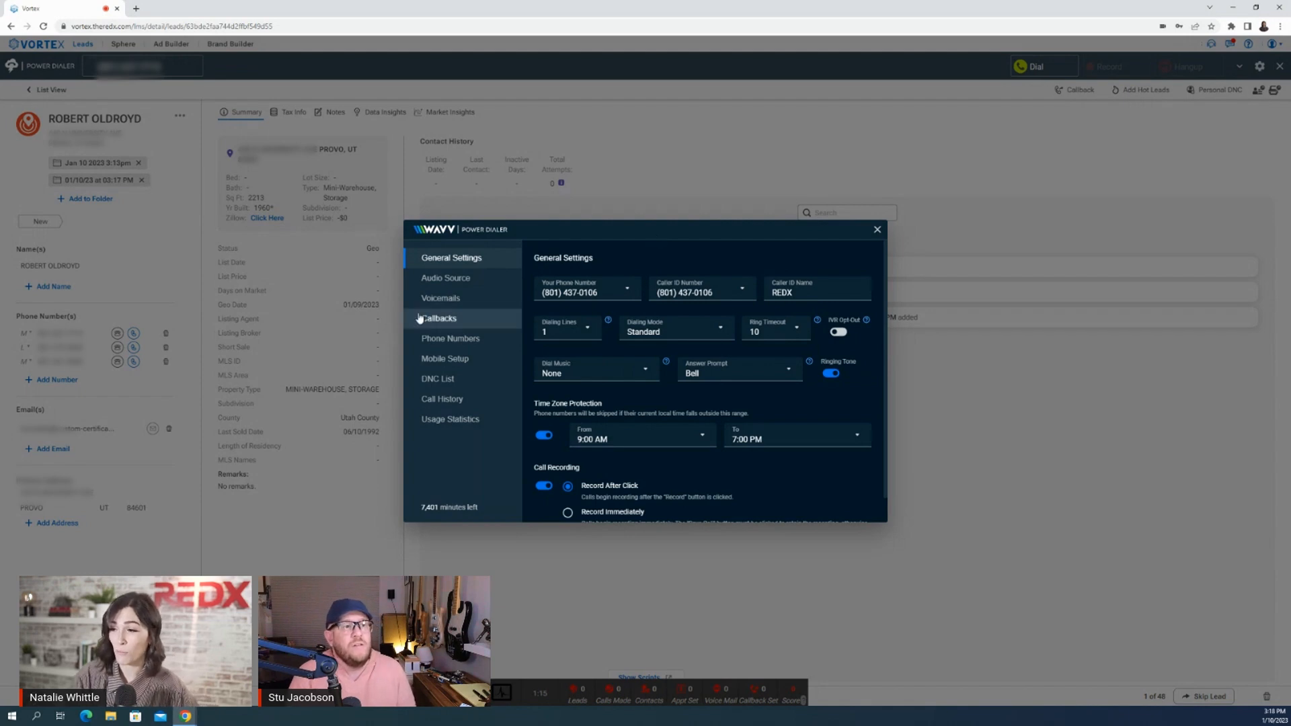
Review the saved voicemail recordings, then close the WAVV dialer settings
{"action": "left_click", "coordinate": [441, 299]}
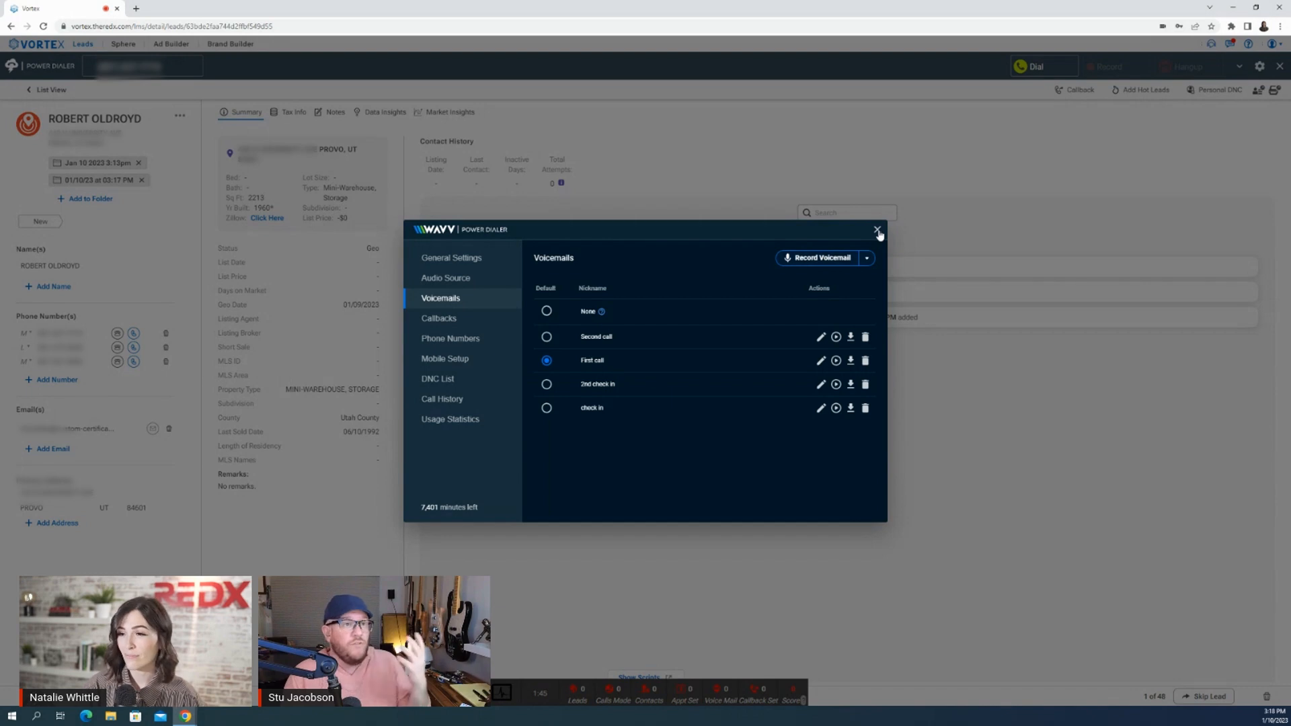
{"action": "left_click", "coordinate": [874, 230]}
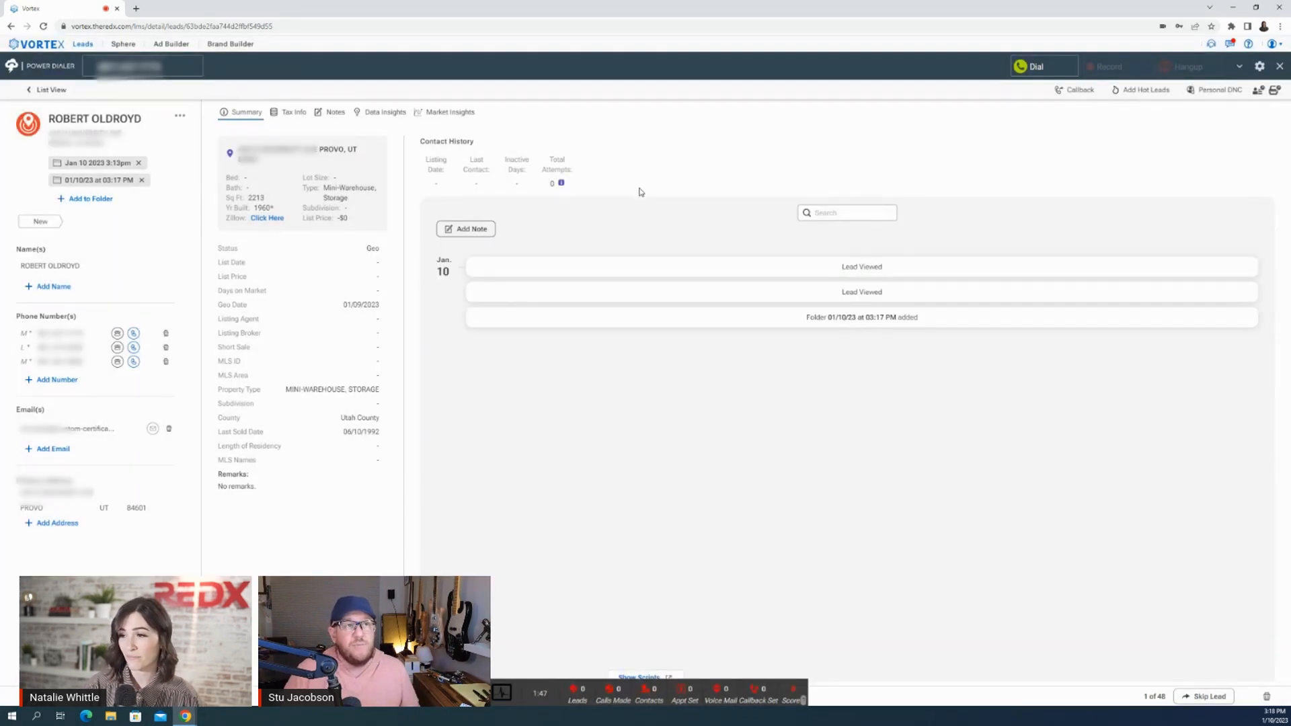
{"action": "mouse_move", "coordinate": [671, 187]}
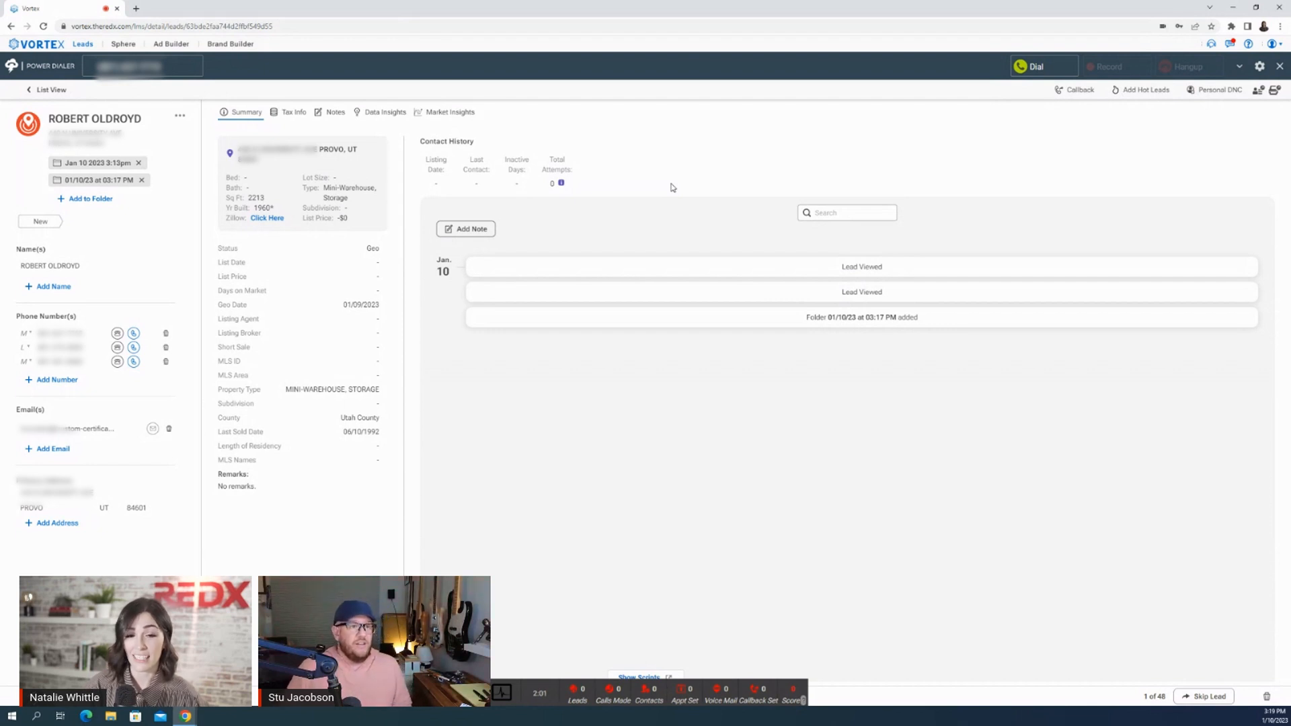
{"action": "mouse_move", "coordinate": [393, 127]}
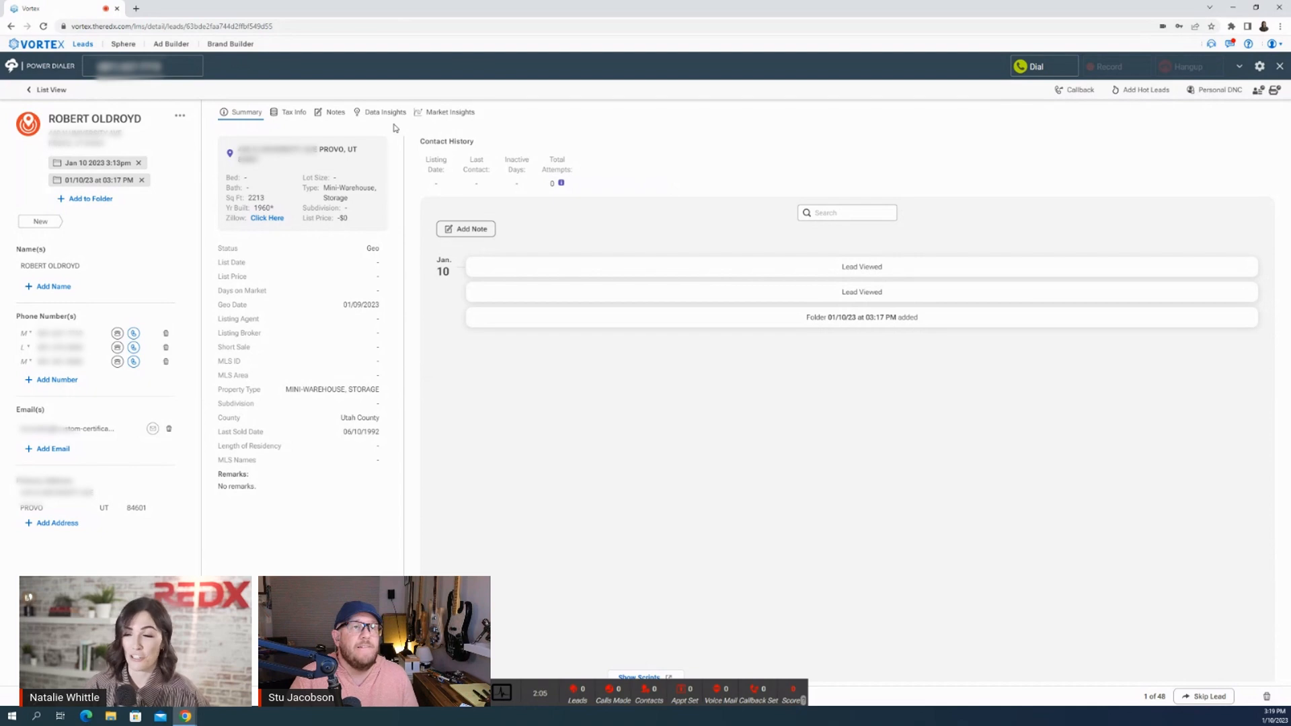
Show lead 1's Data Insights with home and building details like year built 1960
{"action": "left_click", "coordinate": [385, 111]}
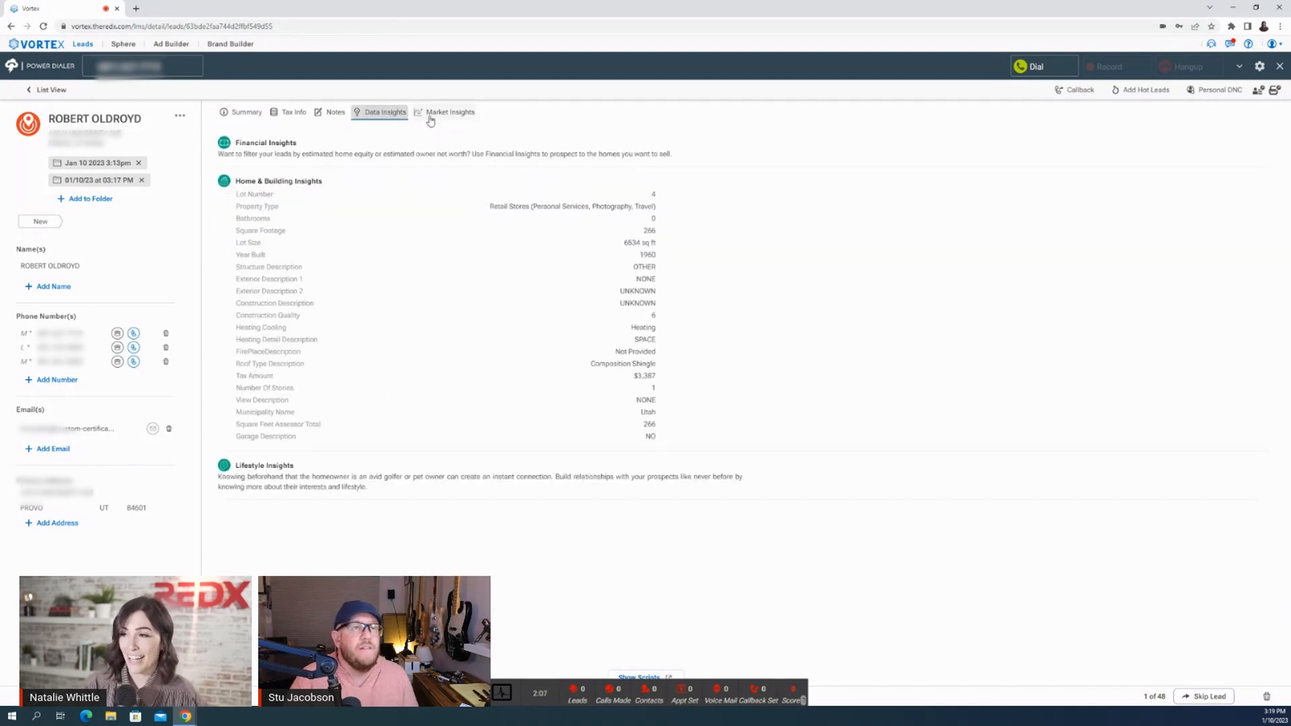
Load the Market Insights report for Provo, UT 84601
{"action": "left_click", "coordinate": [450, 112]}
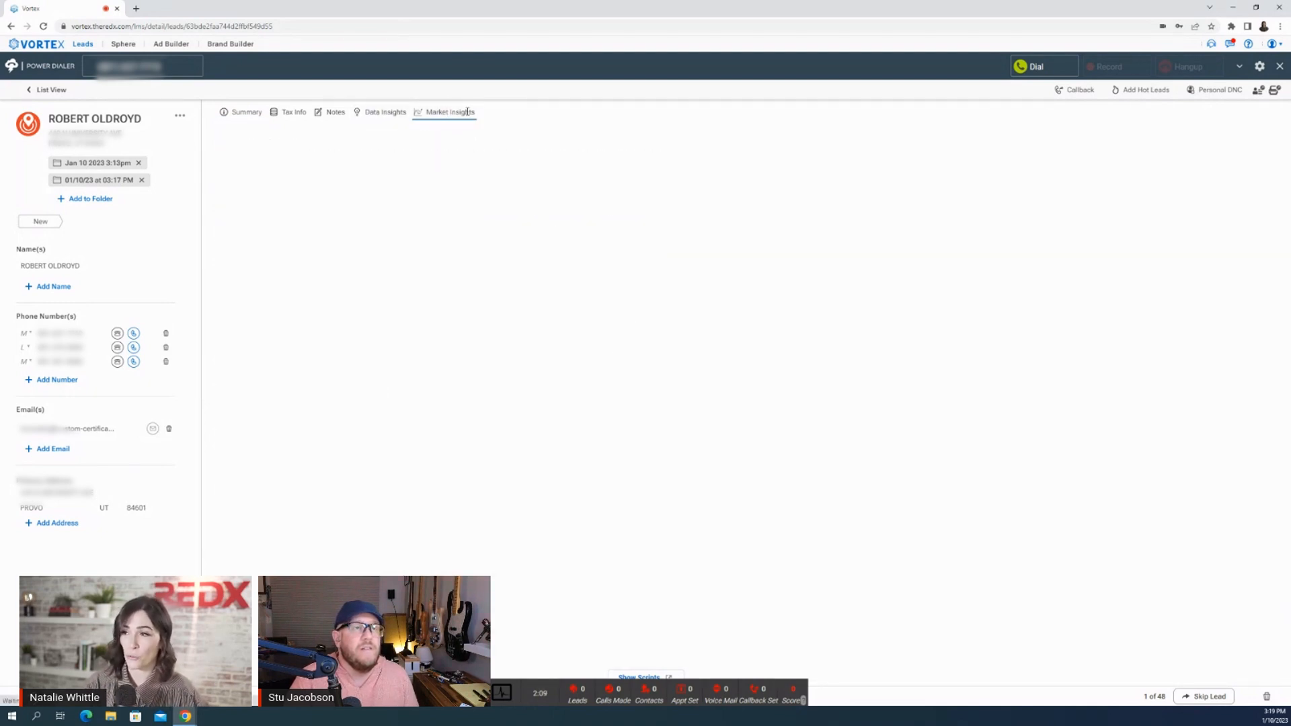
{"action": "left_click", "coordinate": [449, 112]}
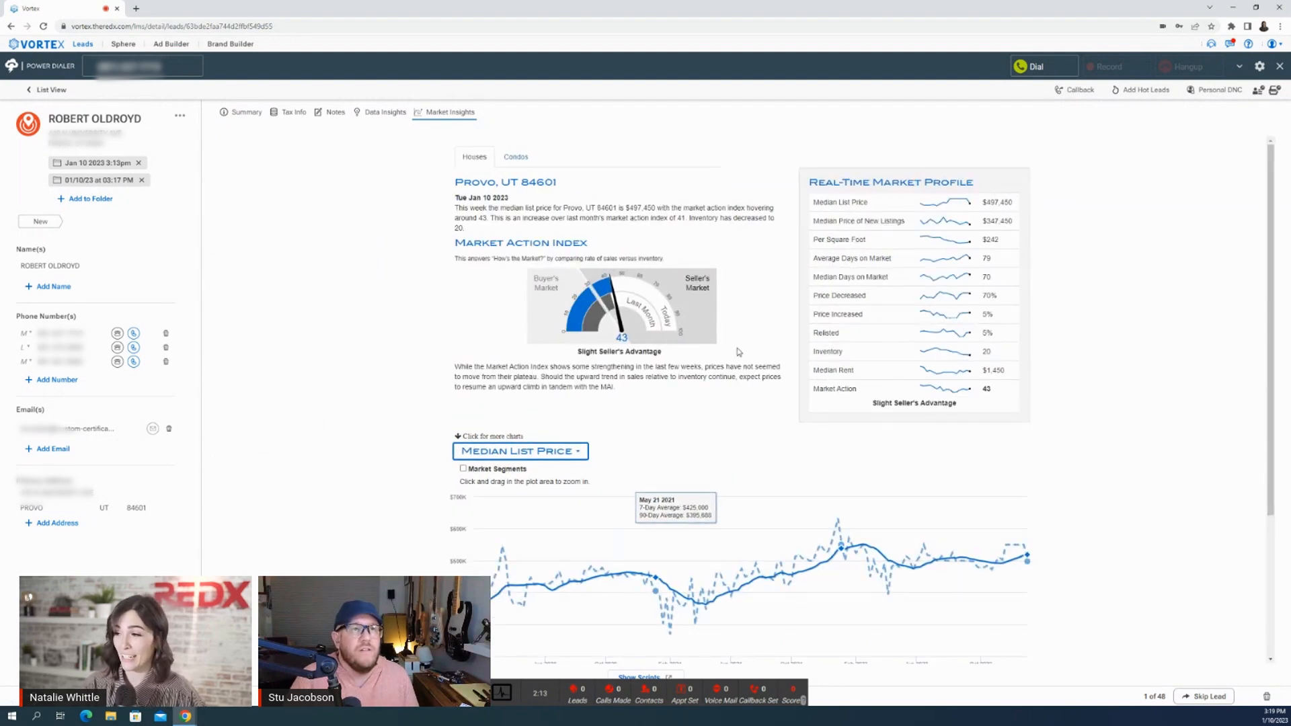
{"action": "mouse_move", "coordinate": [317, 274]}
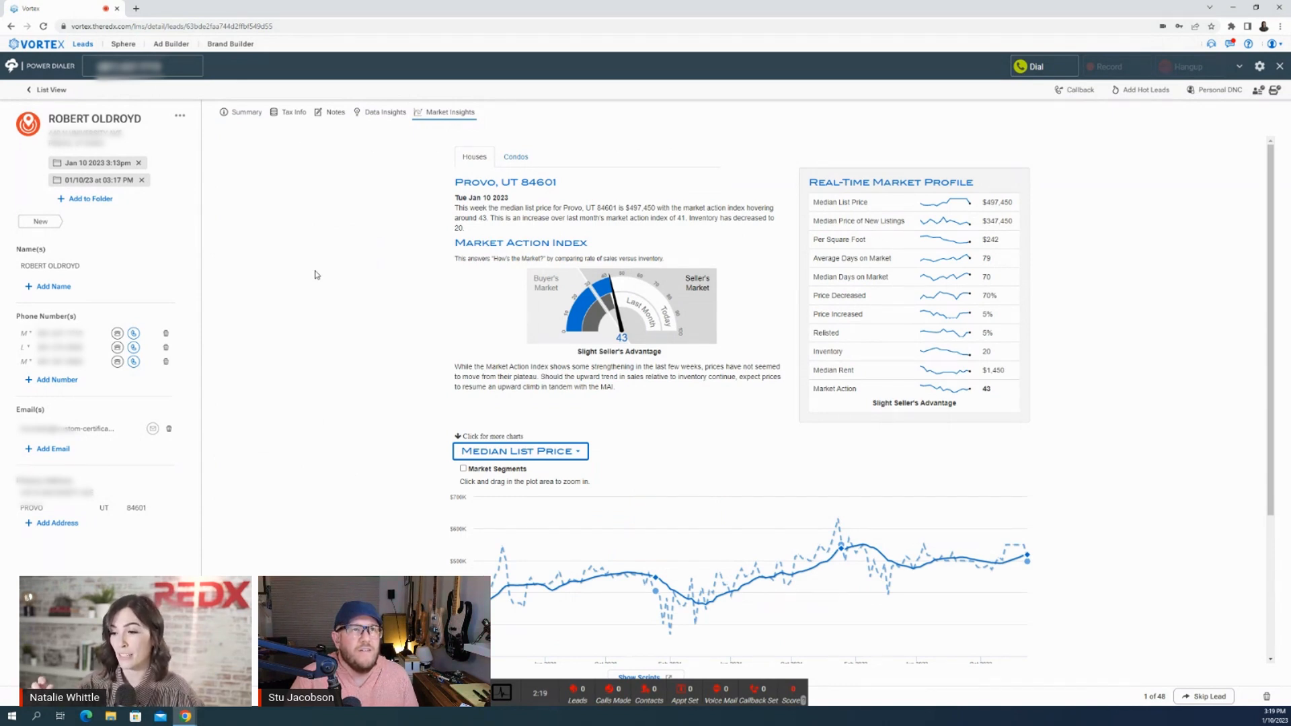
{"action": "mouse_move", "coordinate": [500, 323]}
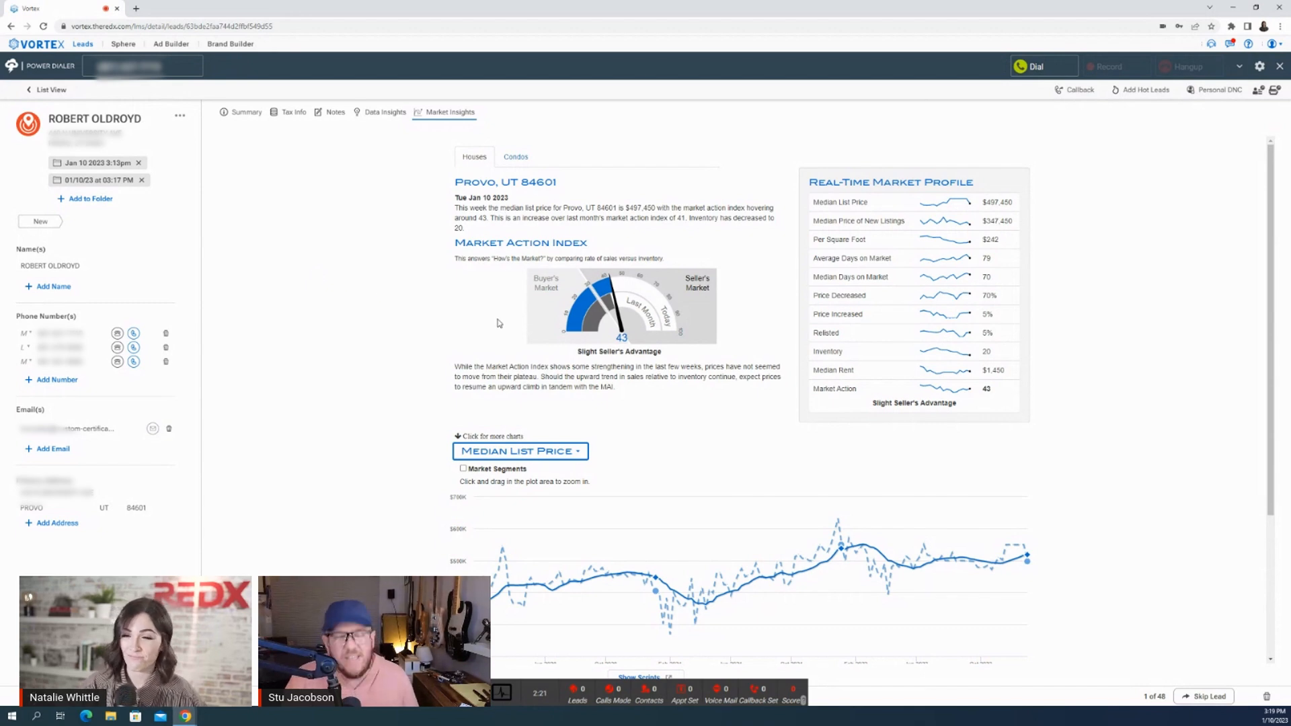
{"action": "mouse_move", "coordinate": [383, 142]}
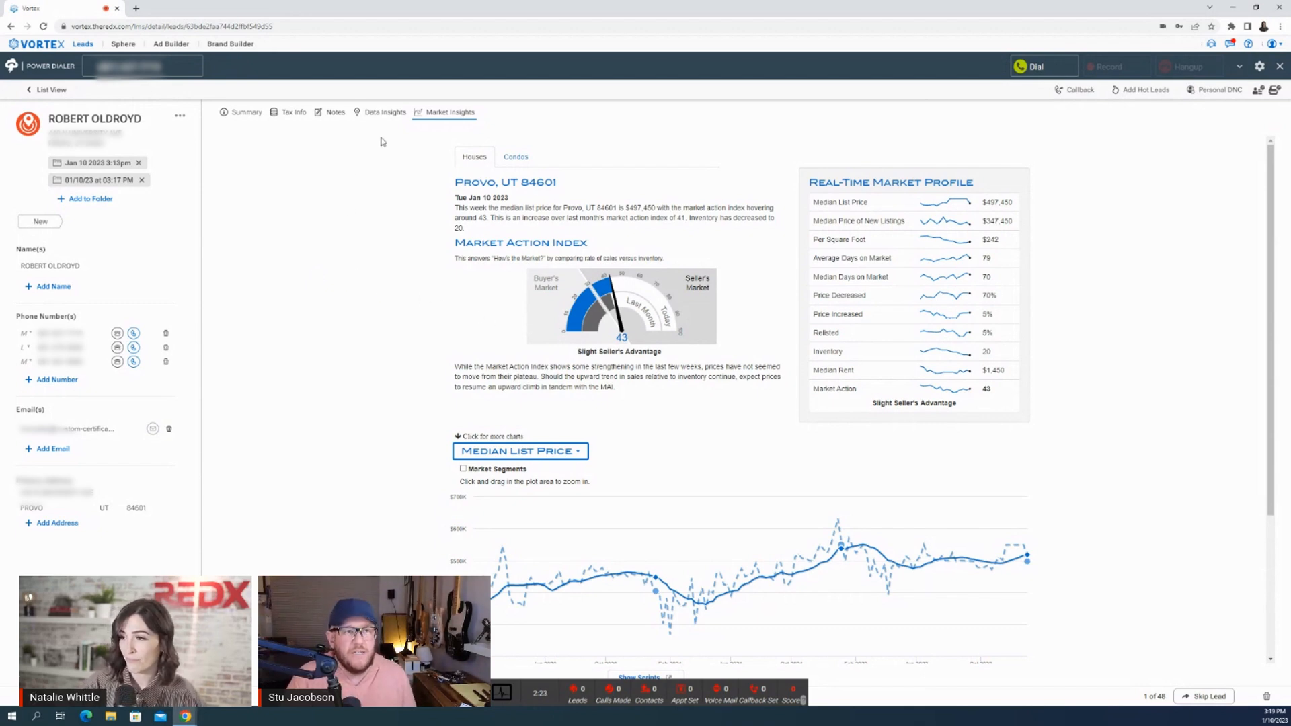
{"action": "mouse_move", "coordinate": [386, 136]}
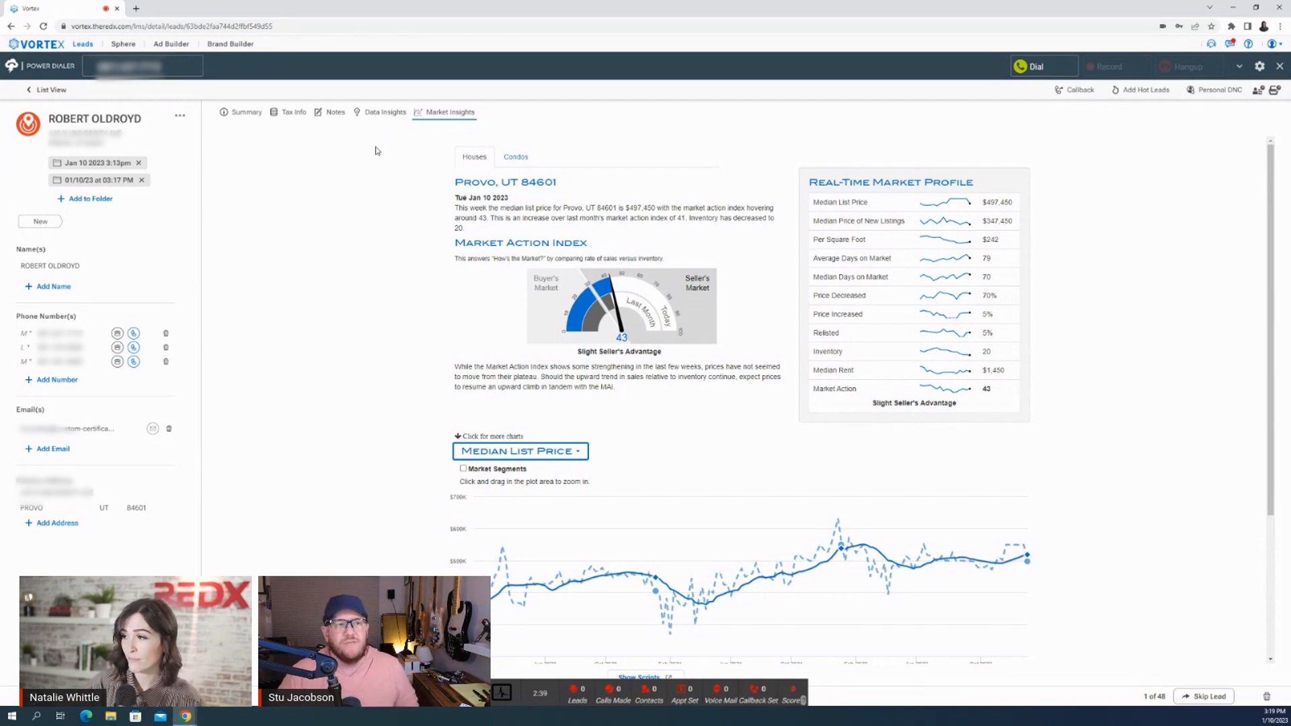
{"action": "mouse_move", "coordinate": [378, 169]}
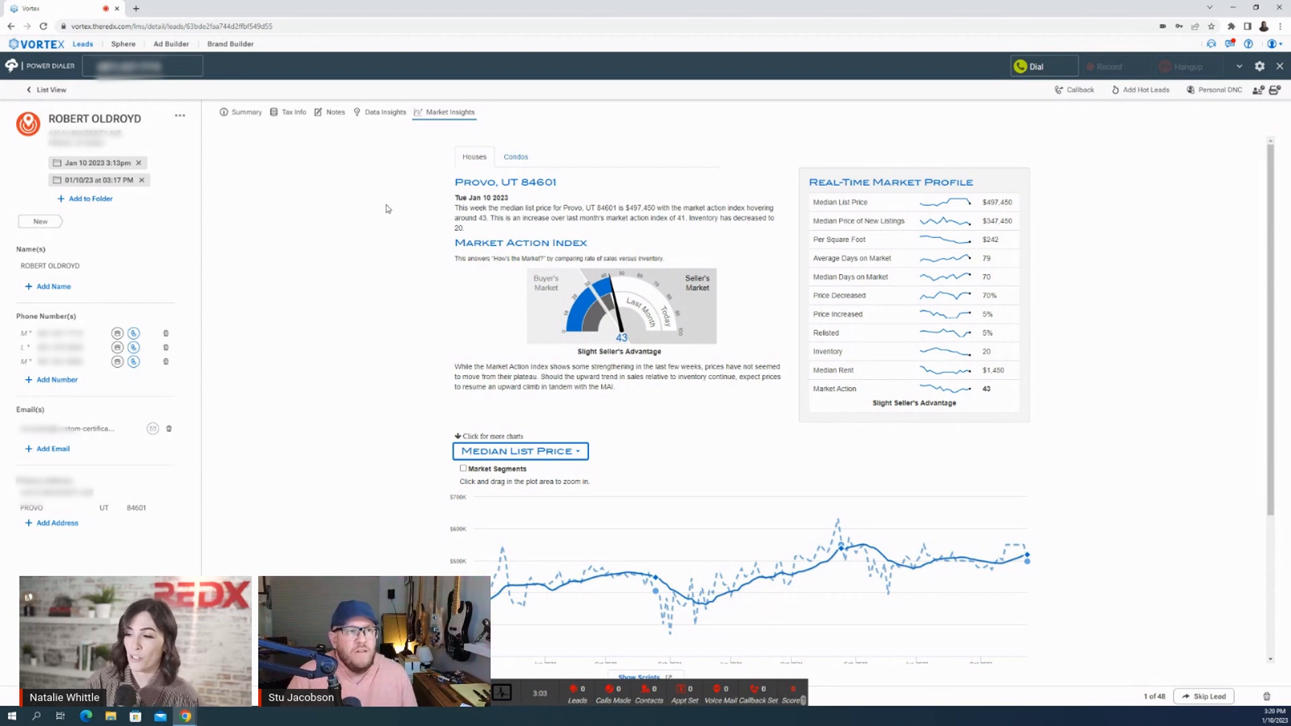
Browse the Median List Price chart options and market segments, then return to Data Insights
{"action": "scroll", "scroll_direction": "down", "scroll_amount": 3}
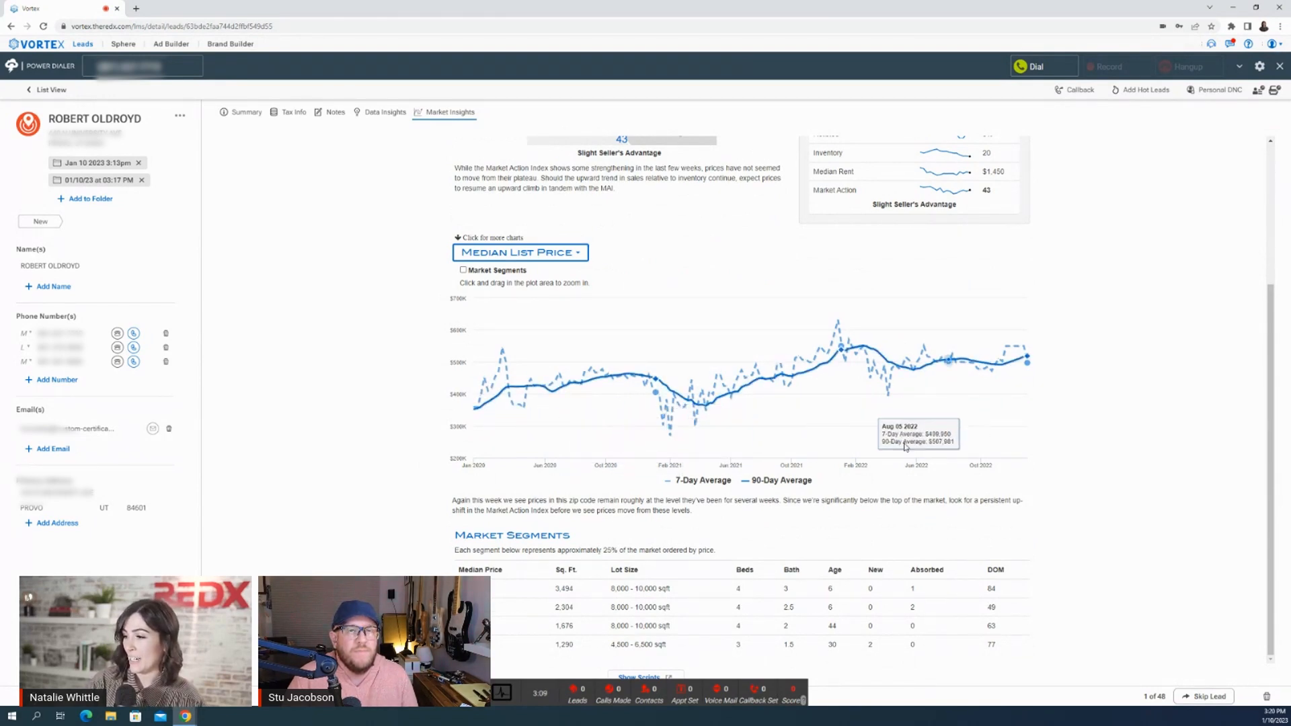
{"action": "mouse_move", "coordinate": [488, 349]}
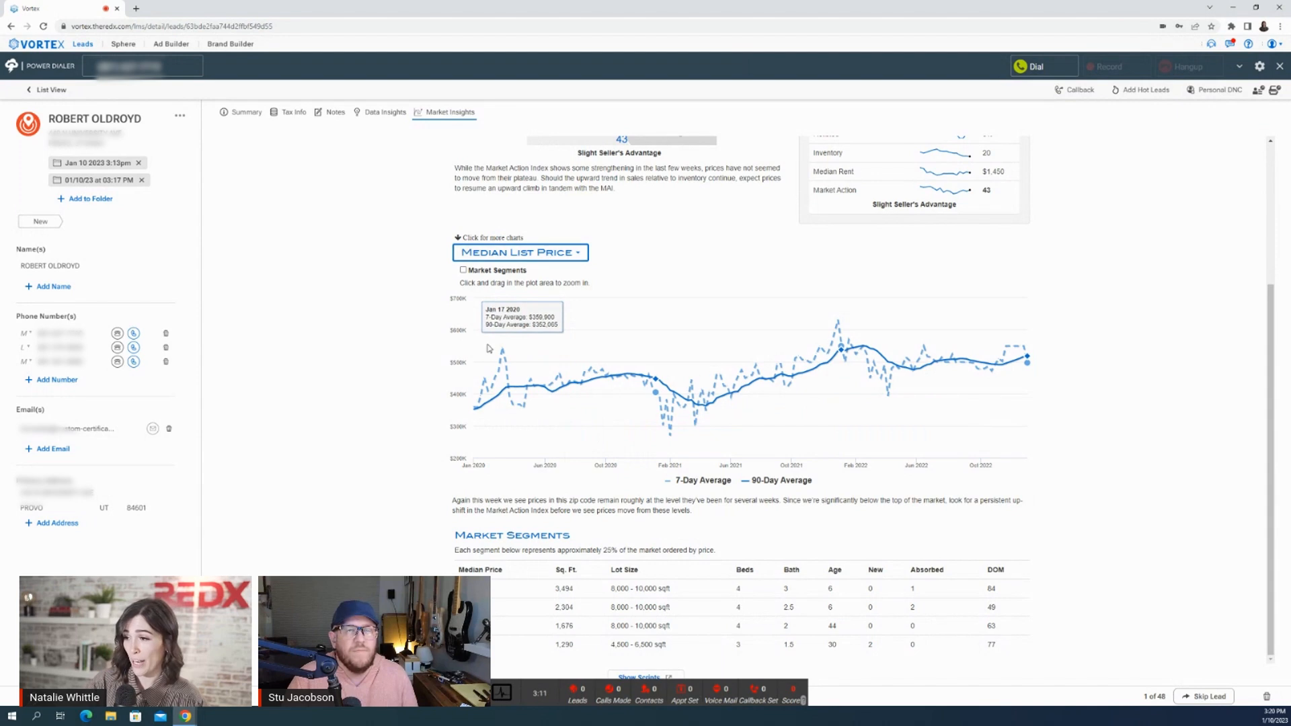
{"action": "left_click", "coordinate": [521, 252]}
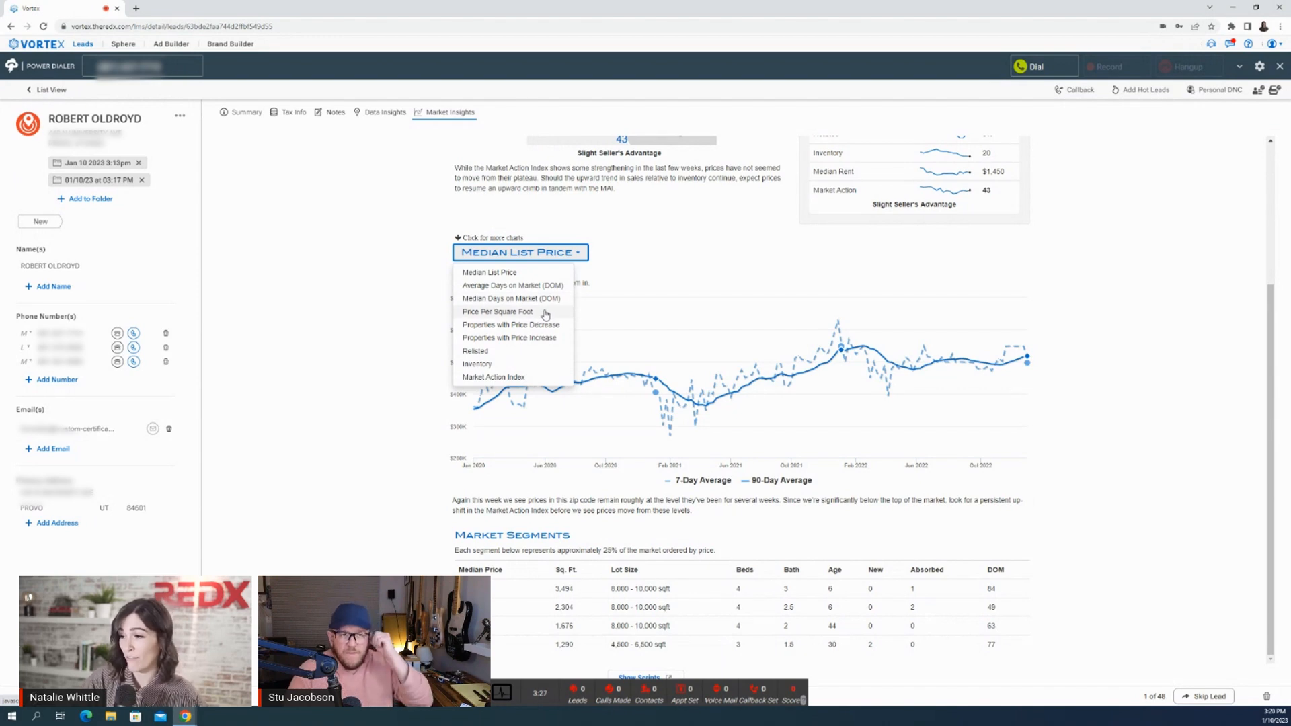
{"action": "mouse_move", "coordinate": [539, 370]}
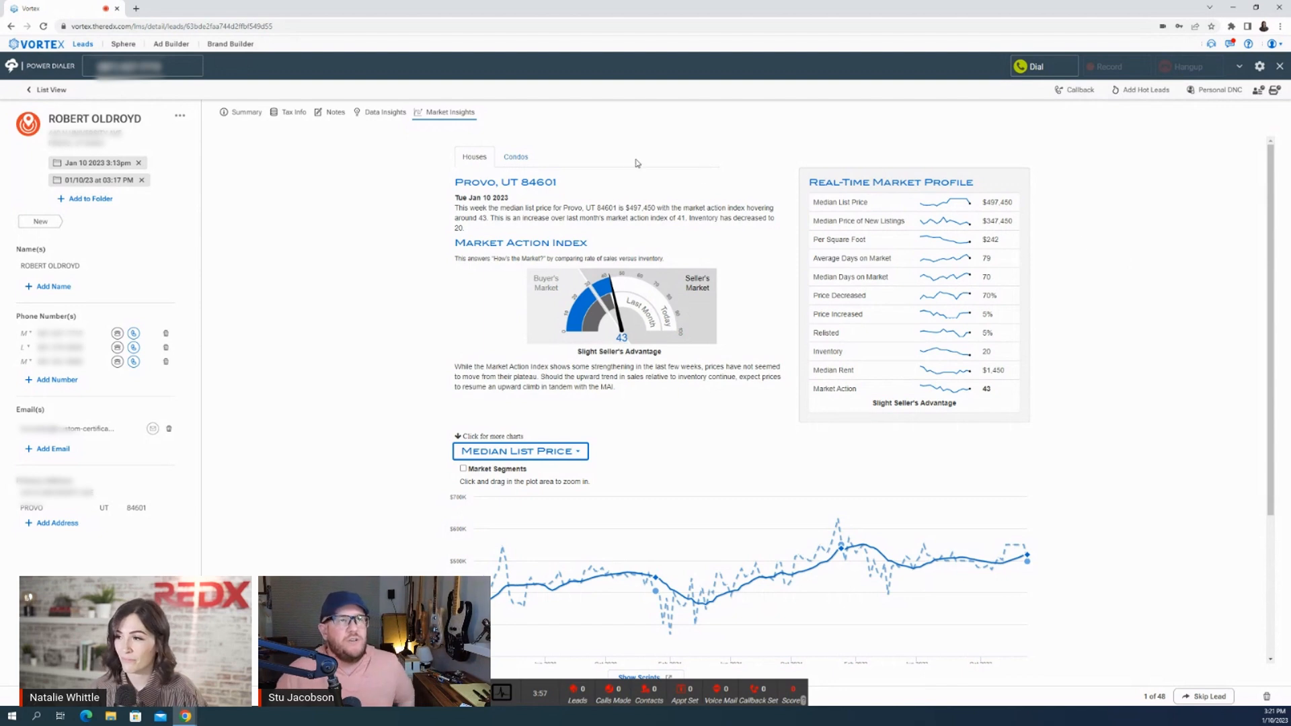
{"action": "left_click", "coordinate": [384, 112]}
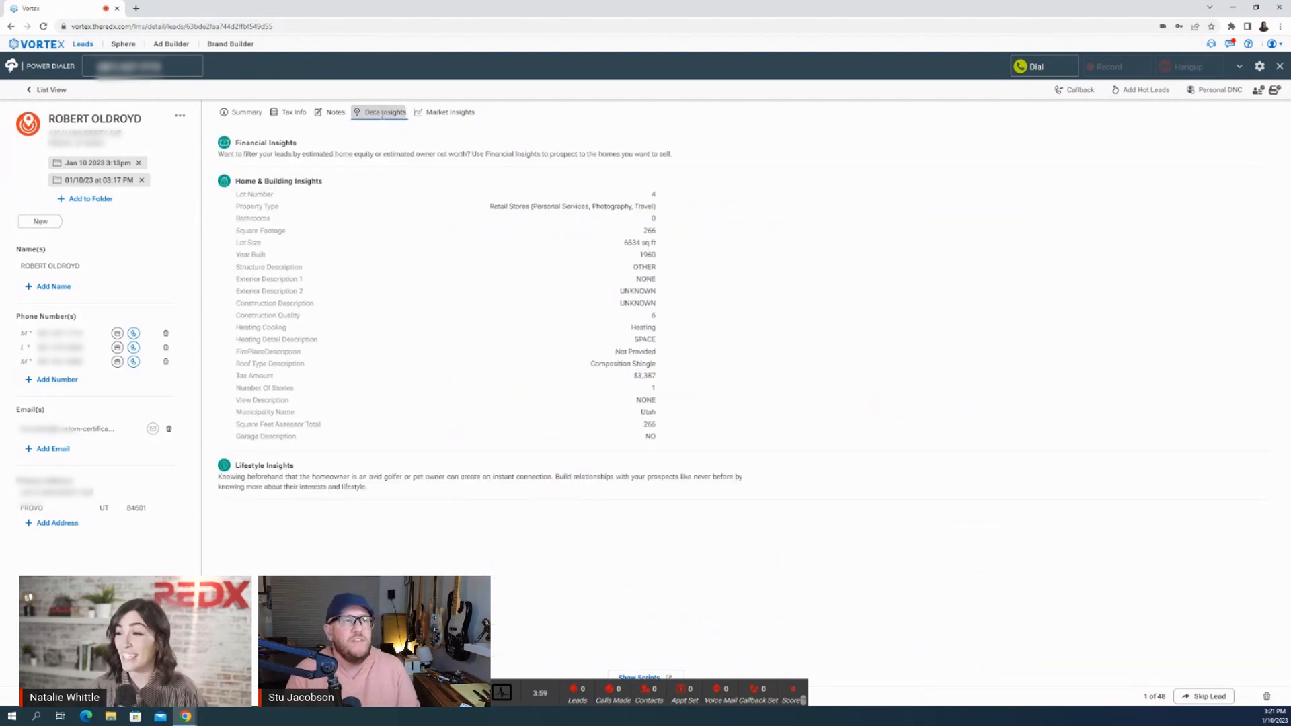
{"action": "mouse_move", "coordinate": [300, 153]}
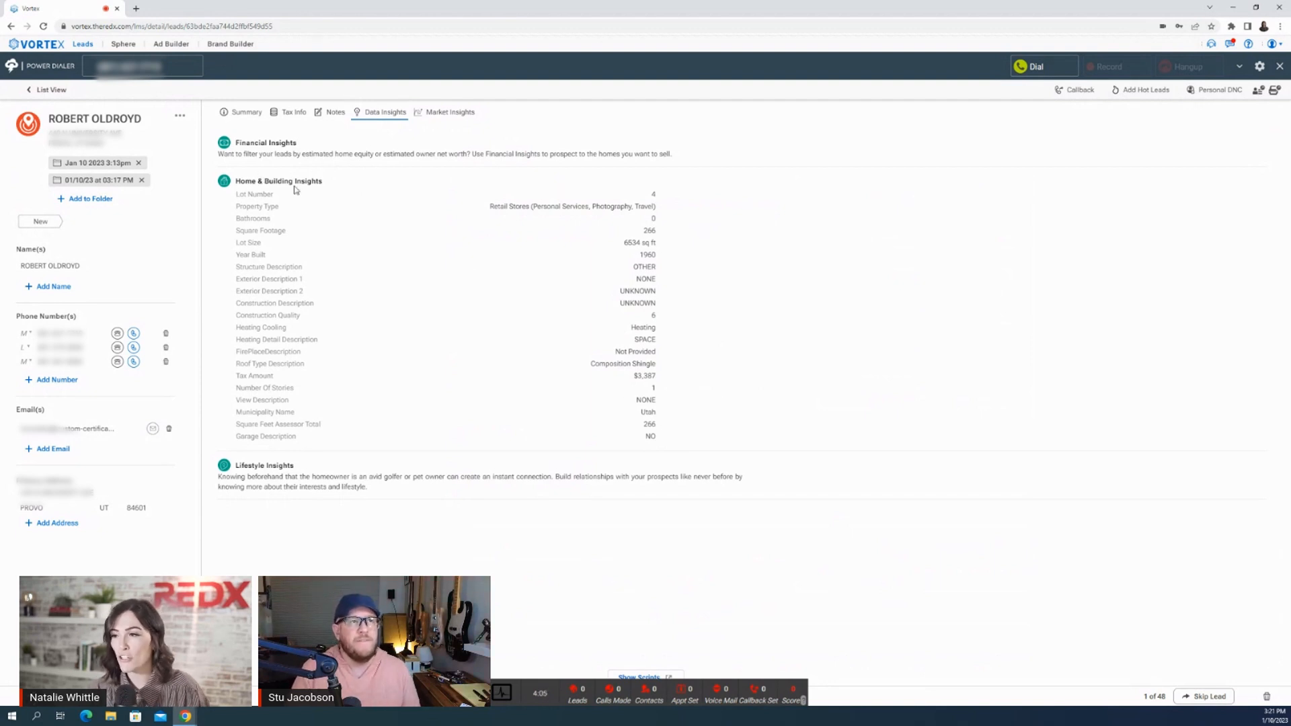
{"action": "mouse_move", "coordinate": [325, 411]}
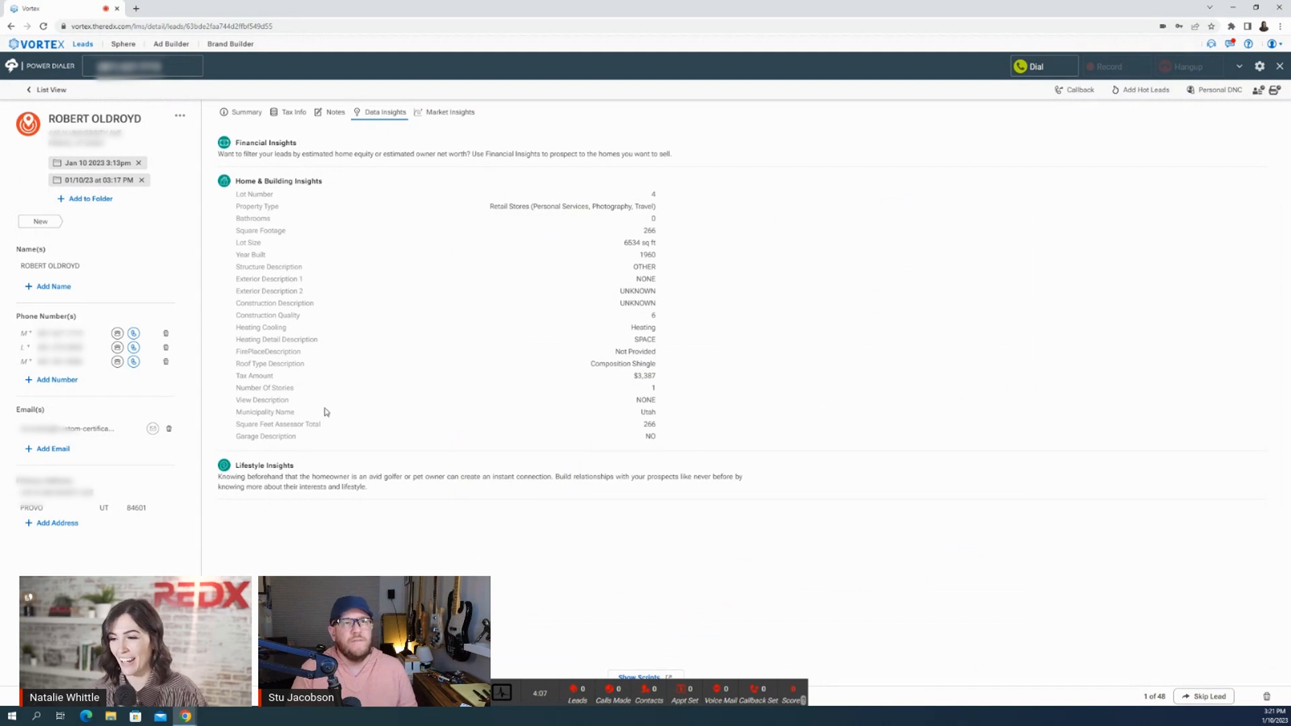
{"action": "mouse_move", "coordinate": [307, 380]}
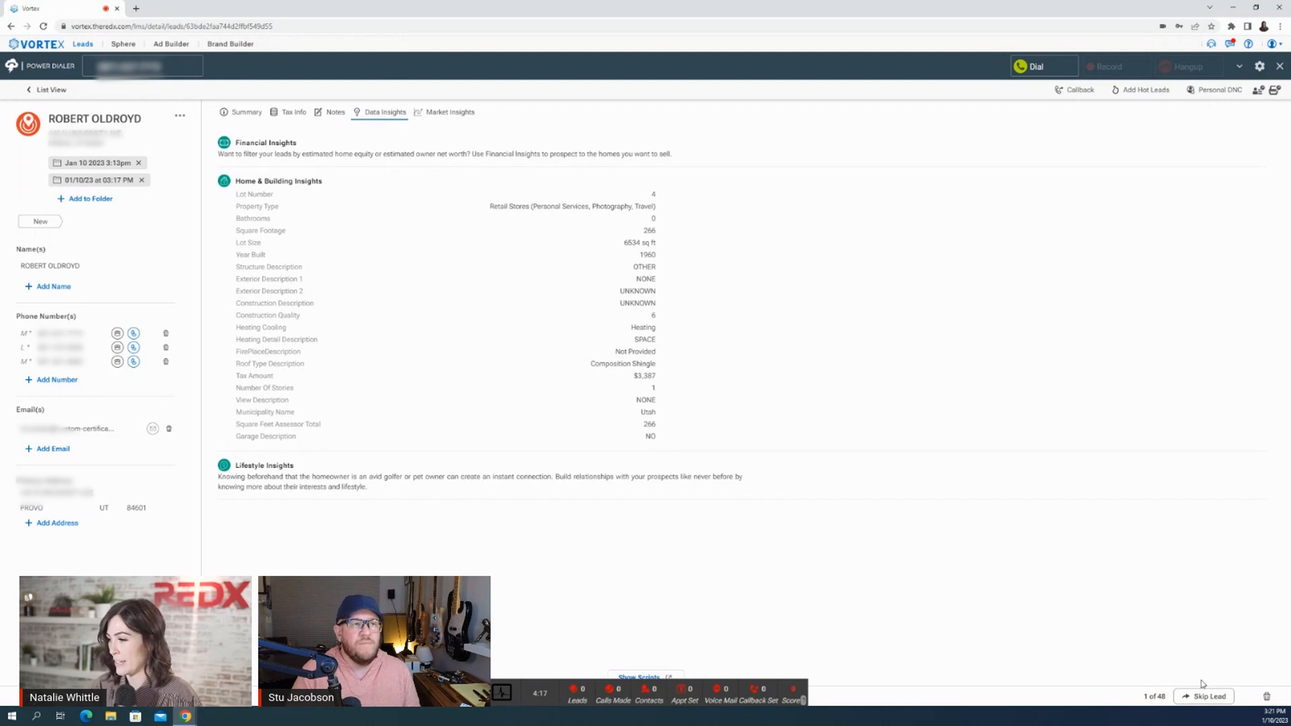
Skip ahead to lead 3 of 48, a Provo quadplex with 12 bedrooms
{"action": "left_click", "coordinate": [1206, 696]}
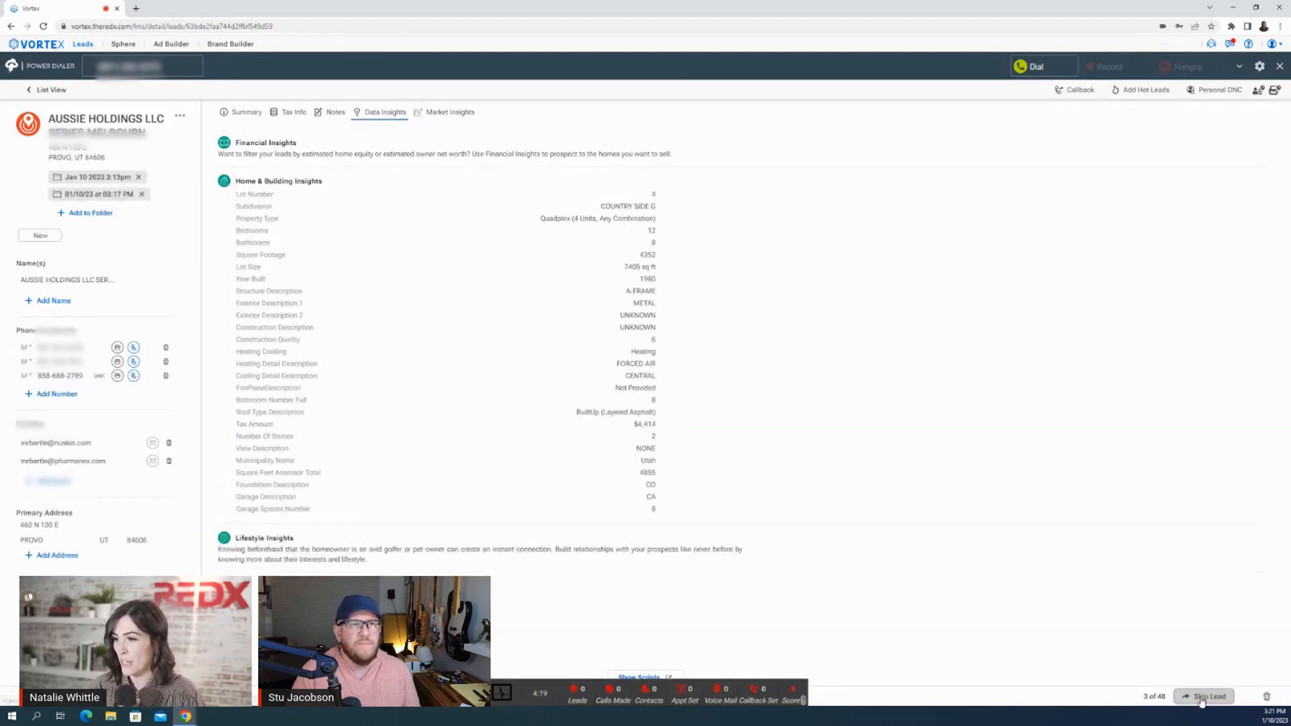
Skip again to lead 5 of 48, Forge Collective LLC's 1900 retail property
{"action": "left_click", "coordinate": [1208, 696]}
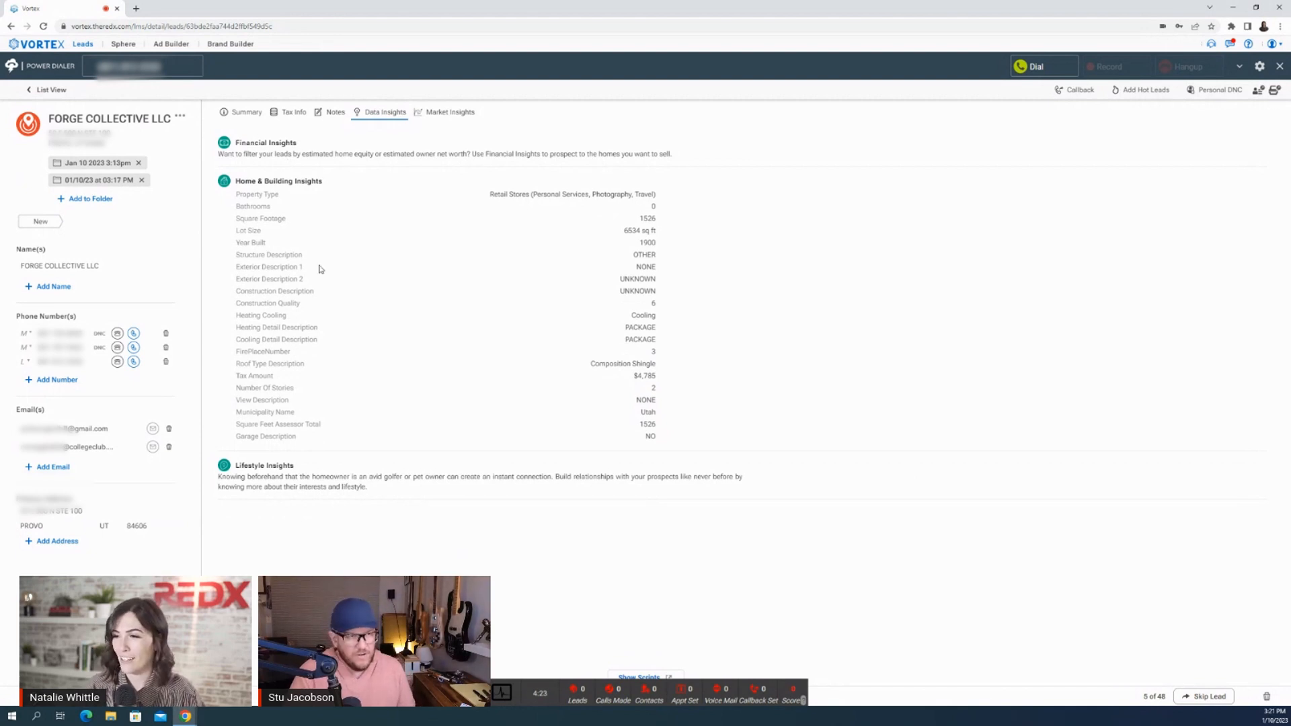
{"action": "mouse_move", "coordinate": [440, 187]}
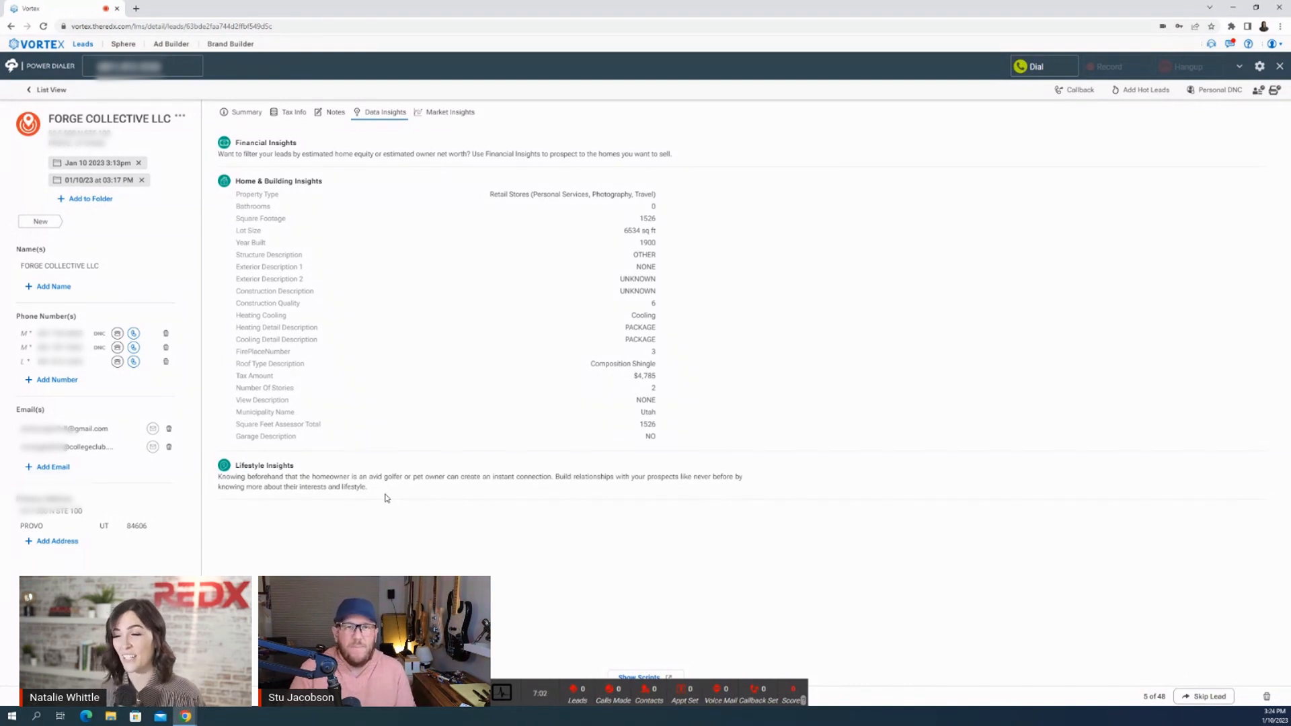
{"action": "mouse_move", "coordinate": [384, 520]}
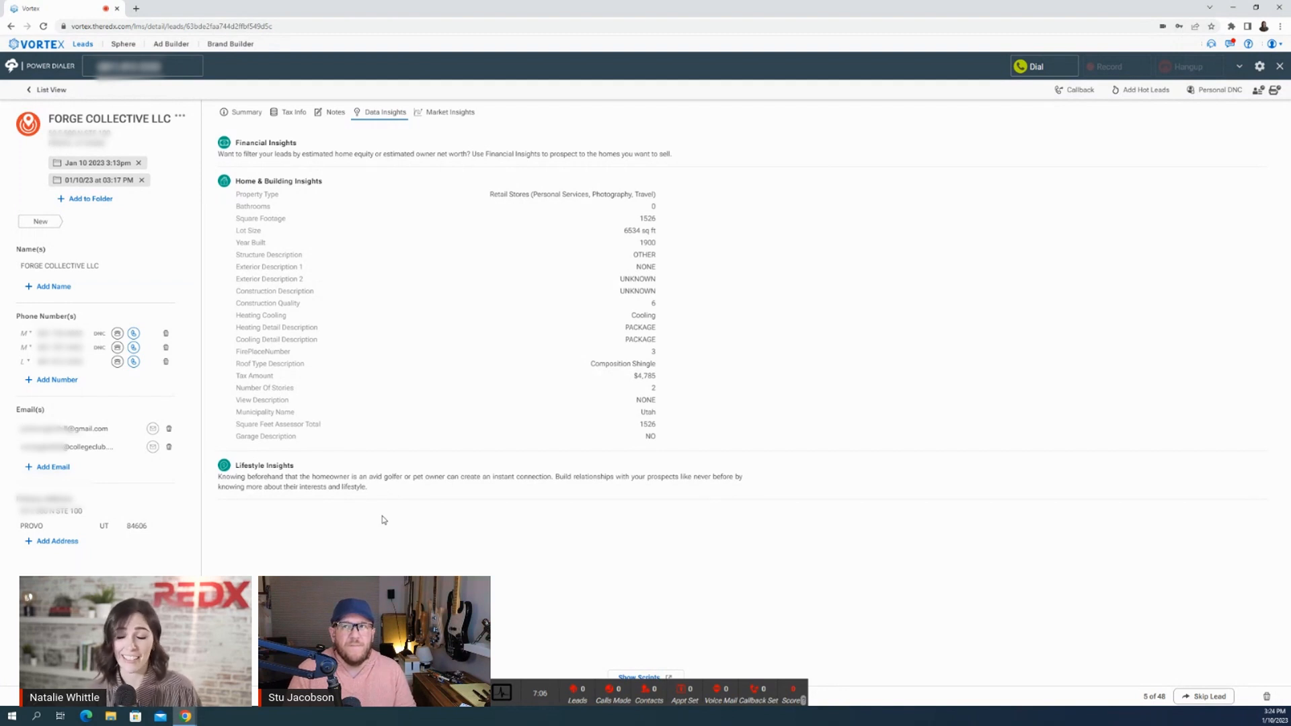
{"action": "mouse_move", "coordinate": [432, 522]}
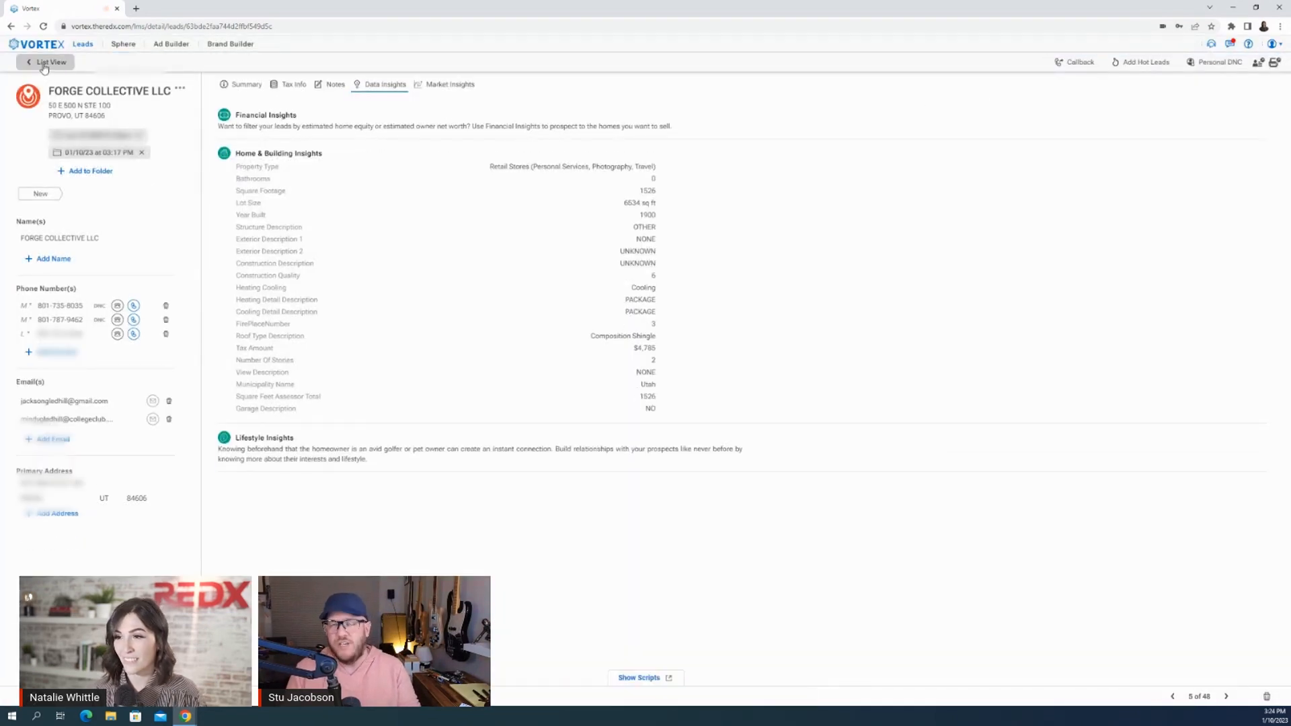
Return to List View and filter leads to EXPIREDS, showing 3,297 leads
{"action": "left_click", "coordinate": [46, 63]}
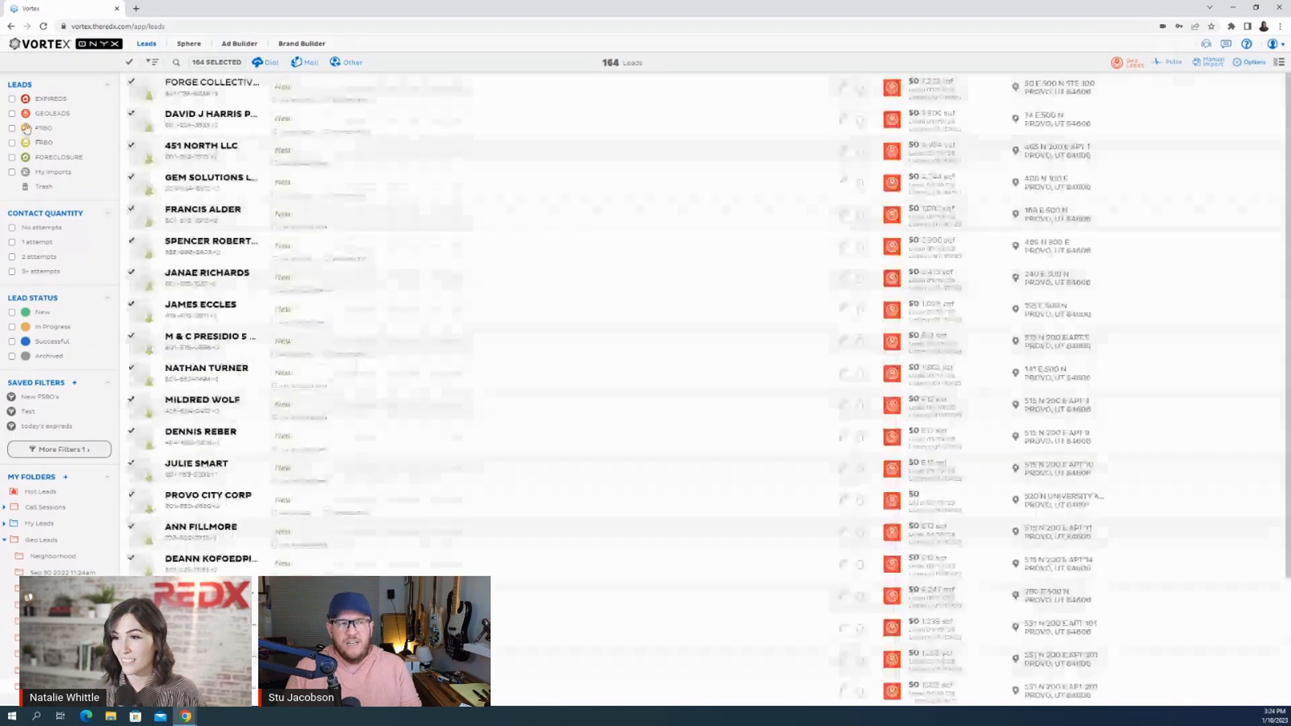
{"action": "left_click", "coordinate": [12, 98]}
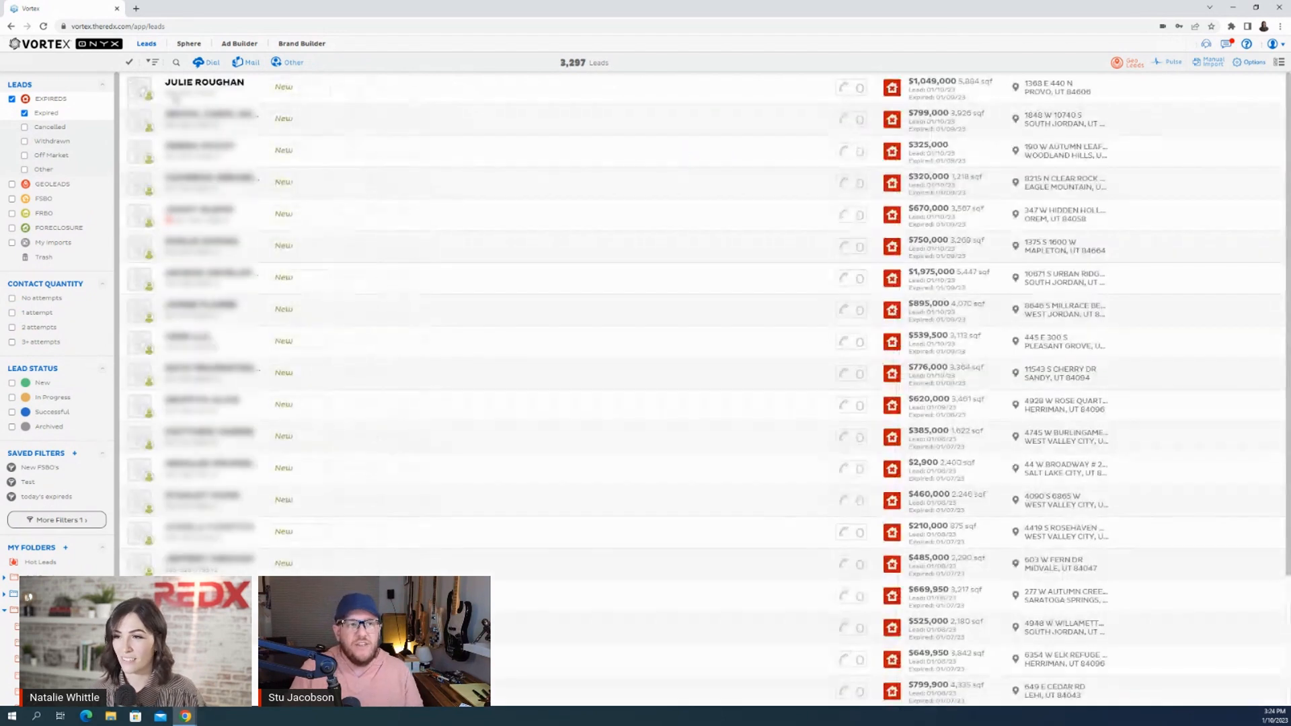
Open the first expired lead and advance to lead 2 of 3,297
{"action": "left_click", "coordinate": [203, 82]}
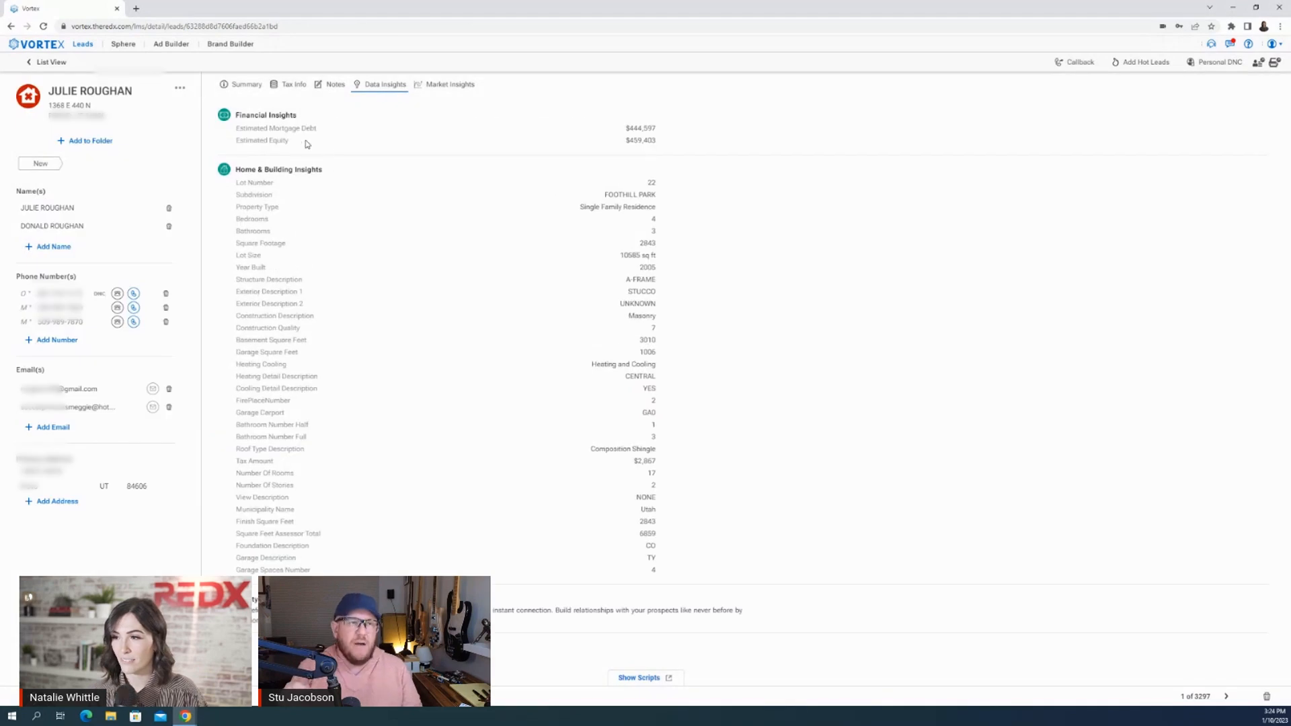
{"action": "left_click", "coordinate": [1226, 696]}
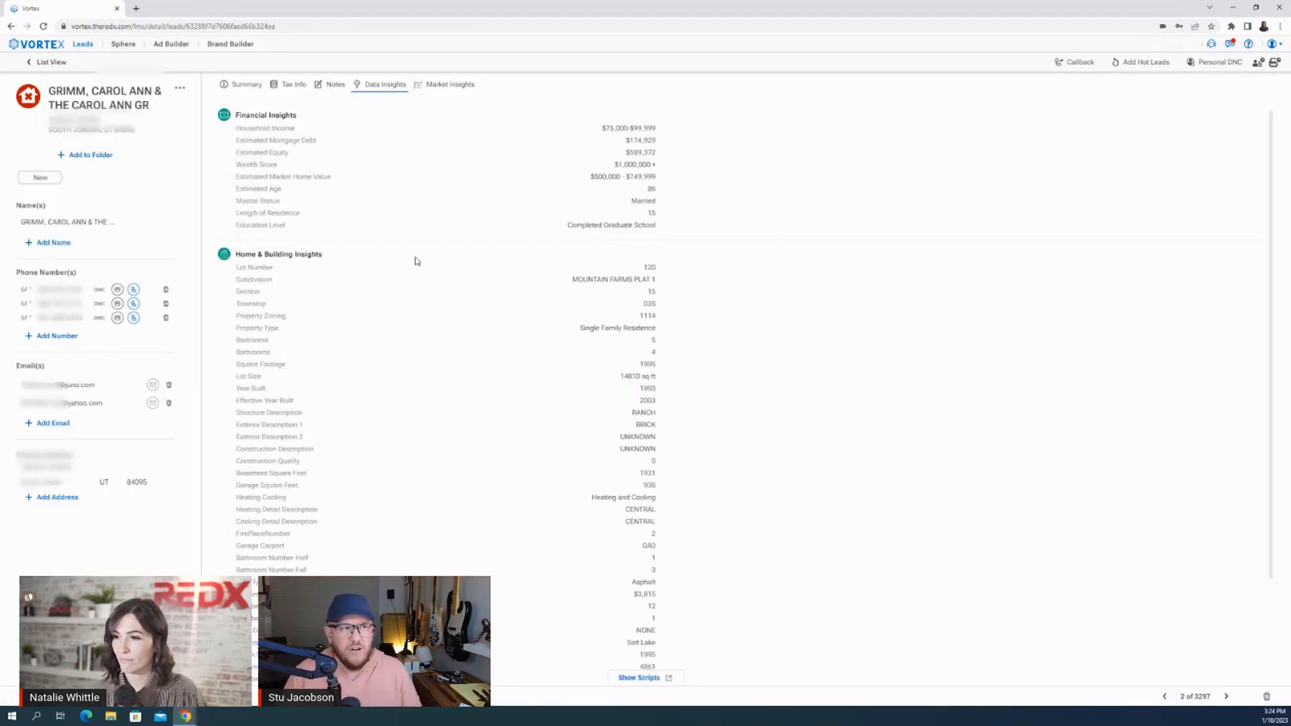
{"action": "mouse_move", "coordinate": [522, 358]}
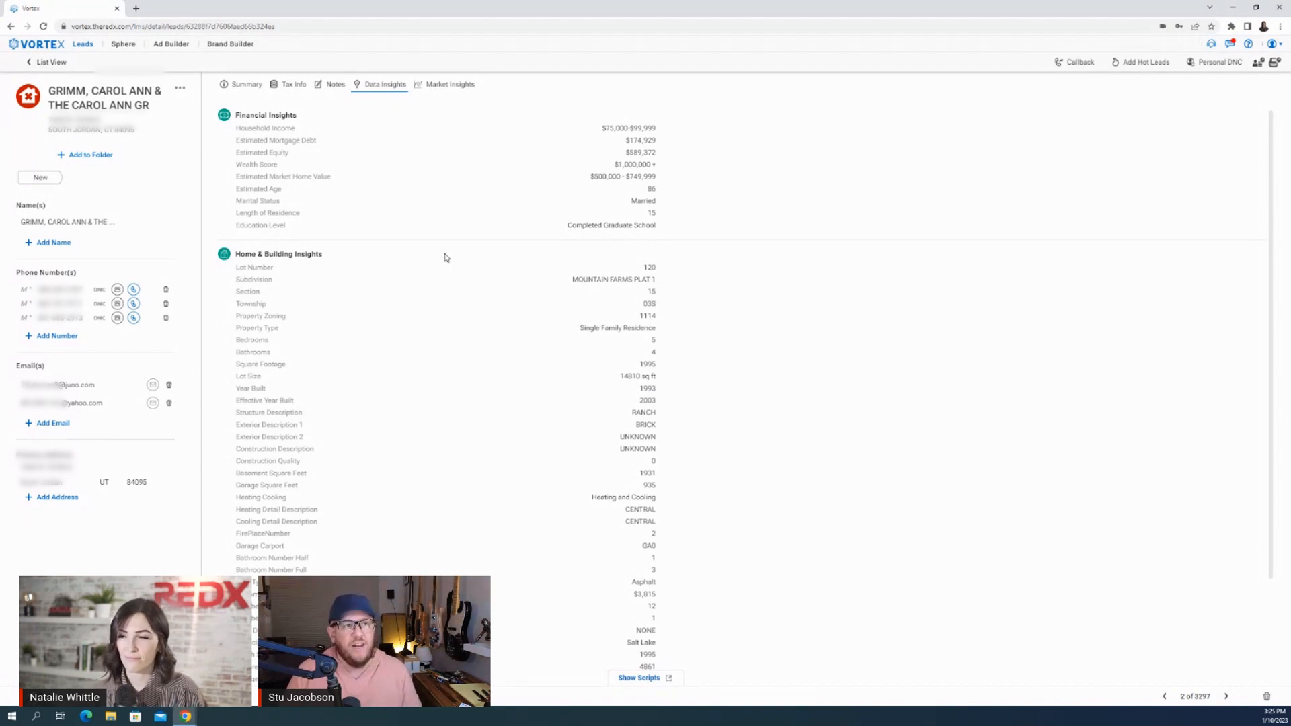
{"action": "mouse_move", "coordinate": [462, 242]}
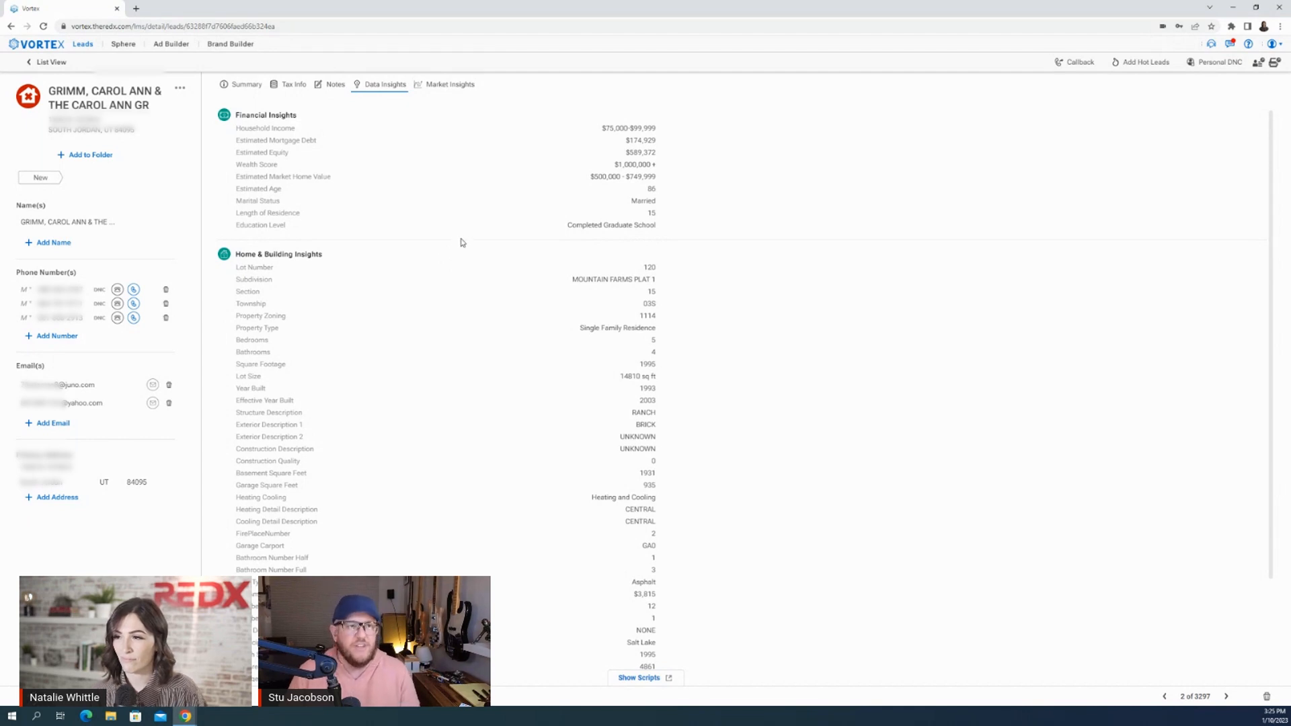
{"action": "mouse_move", "coordinate": [456, 242]}
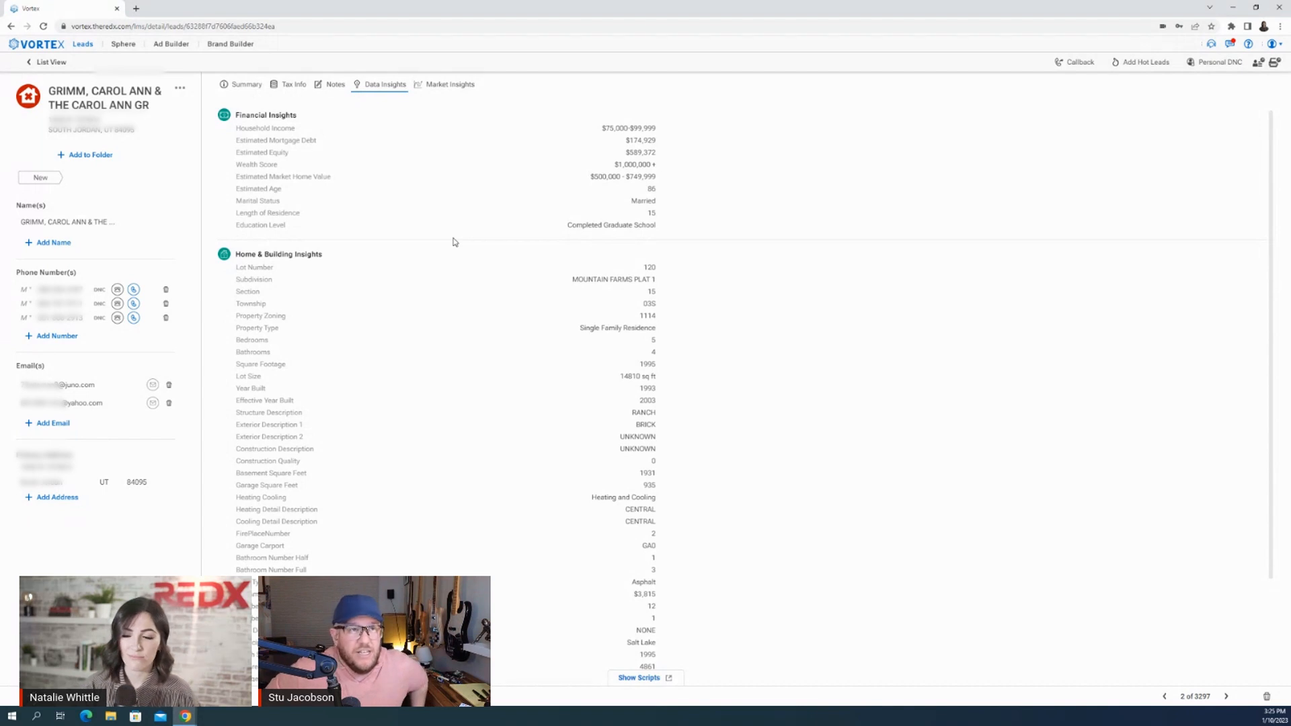
{"action": "mouse_move", "coordinate": [456, 236]}
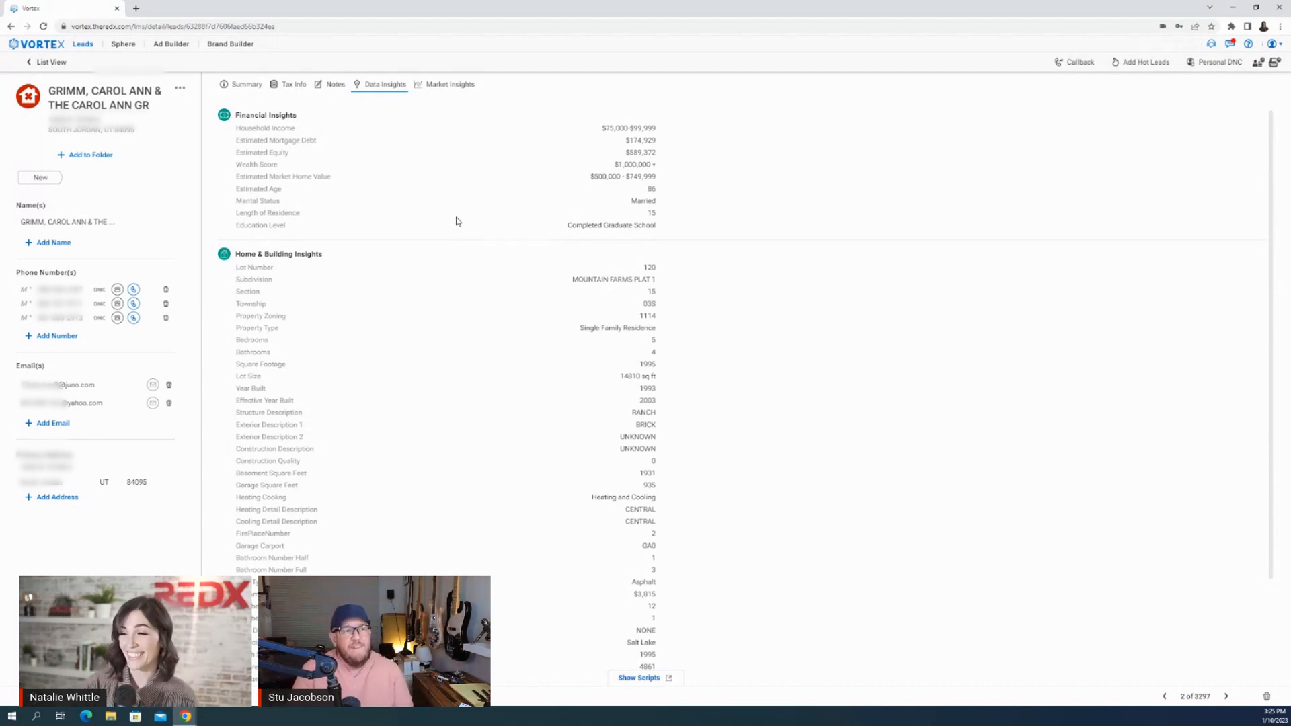
{"action": "scroll", "scroll_direction": "down", "scroll_amount": 3}
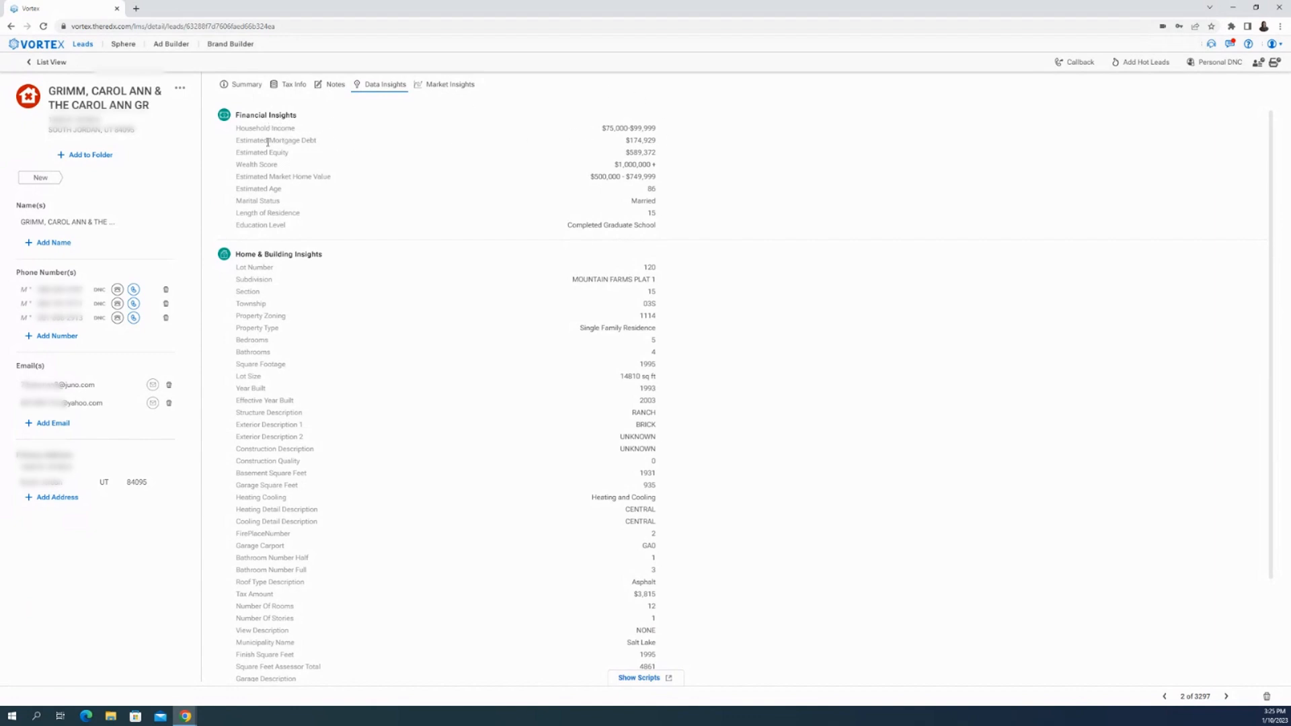
{"action": "mouse_move", "coordinate": [292, 154]}
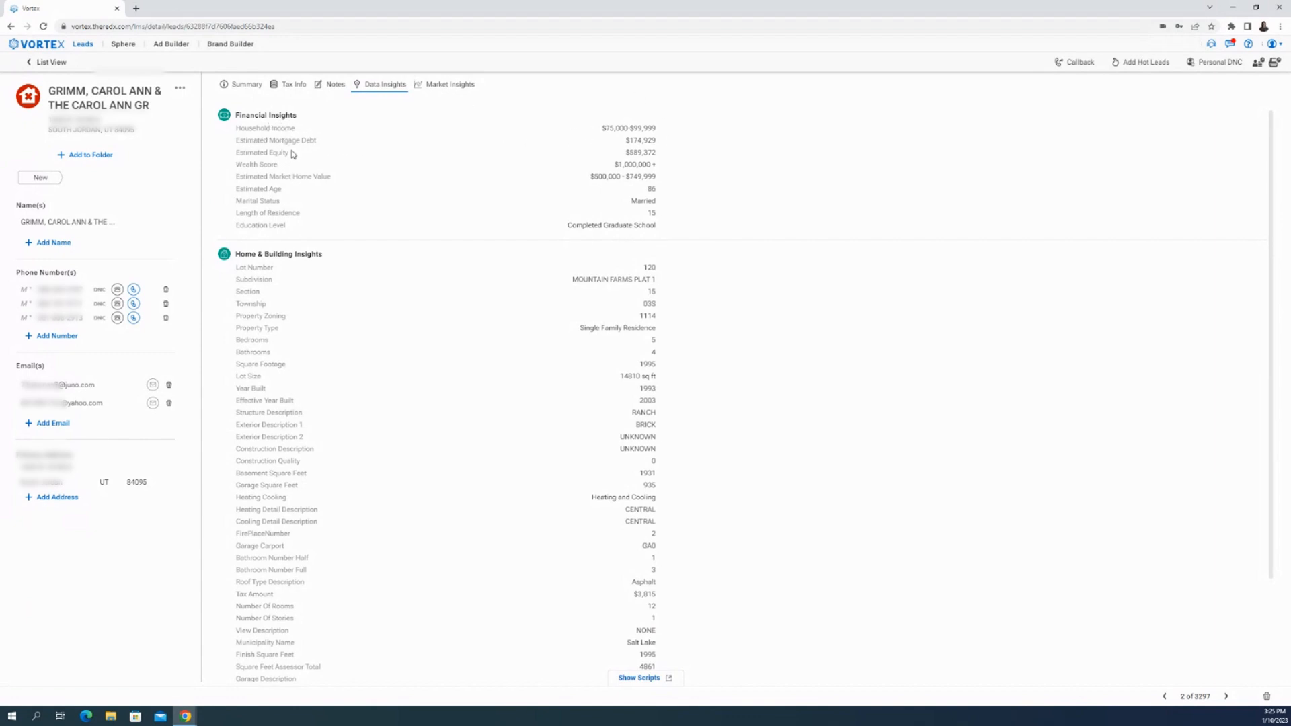
{"action": "mouse_move", "coordinate": [281, 188]}
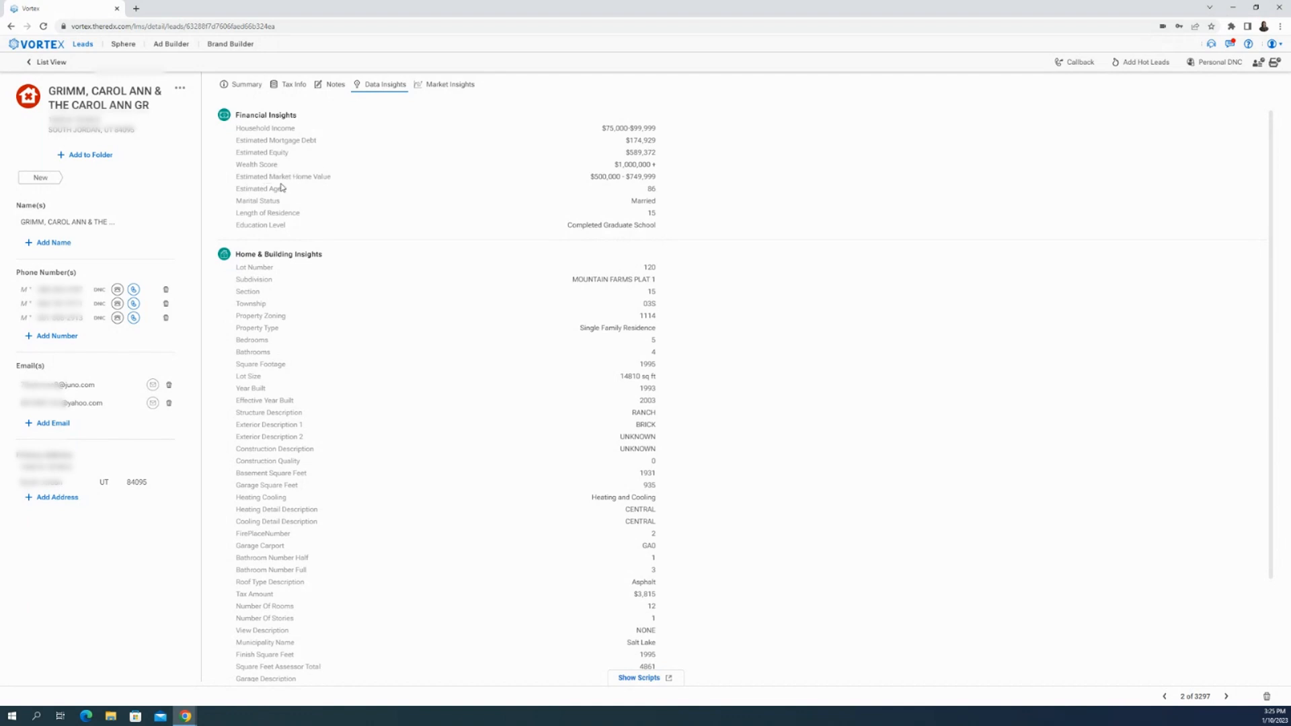
{"action": "mouse_move", "coordinate": [278, 189]}
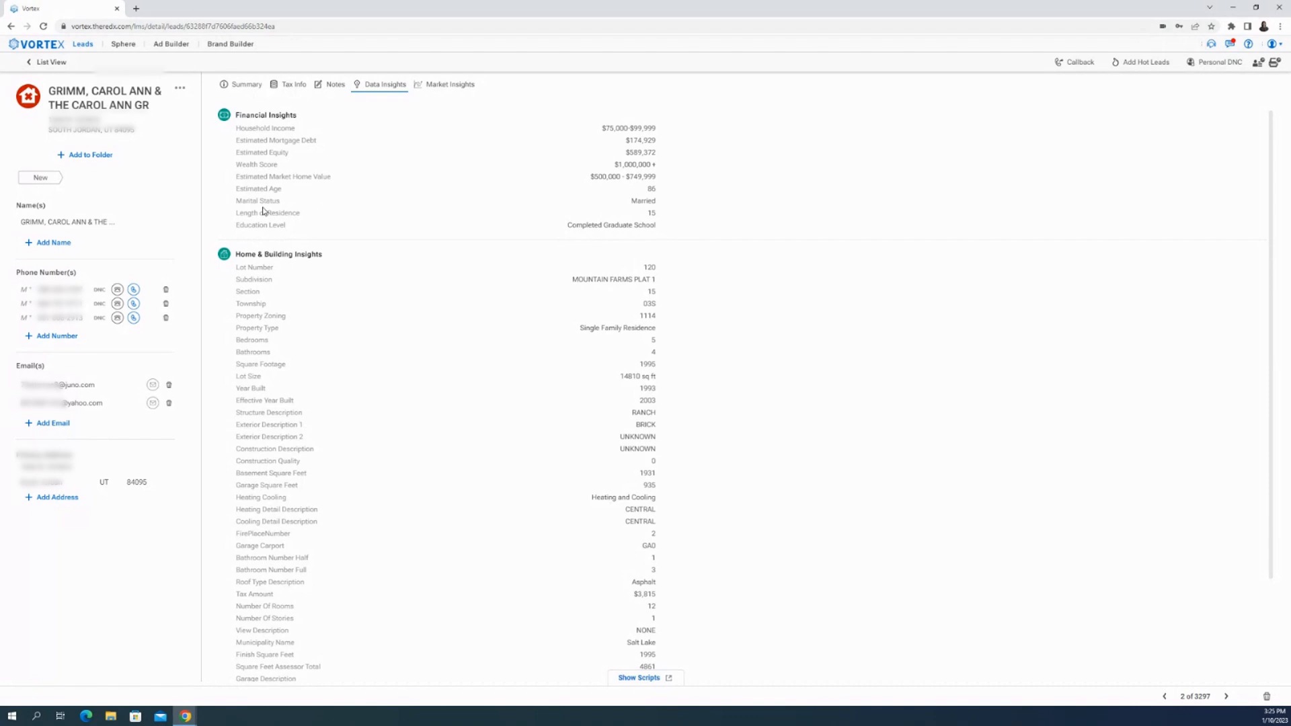
{"action": "mouse_move", "coordinate": [271, 202]}
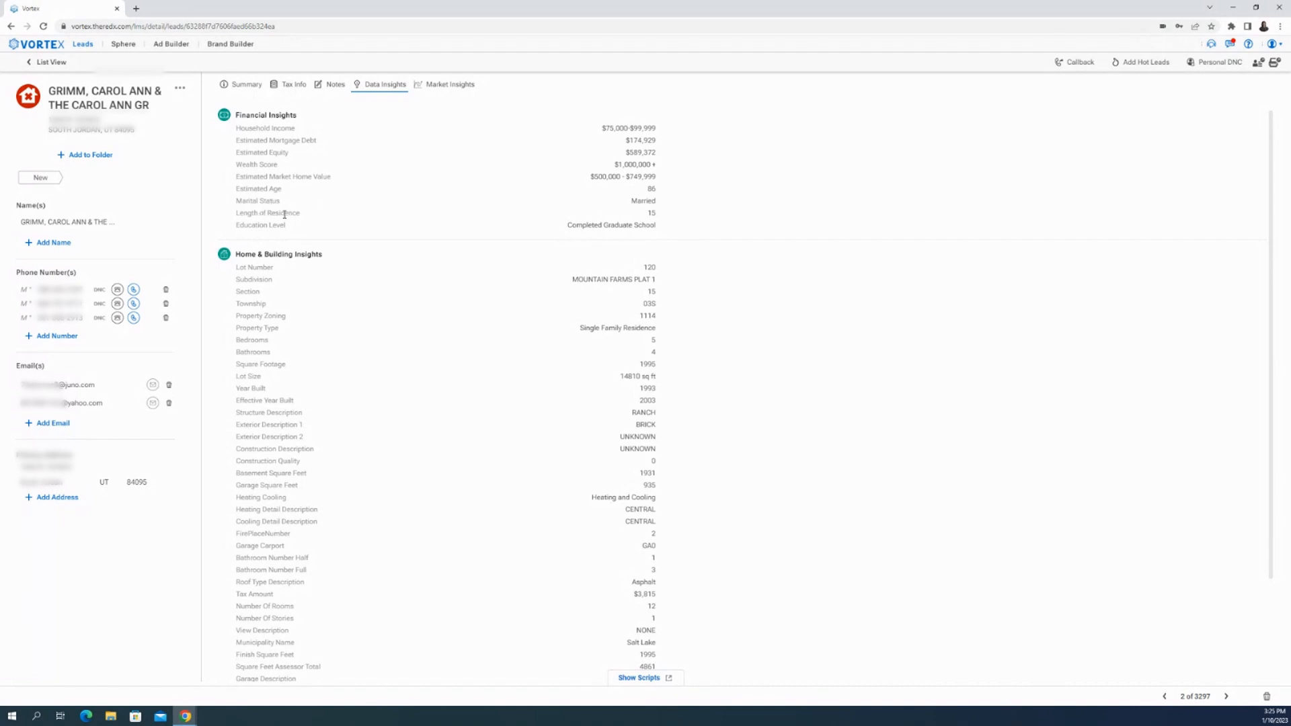
{"action": "scroll", "scroll_direction": "down", "scroll_amount": 3}
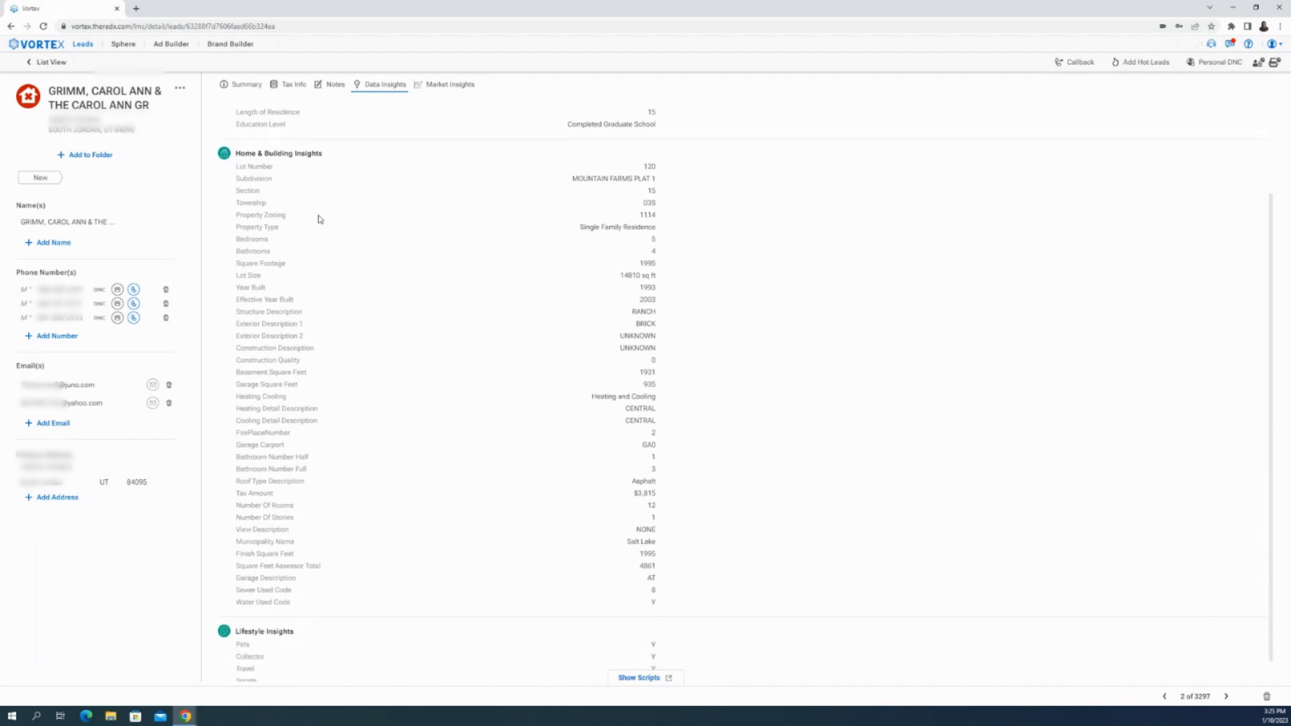
{"action": "scroll", "scroll_direction": "up", "scroll_amount": 3}
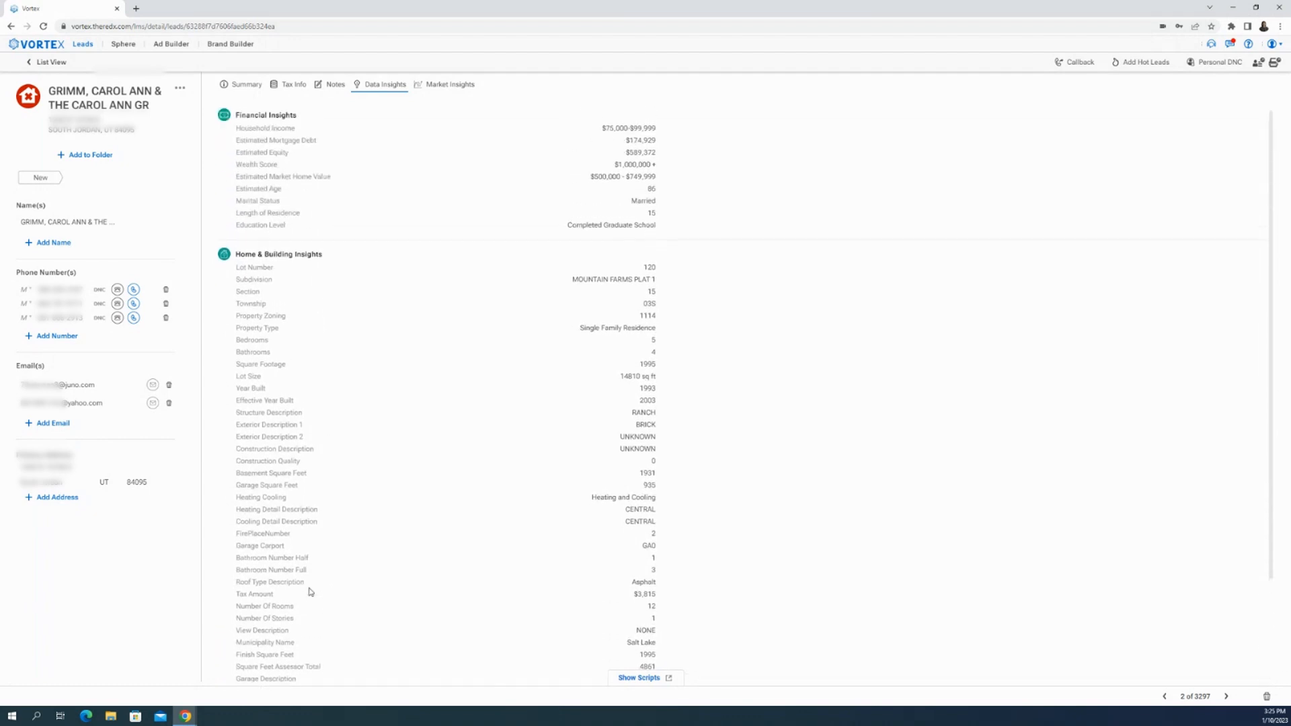
{"action": "scroll", "scroll_direction": "down", "scroll_amount": 3}
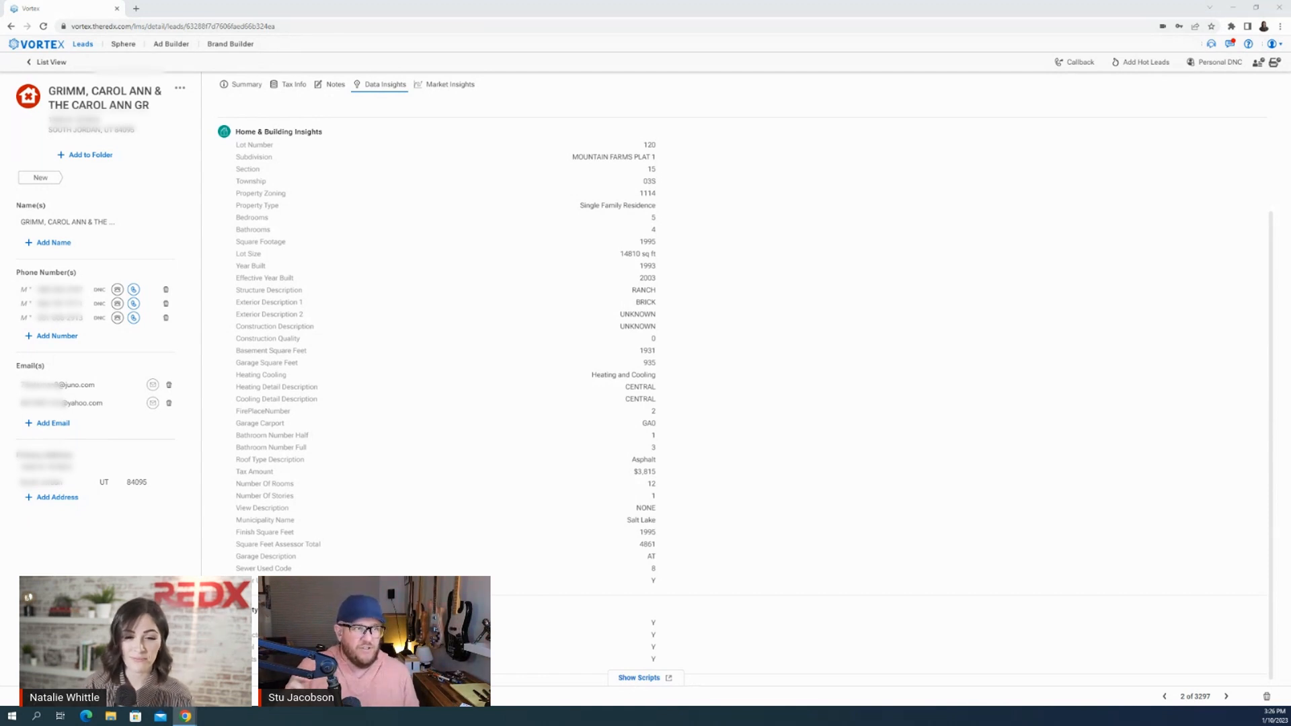
{"action": "mouse_move", "coordinate": [183, 155]}
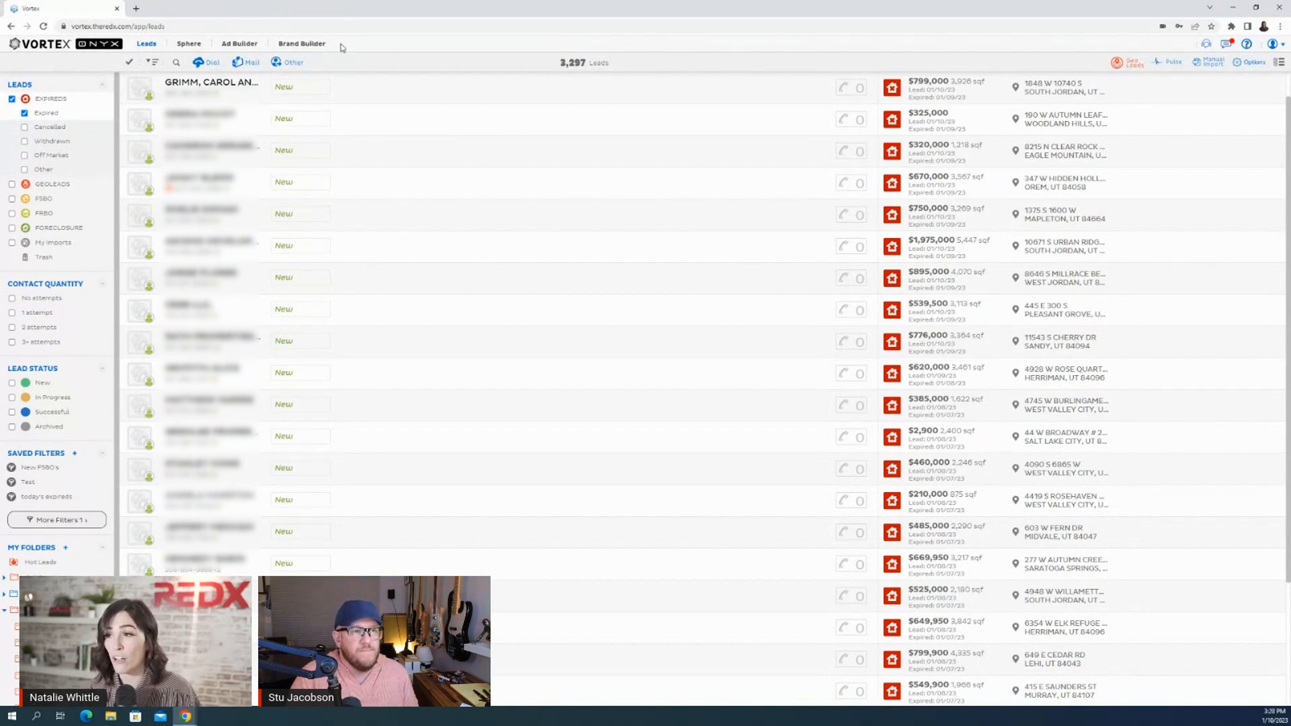
{"action": "mouse_move", "coordinate": [351, 48]}
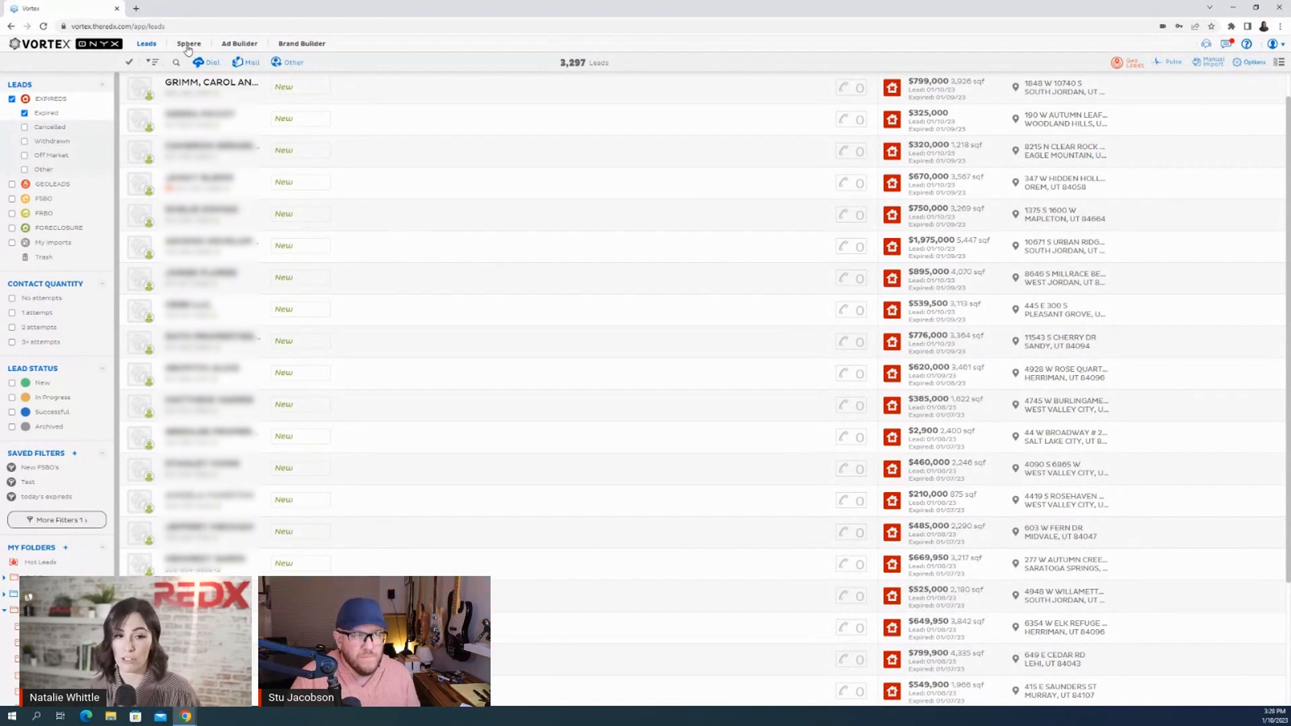
{"action": "mouse_move", "coordinate": [250, 45]}
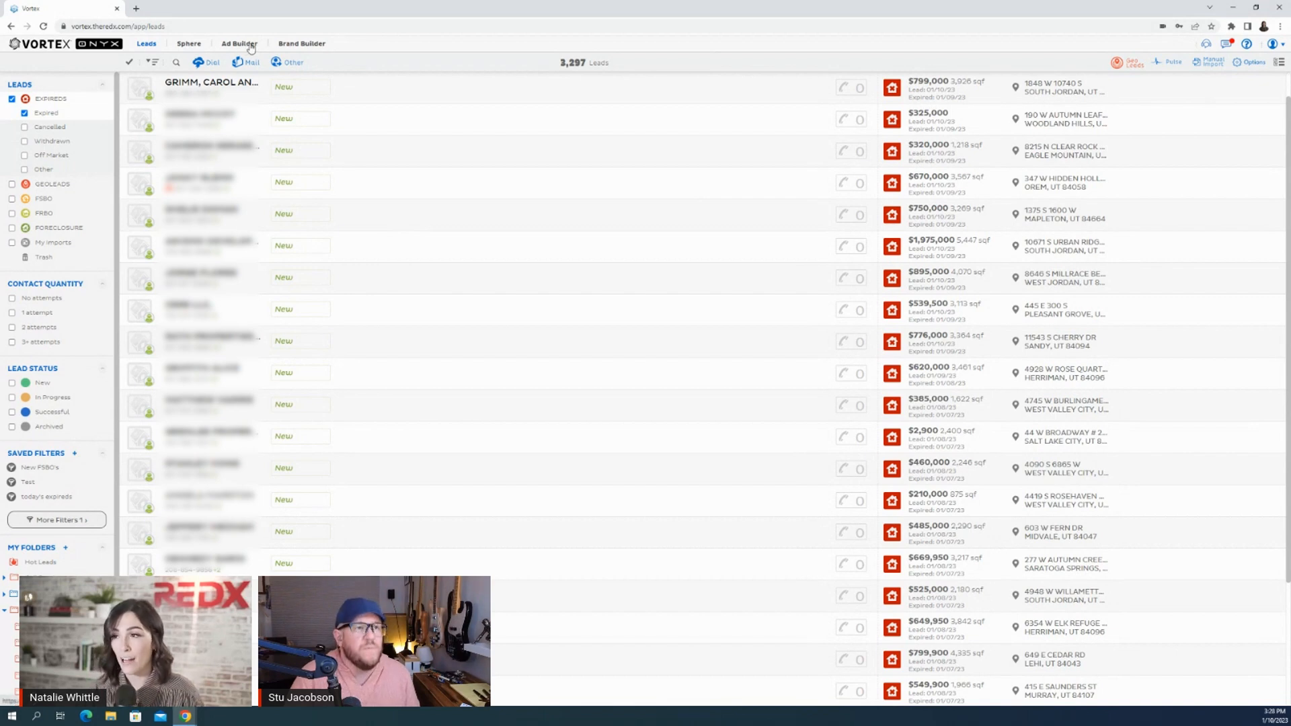
View Ad Builder's connect-accounts prompt and Brand Builder pricing, then return to Leads
{"action": "left_click", "coordinate": [237, 44]}
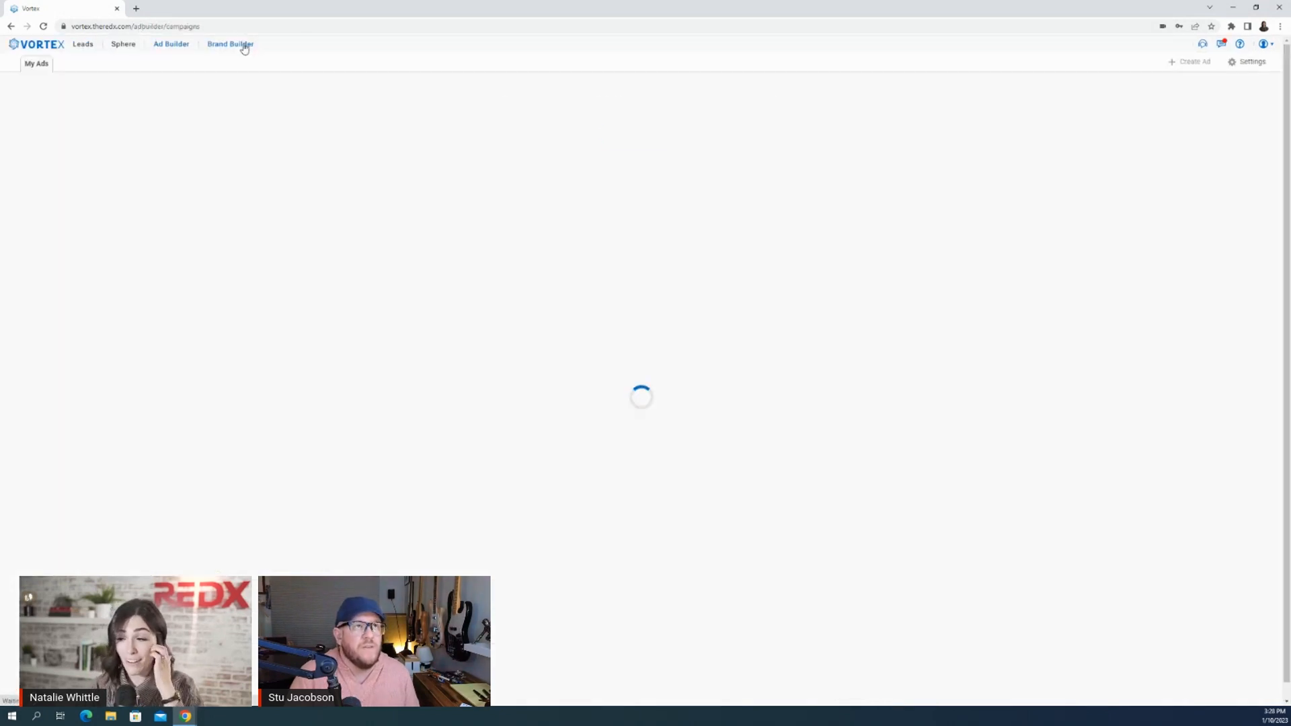
{"action": "left_click", "coordinate": [230, 44]}
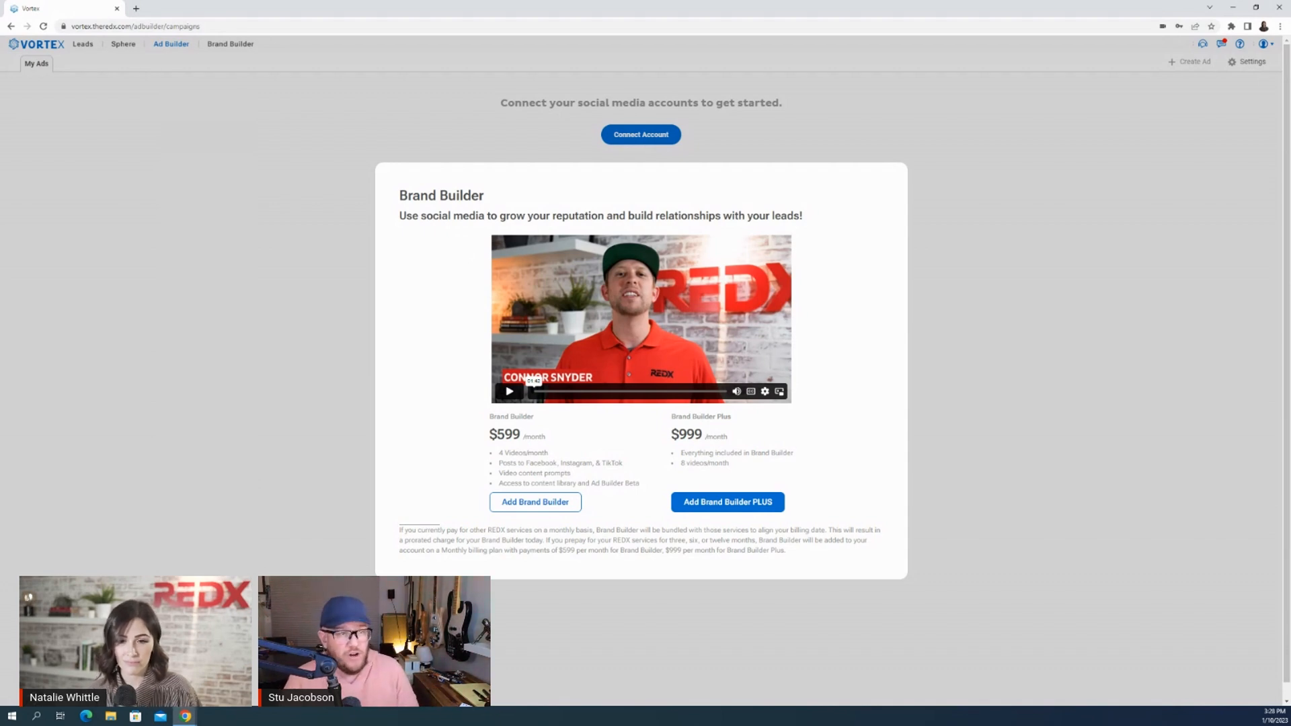
{"action": "mouse_move", "coordinate": [575, 112]}
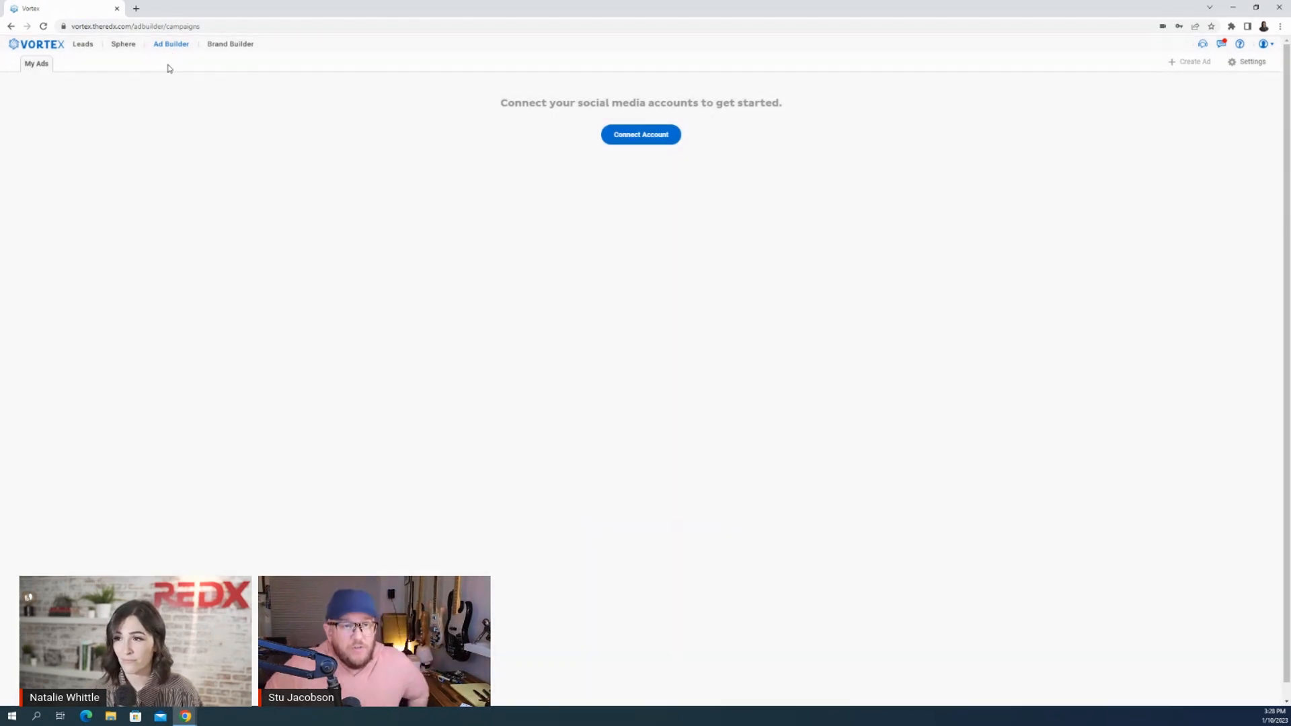
{"action": "left_click", "coordinate": [83, 44]}
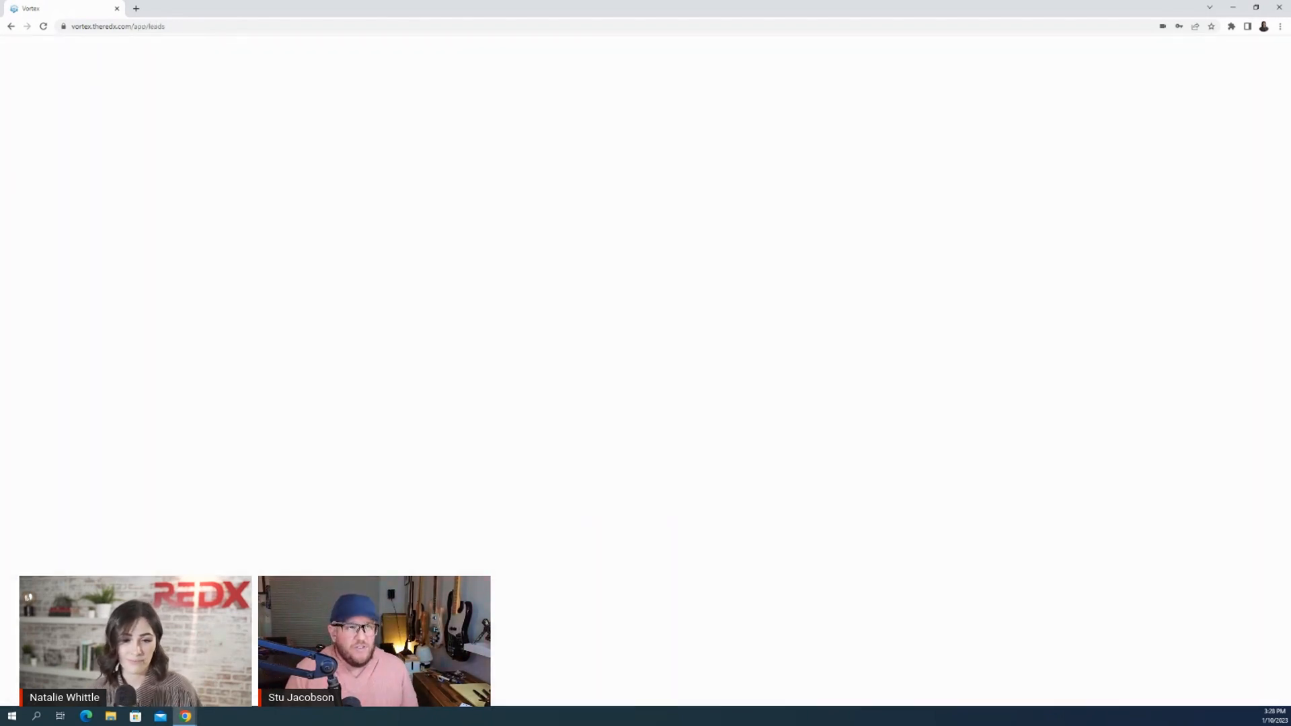